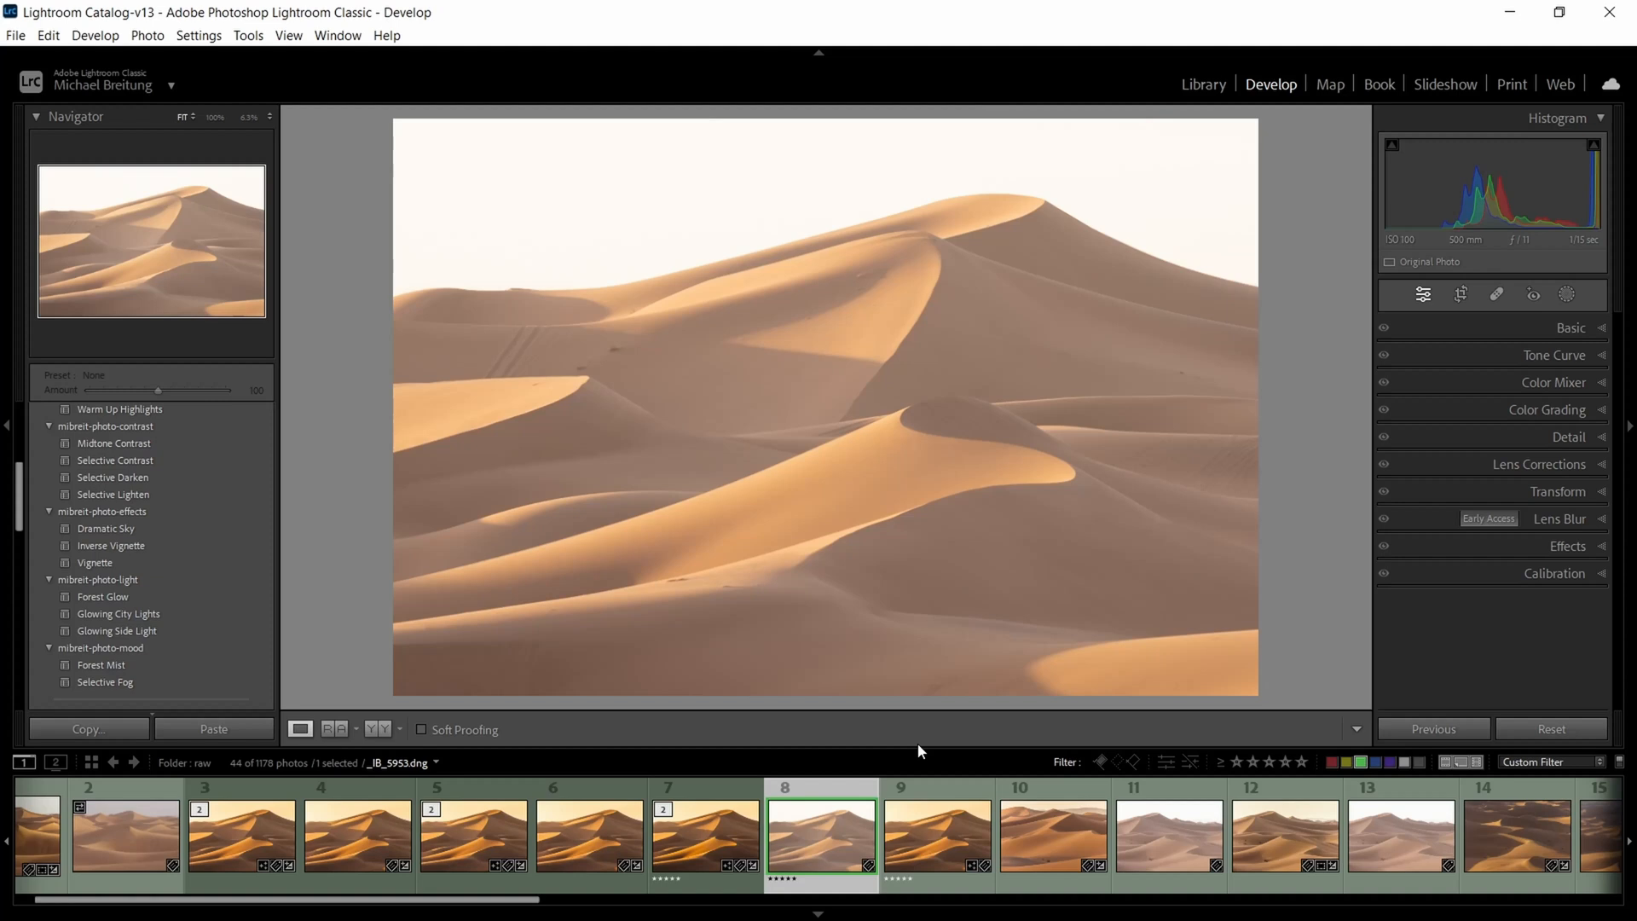
{"action": "mouse_move", "coordinate": [909, 221]}
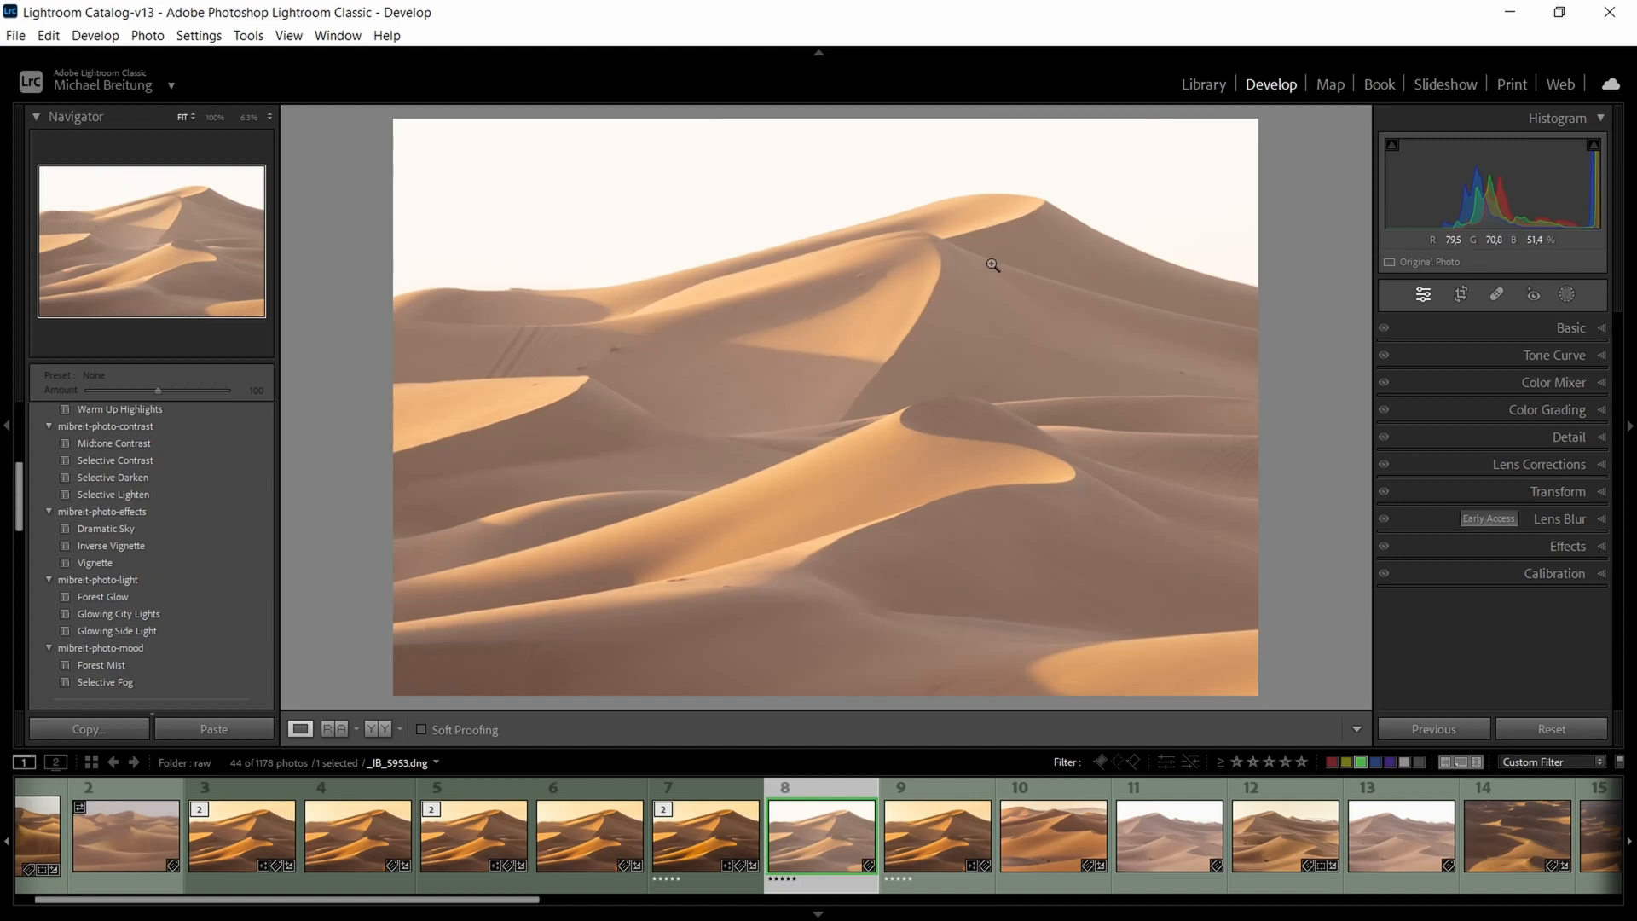
{"action": "mouse_move", "coordinate": [1053, 515]}
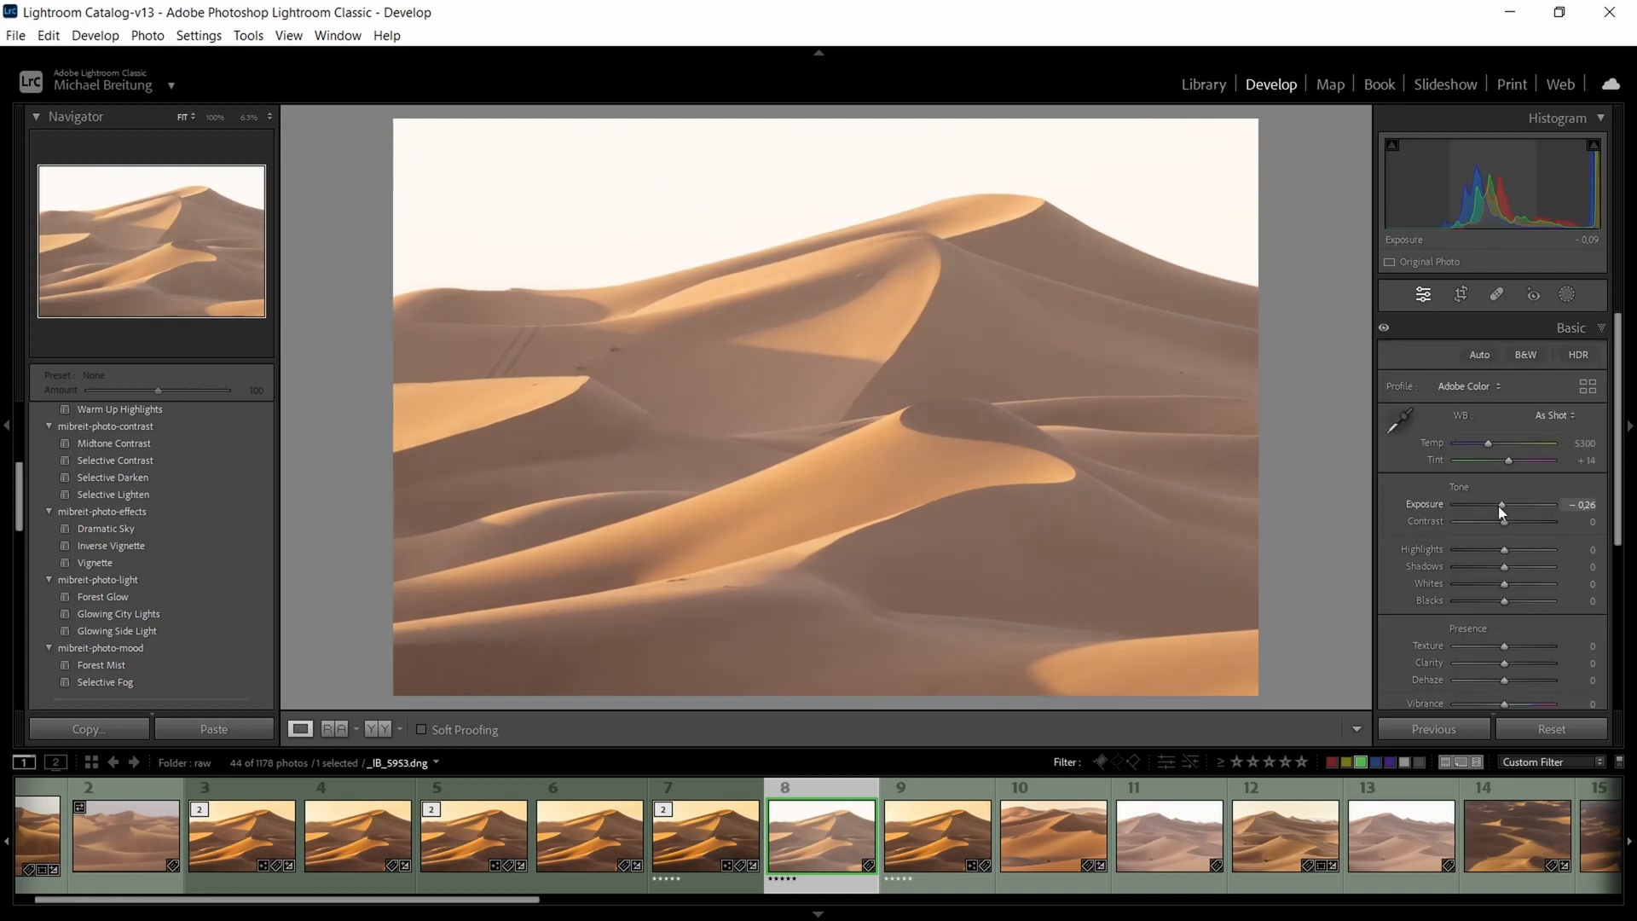
- Lower exposure to -0.44, set highlights to -16 and lift shadows to +25
{"action": "left_click_drag", "start_coordinate": [1525, 504], "coordinate": [1500, 505]}
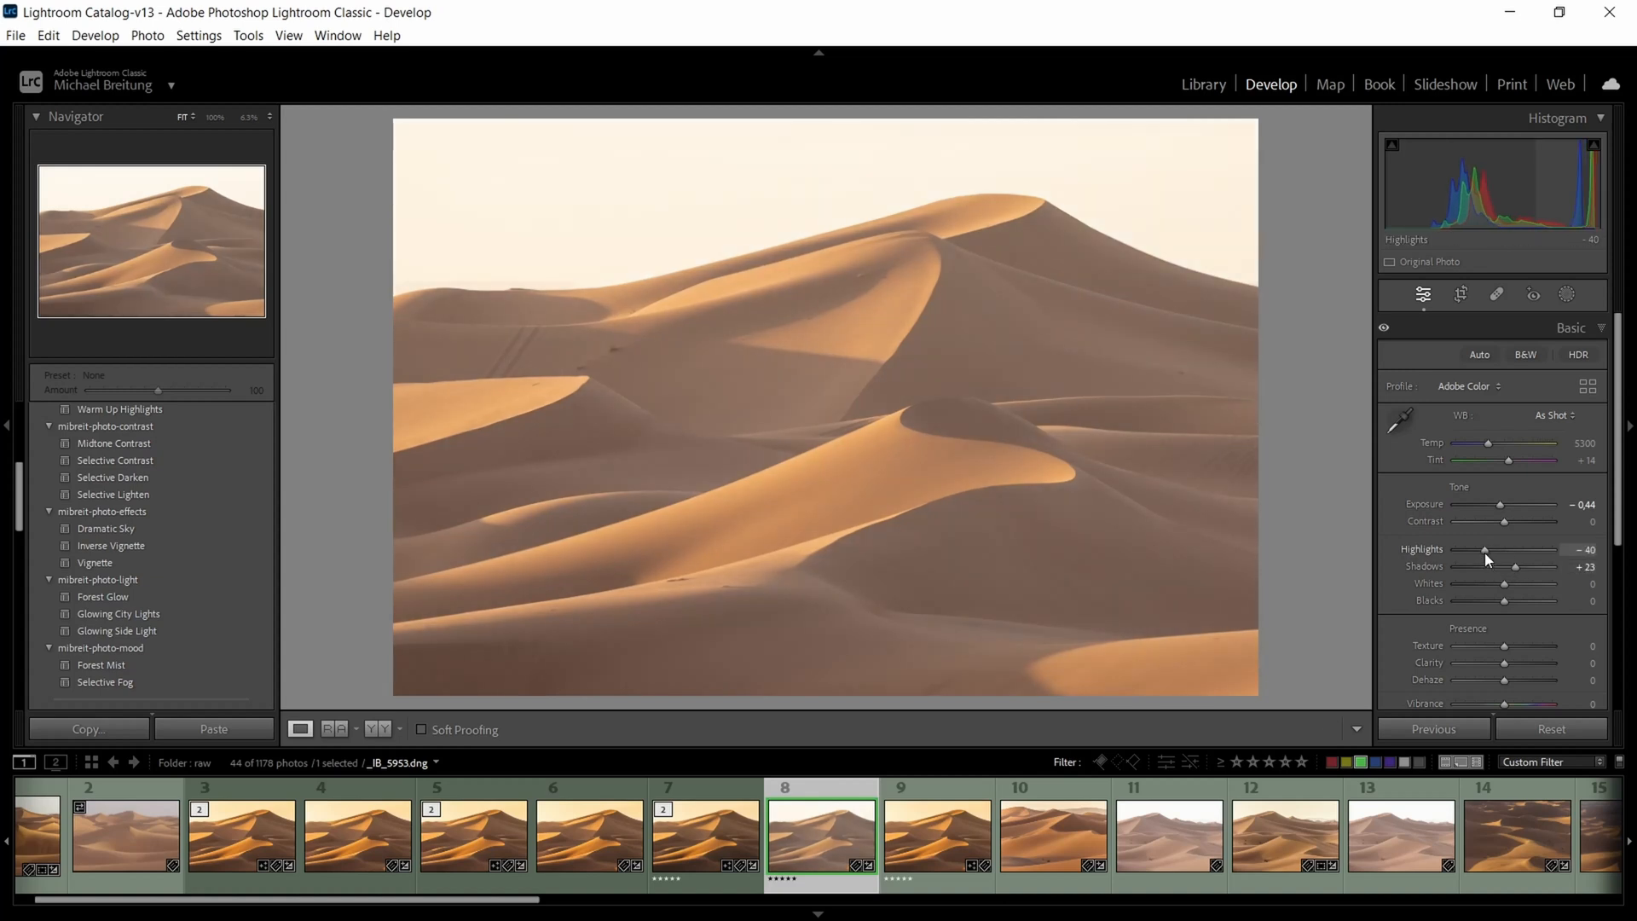
{"action": "left_click_drag", "start_coordinate": [1486, 549], "coordinate": [1495, 549]}
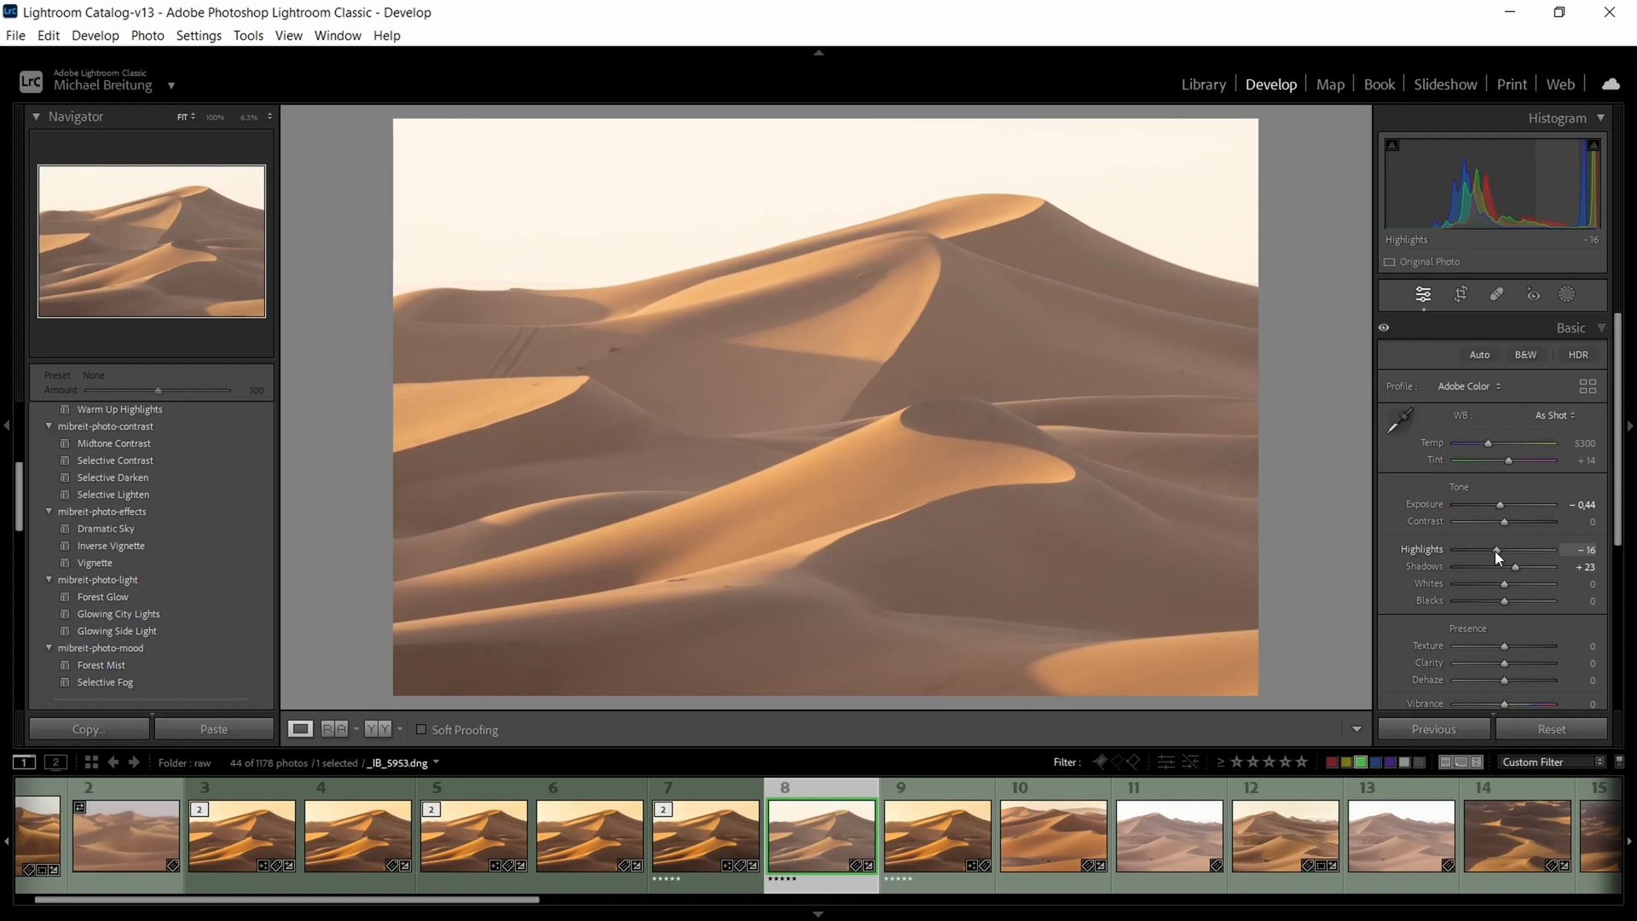
{"action": "left_click_drag", "start_coordinate": [1518, 566], "coordinate": [1504, 566]}
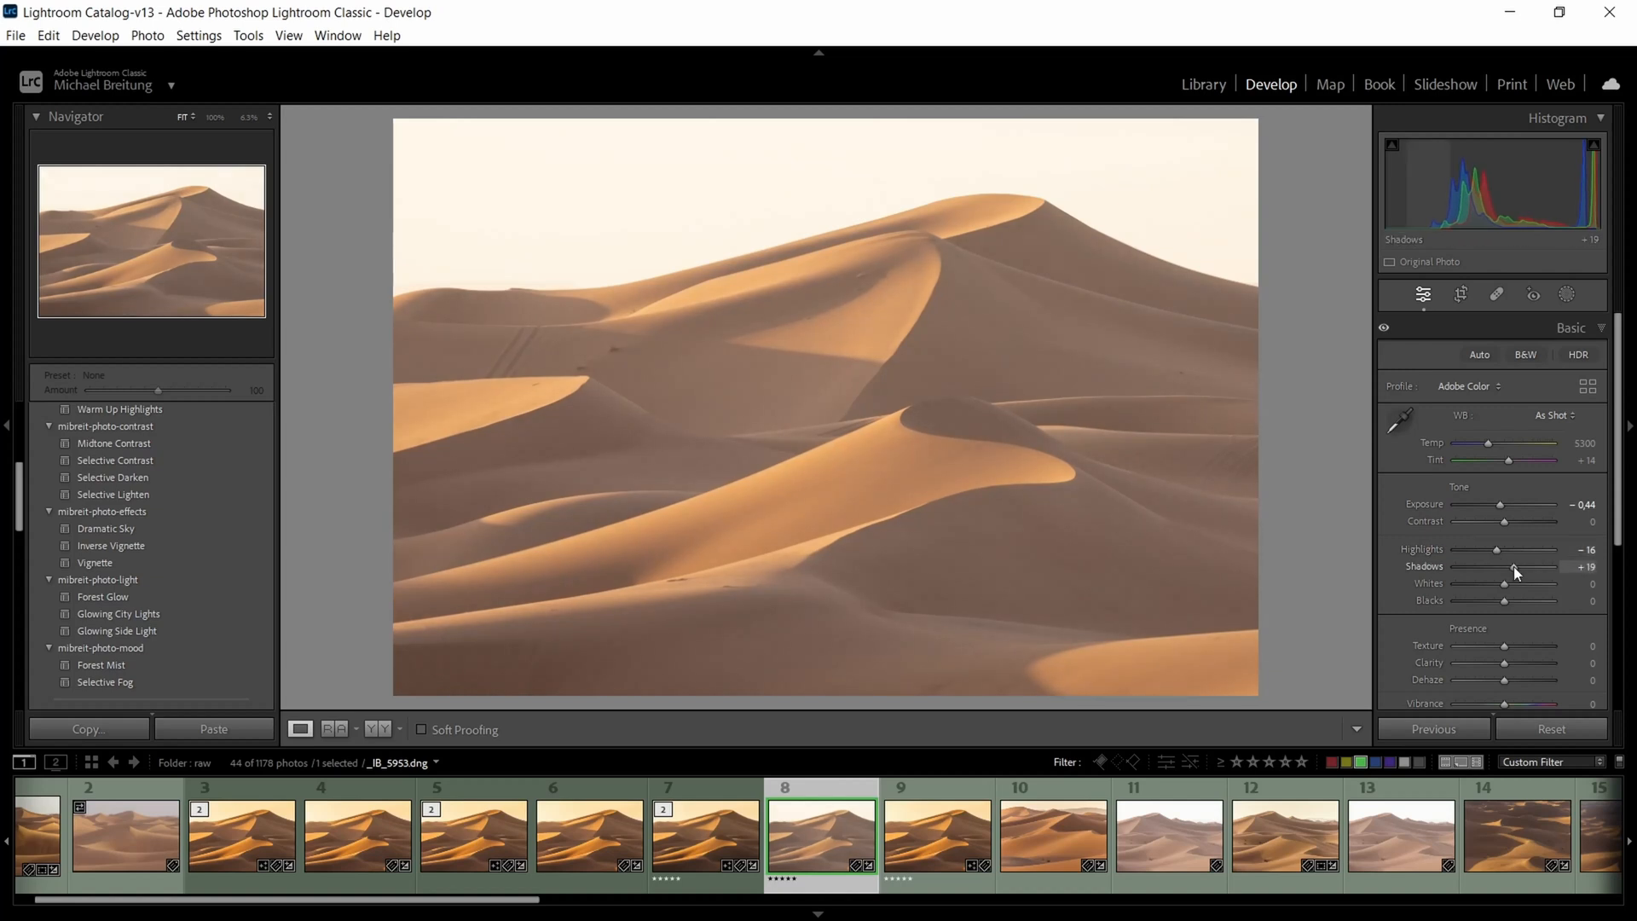
{"action": "left_click_drag", "start_coordinate": [1514, 569], "coordinate": [1519, 570]}
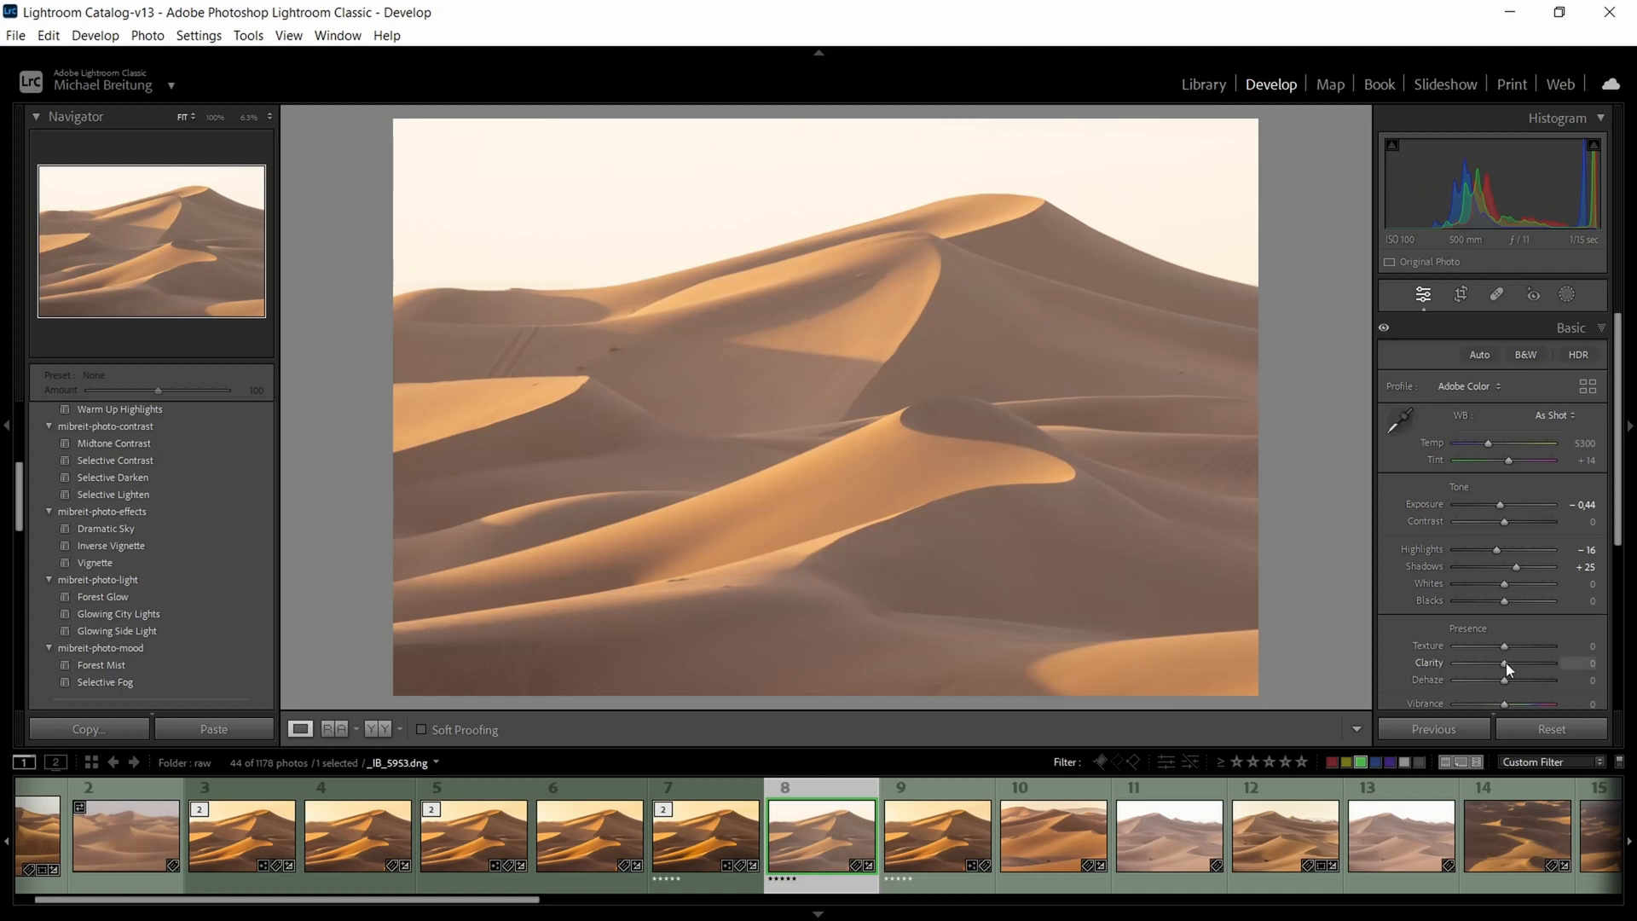
- Add clarity to the dunes, testing it high before settling at +16
{"action": "left_click_drag", "start_coordinate": [1506, 665], "coordinate": [1513, 665]}
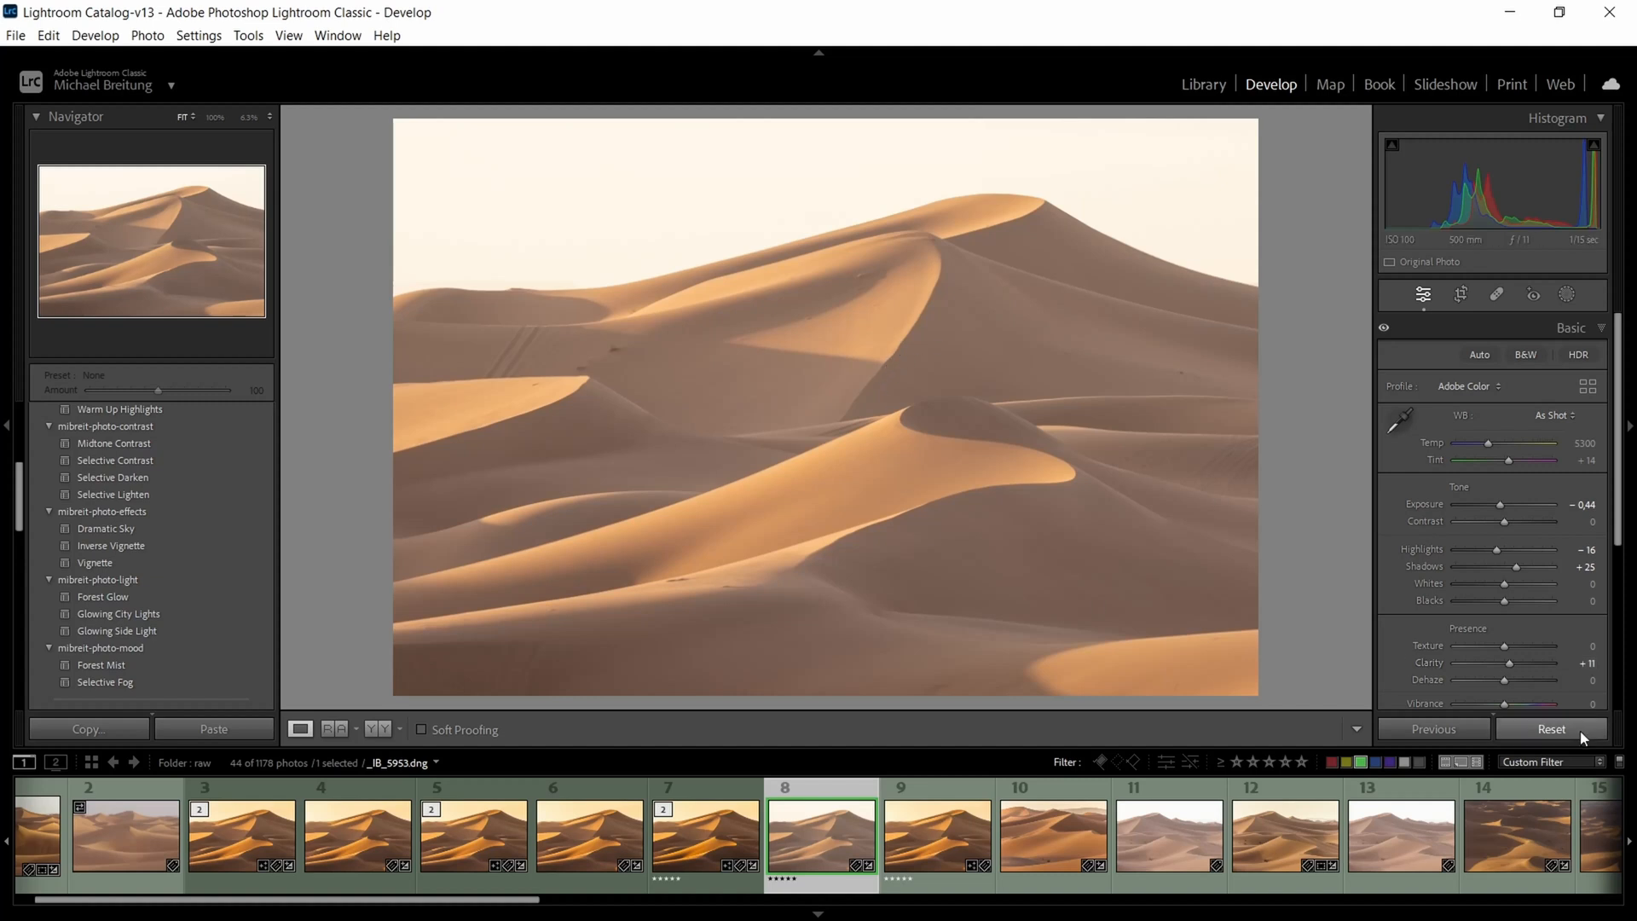
{"action": "left_click_drag", "start_coordinate": [1536, 663], "coordinate": [1547, 664]}
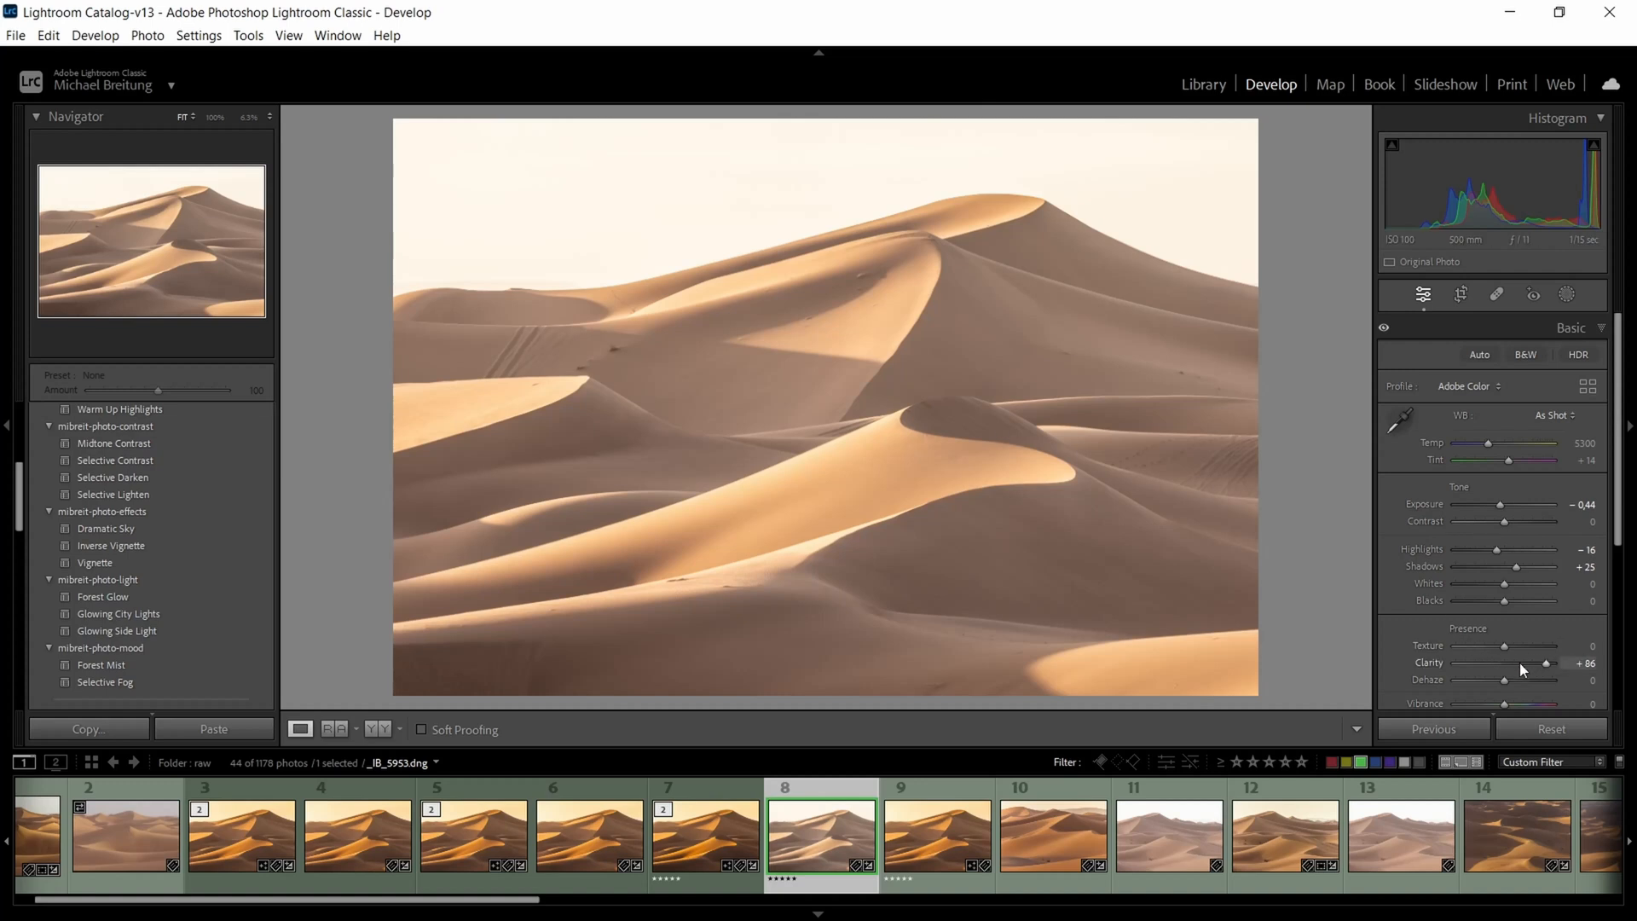
{"action": "left_click_drag", "start_coordinate": [1548, 663], "coordinate": [1514, 663]}
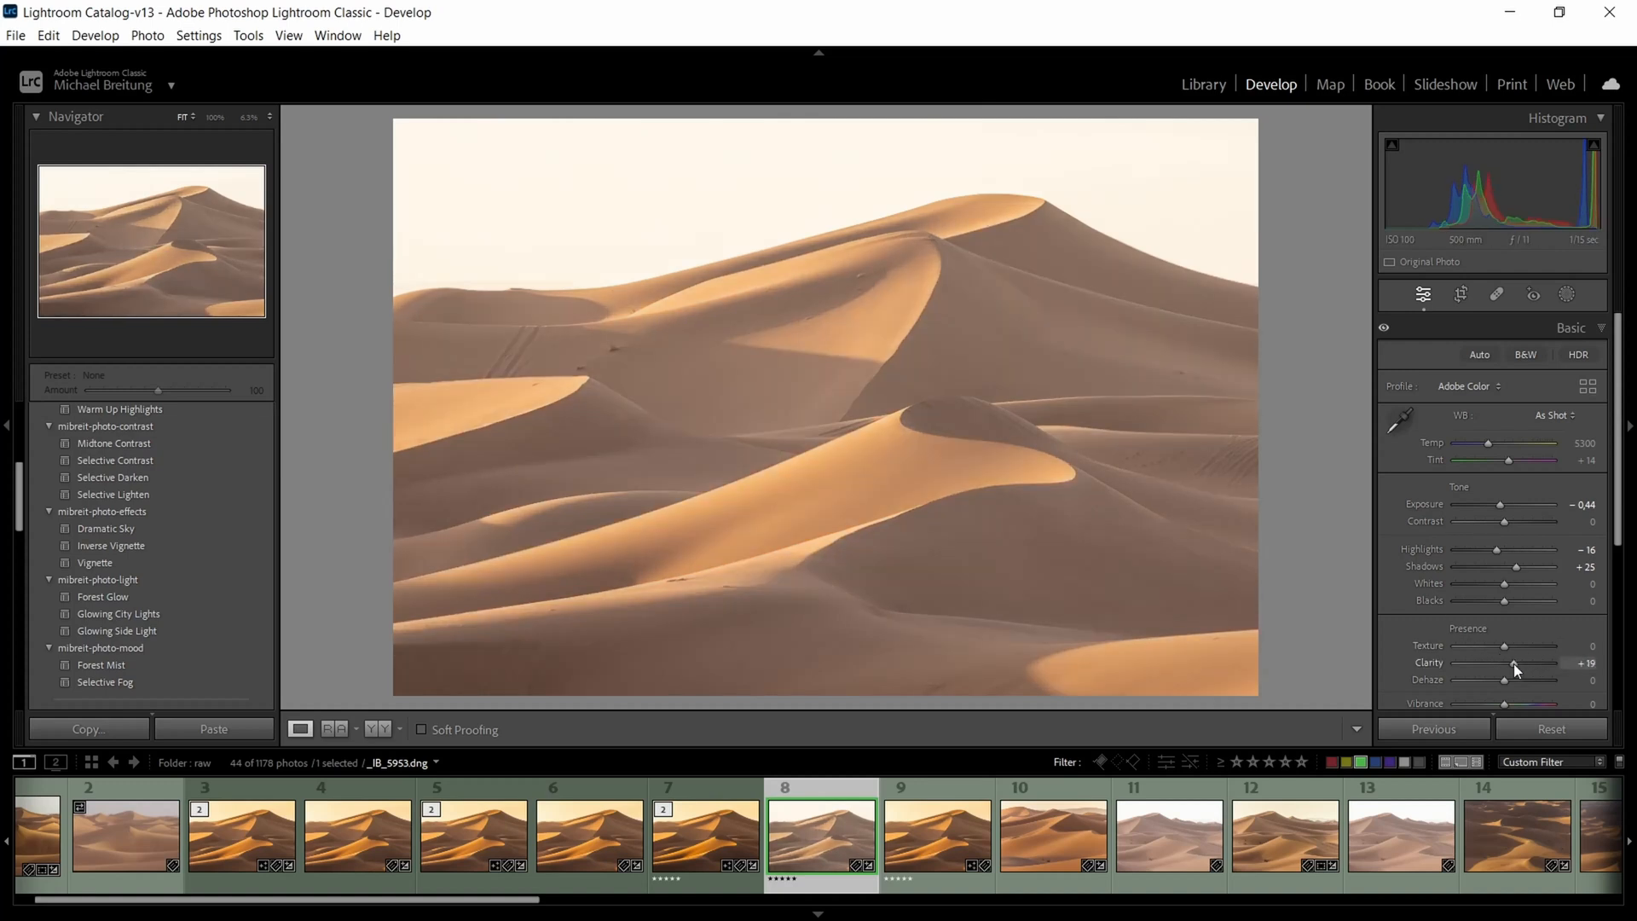
{"action": "left_click_drag", "start_coordinate": [1519, 668], "coordinate": [1514, 668]}
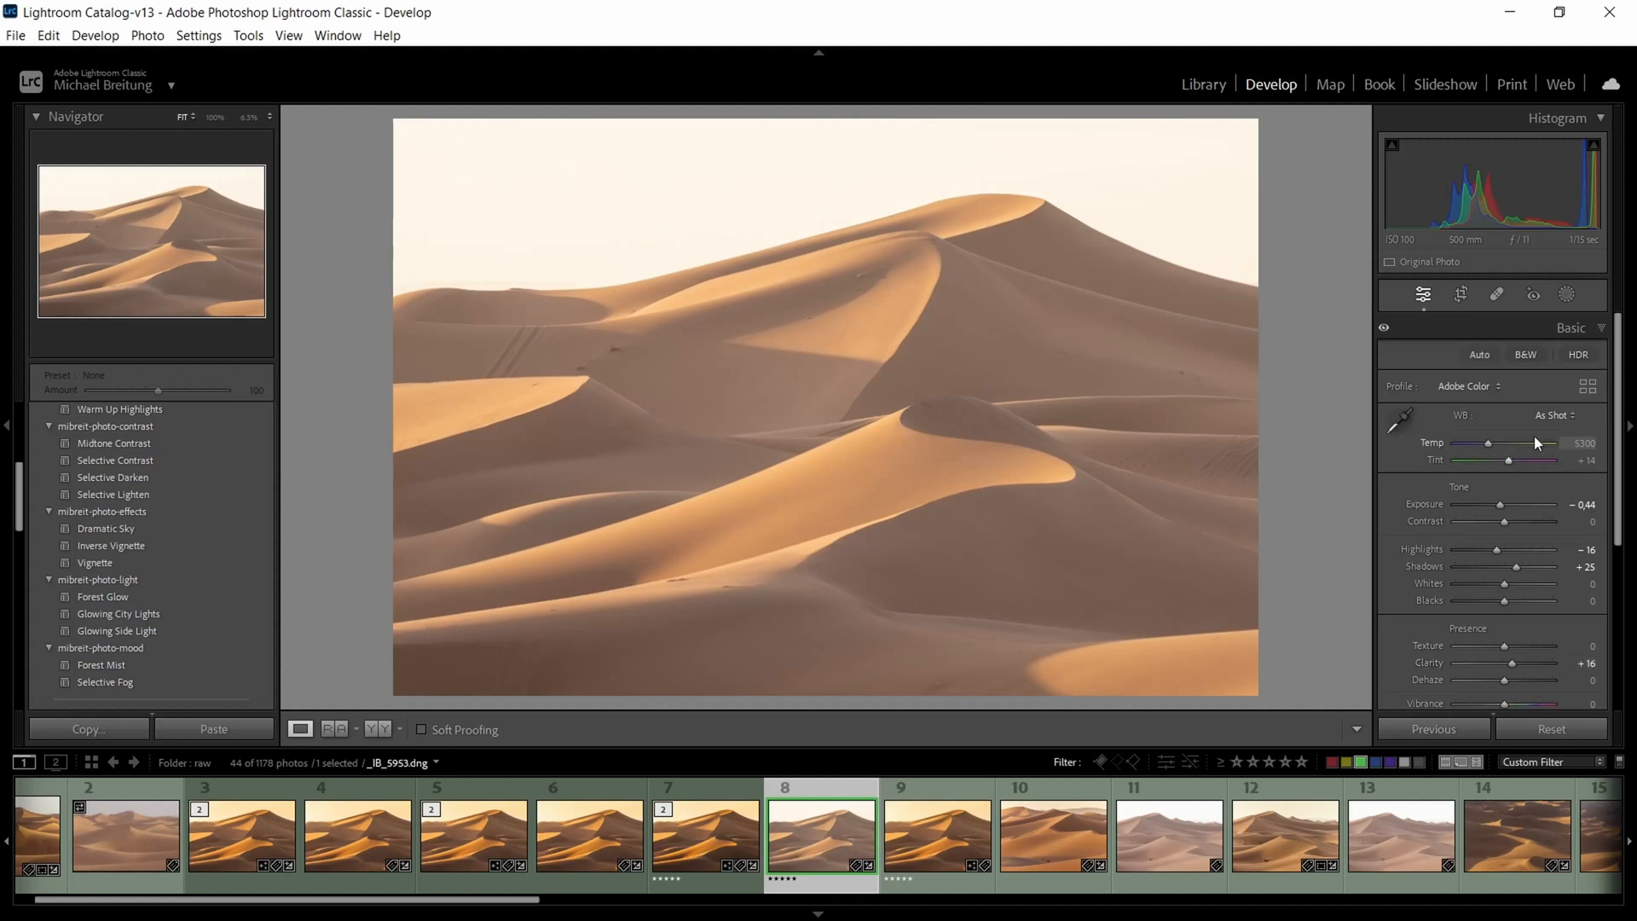
- Apply Auto white balance, then customise it to temperature 5070 and tint +8
{"action": "left_click", "coordinate": [1552, 414]}
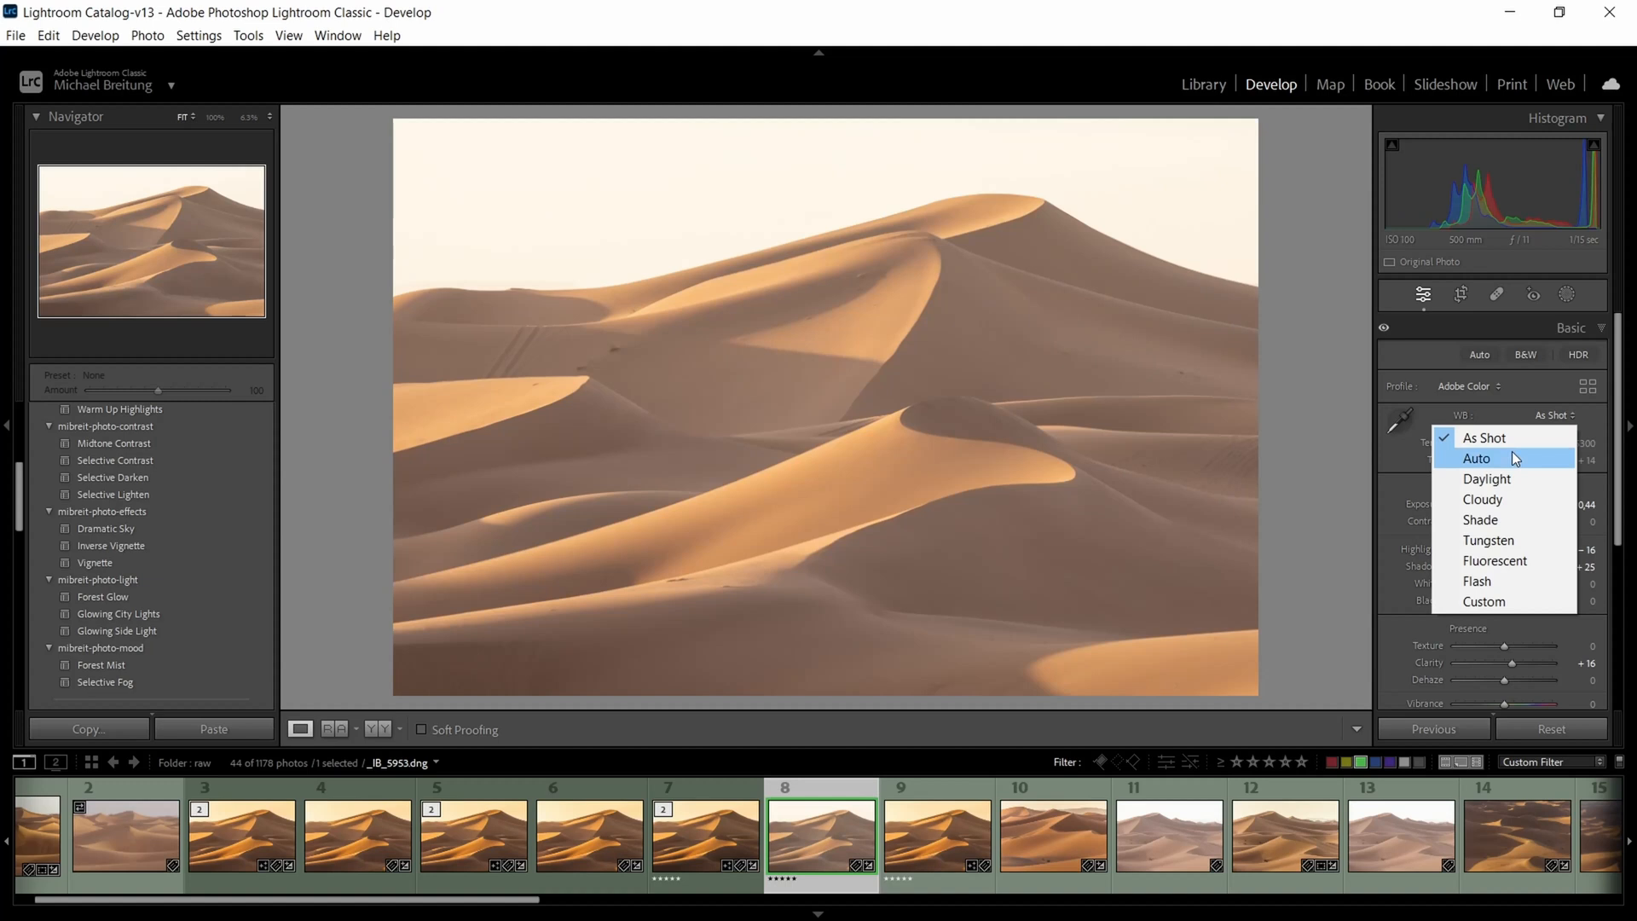
{"action": "left_click", "coordinate": [1477, 457]}
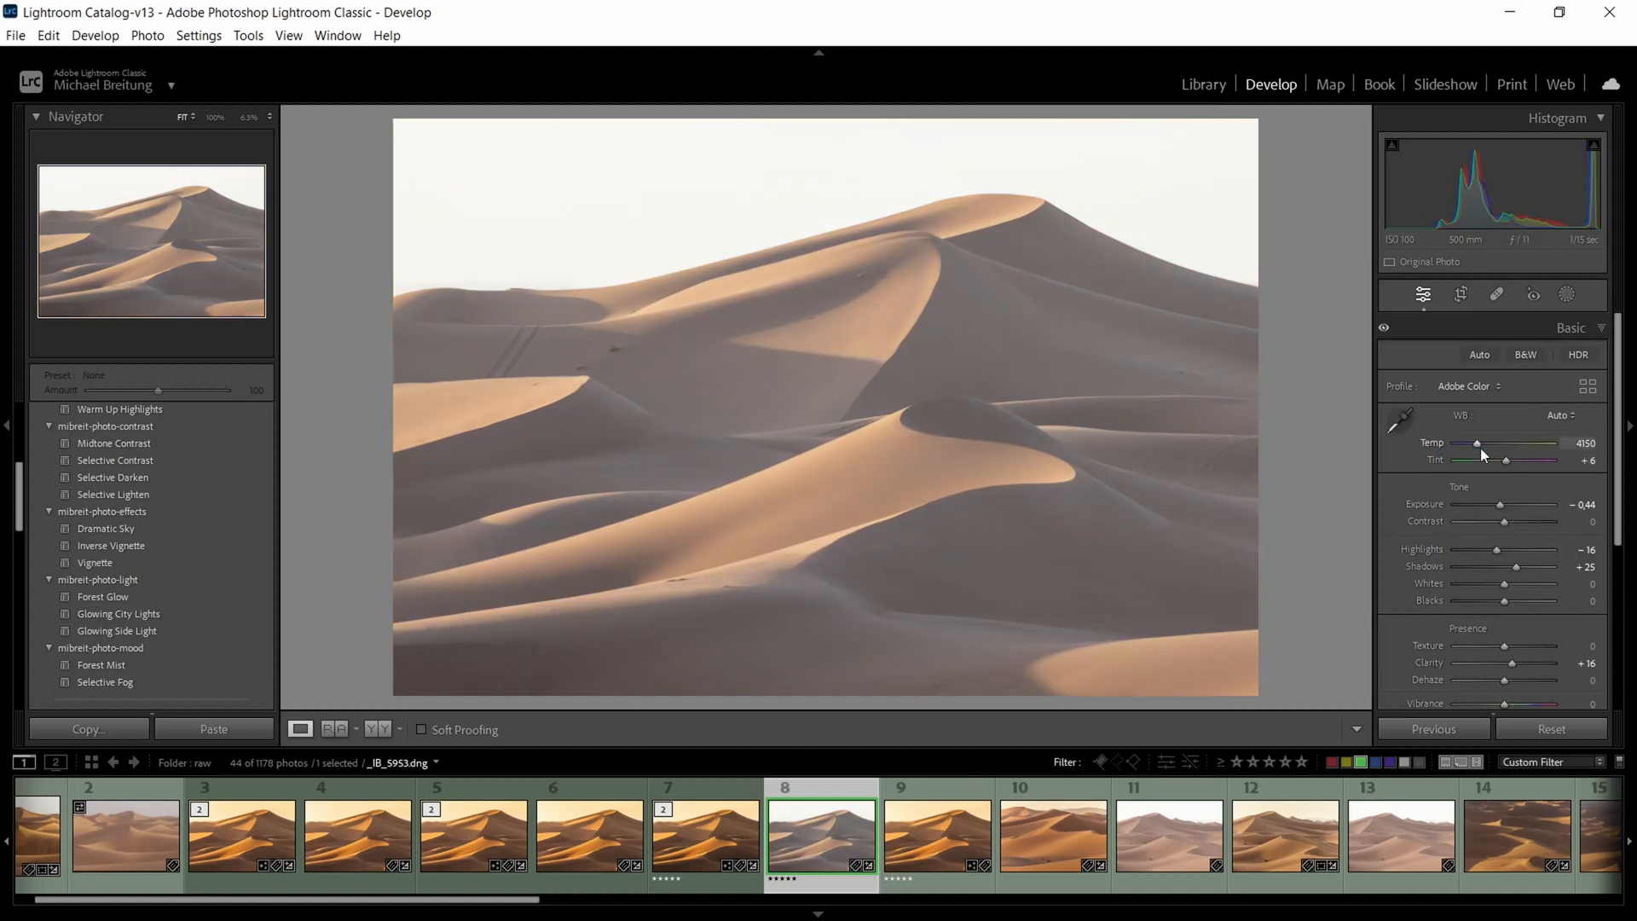
{"action": "left_click_drag", "start_coordinate": [1477, 452], "coordinate": [1487, 452]}
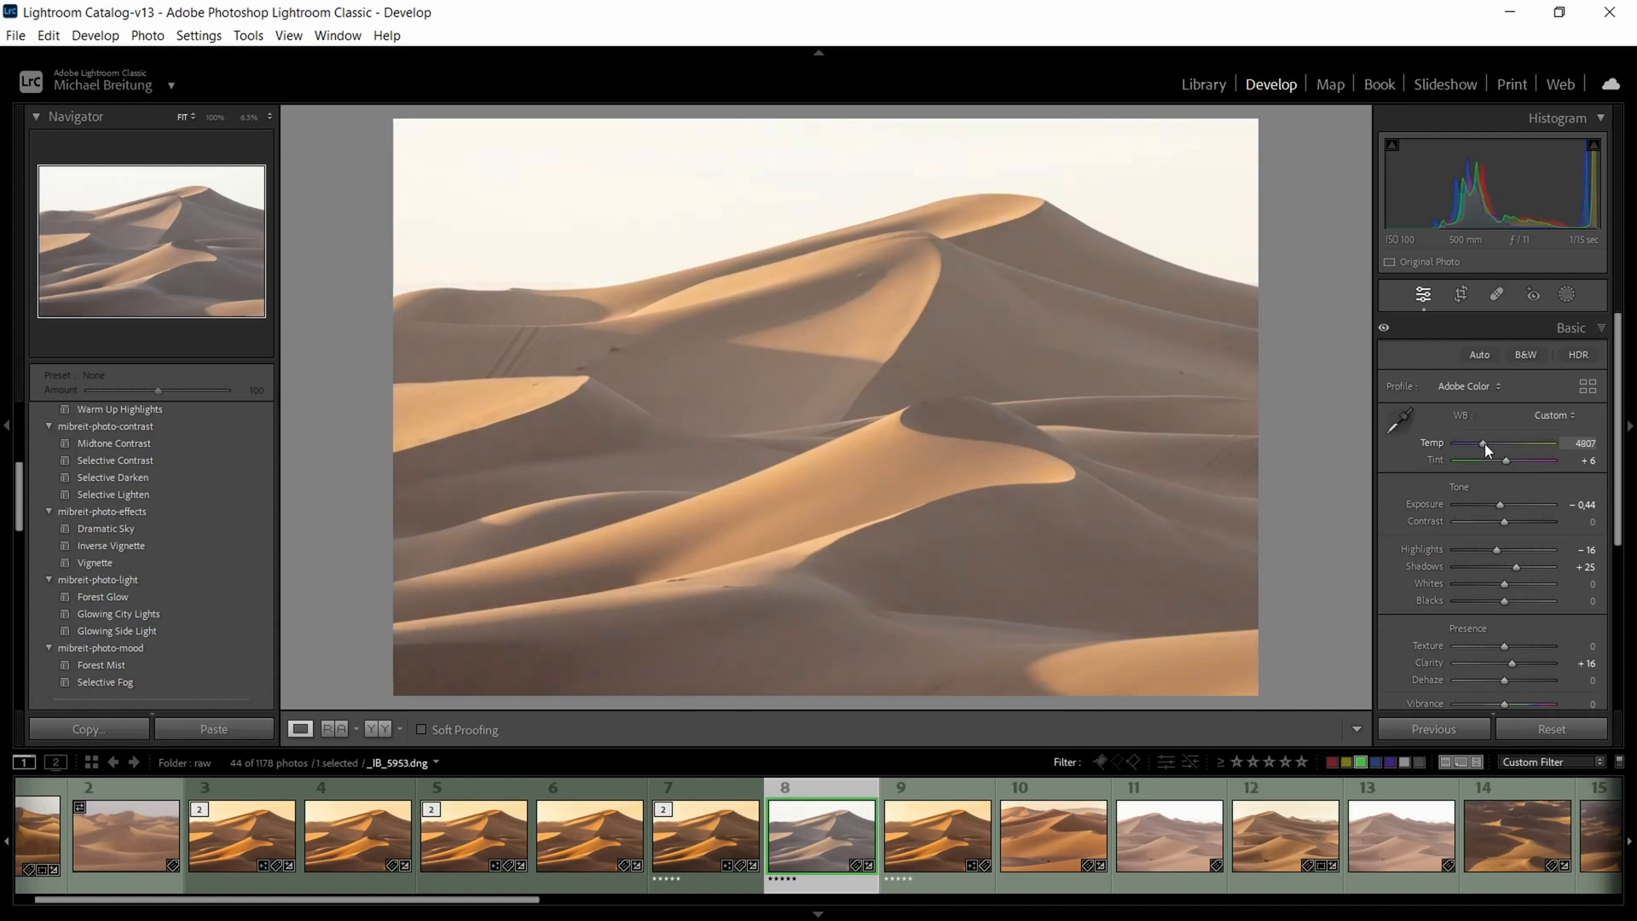
{"action": "left_click_drag", "start_coordinate": [1482, 449], "coordinate": [1519, 448]}
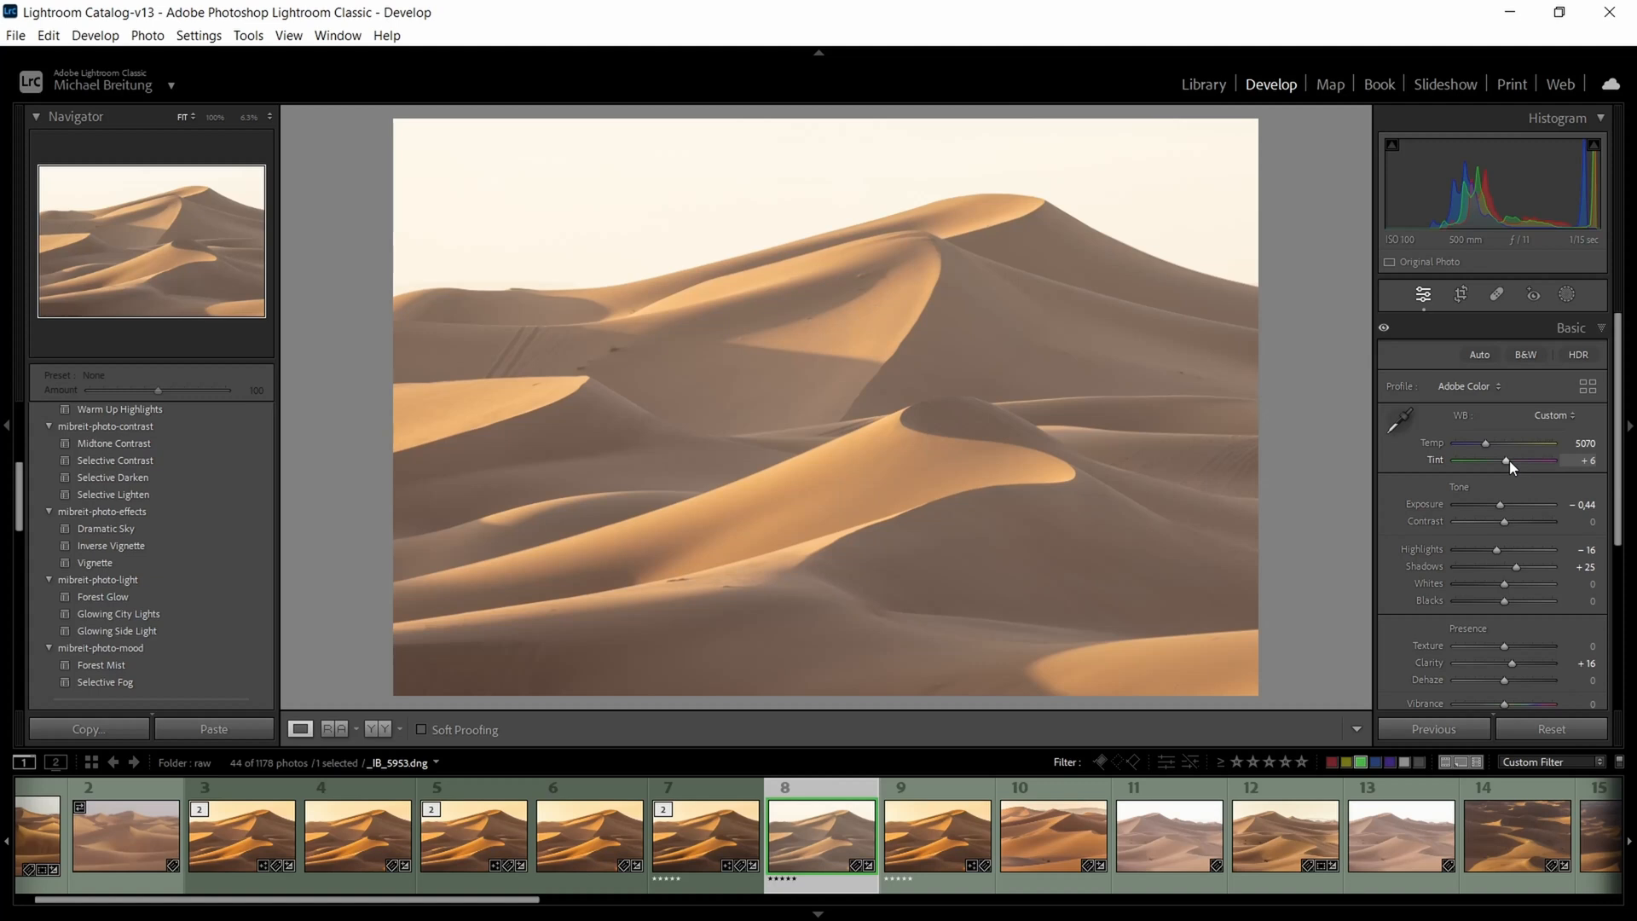
{"action": "left_click_drag", "start_coordinate": [1506, 460], "coordinate": [1519, 461]}
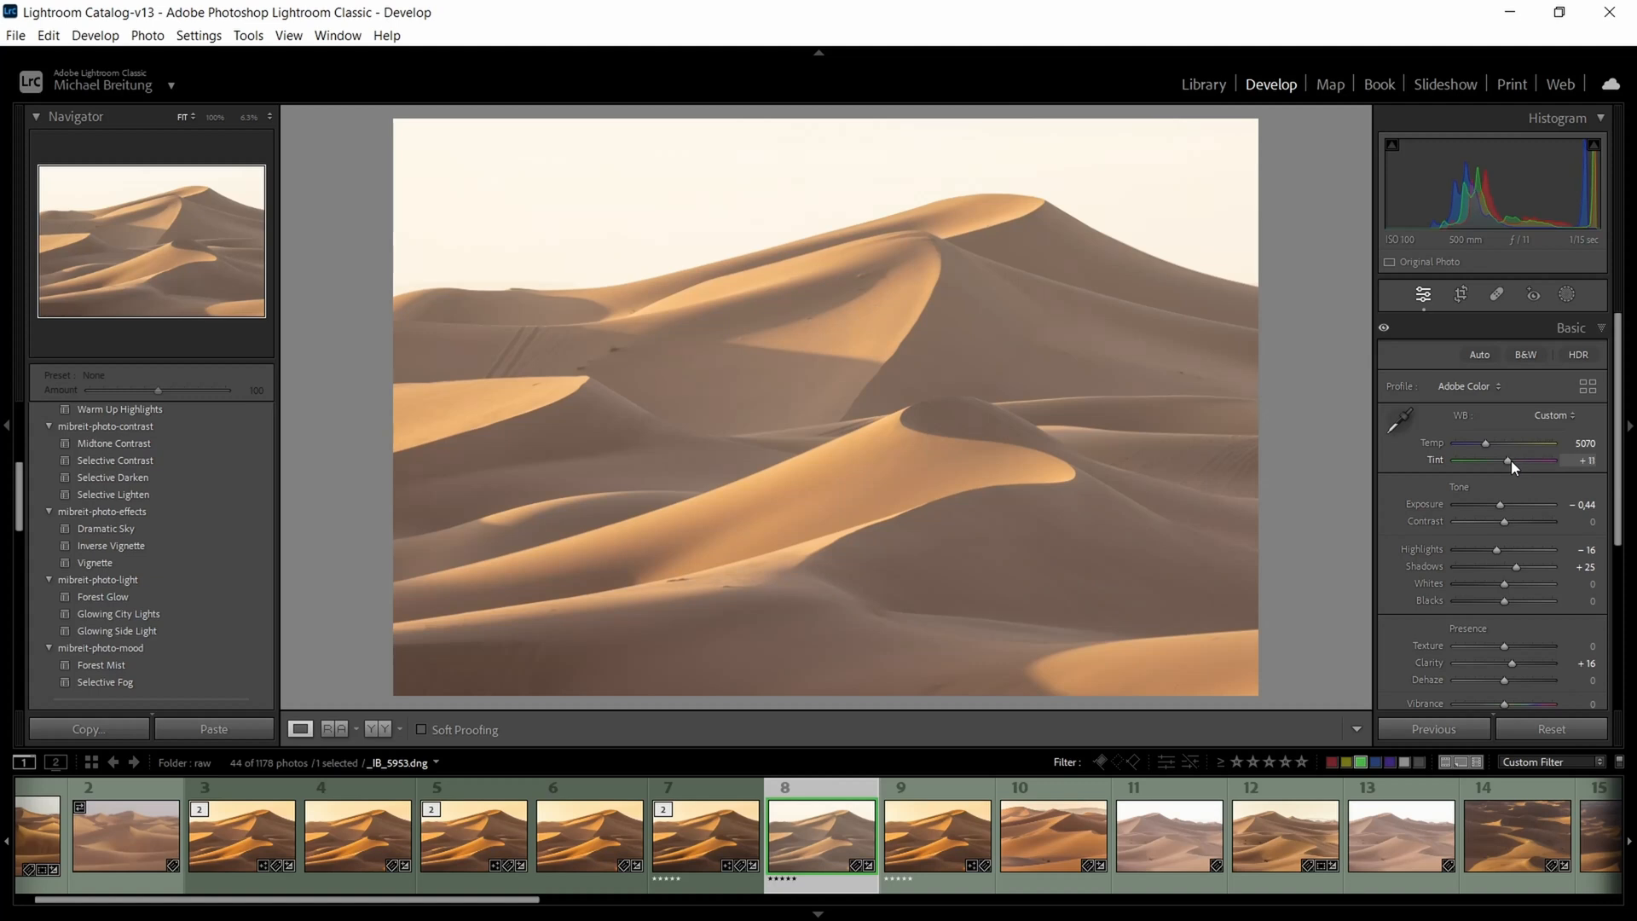
{"action": "left_click_drag", "start_coordinate": [1507, 462], "coordinate": [1494, 462]}
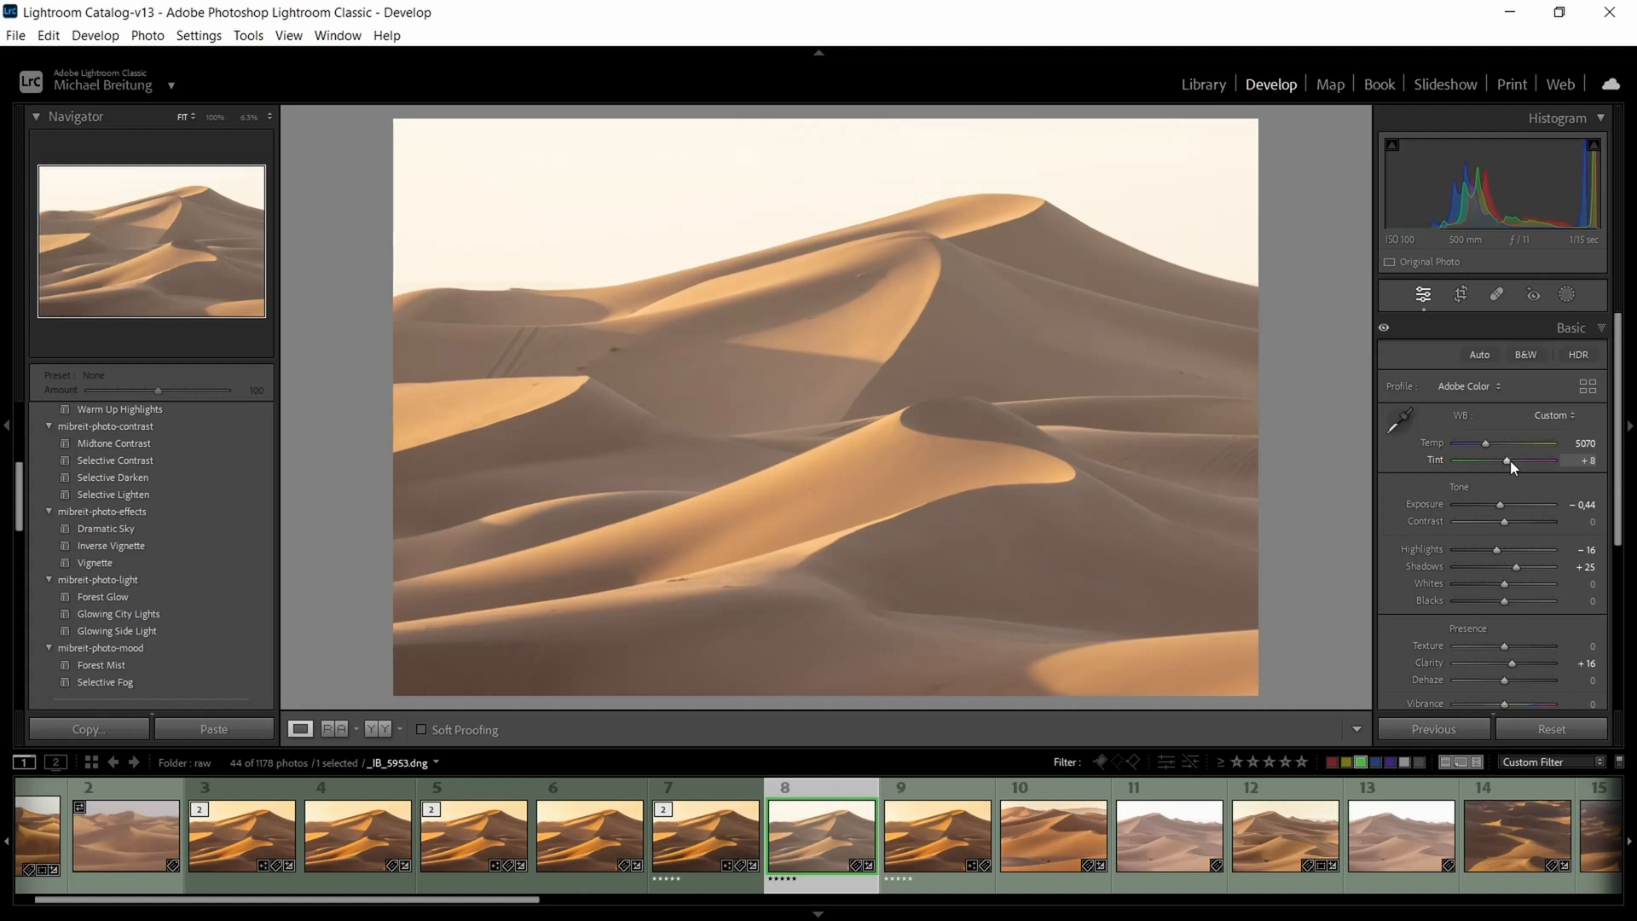
{"action": "mouse_move", "coordinate": [1549, 467]}
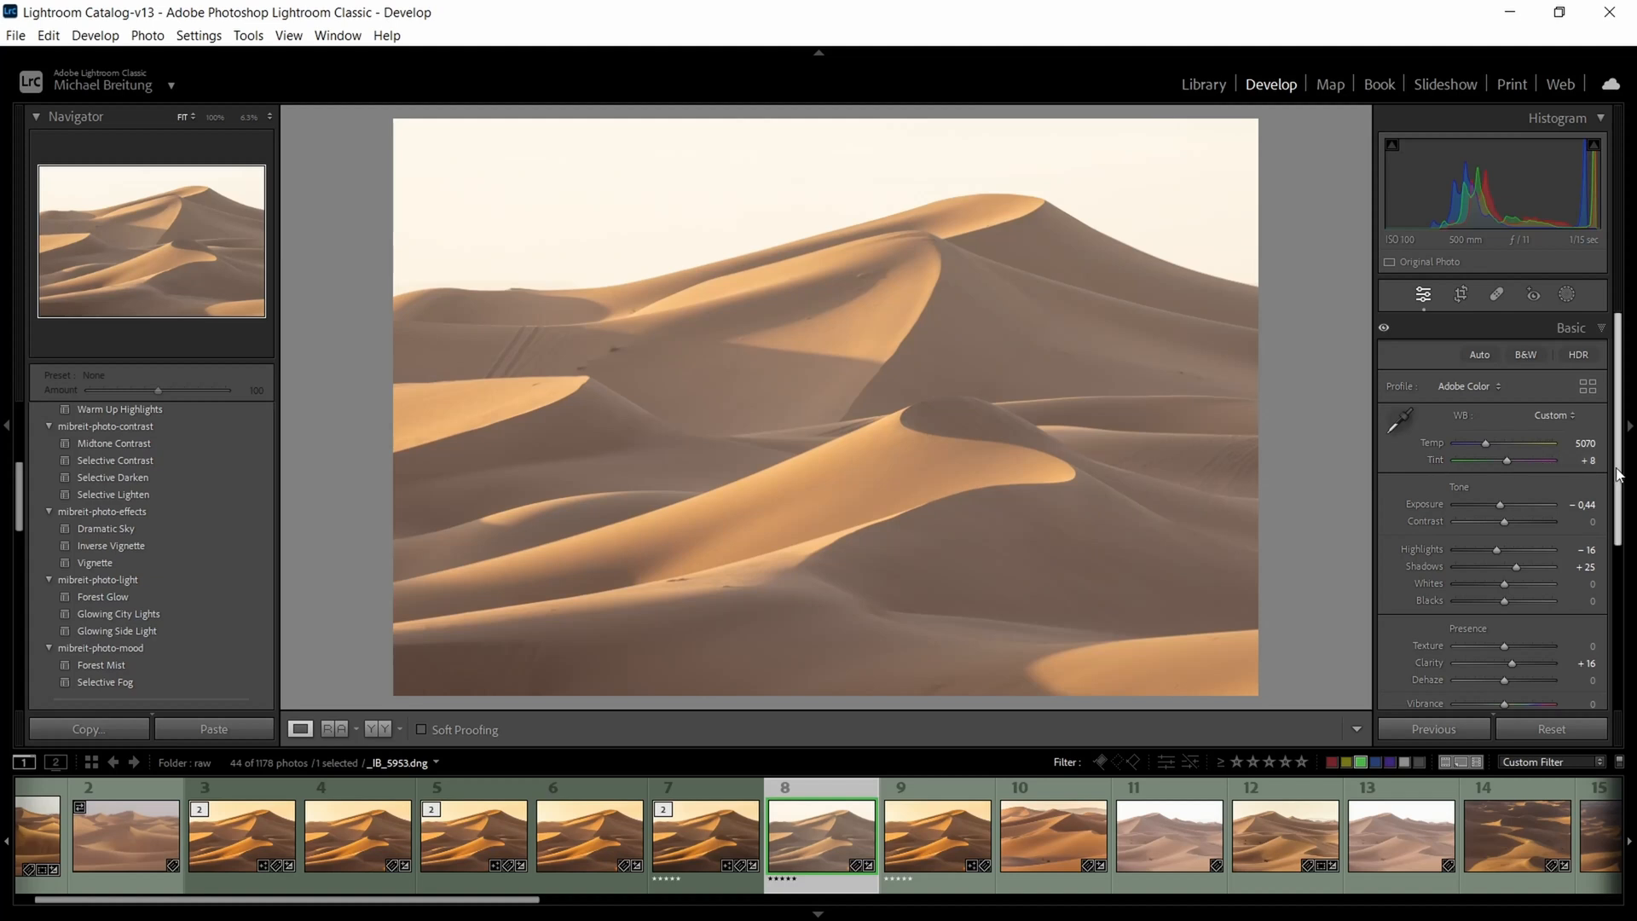
{"action": "mouse_move", "coordinate": [963, 147]}
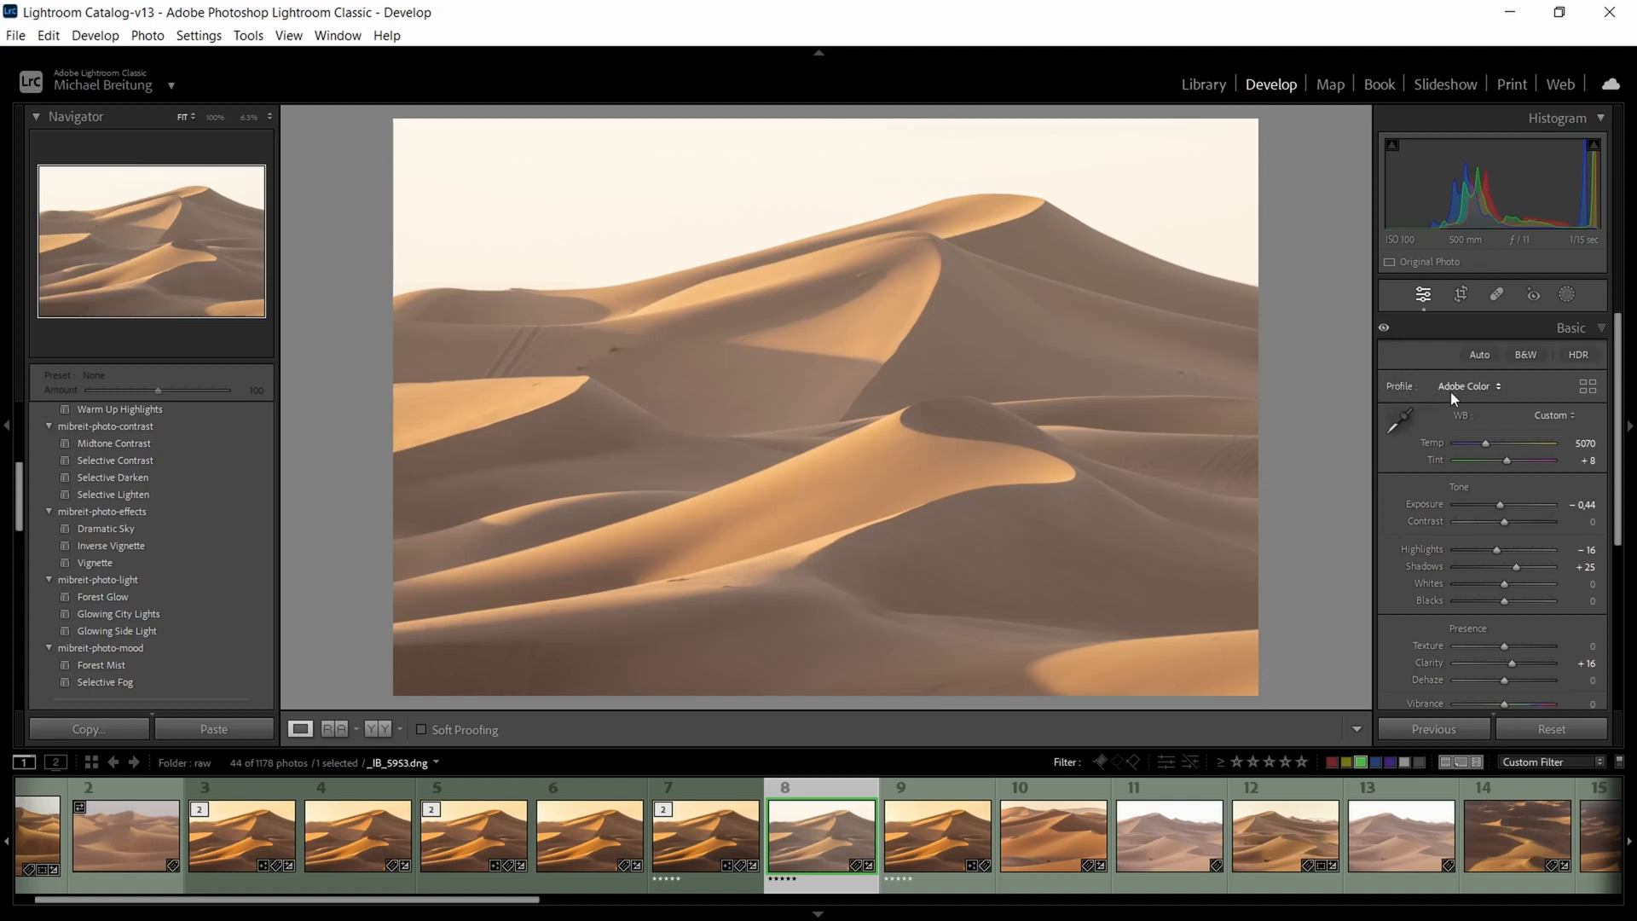
- Change the profile from Adobe Color to Adobe Landscape for warmer, richer sand
{"action": "left_click", "coordinate": [1471, 385]}
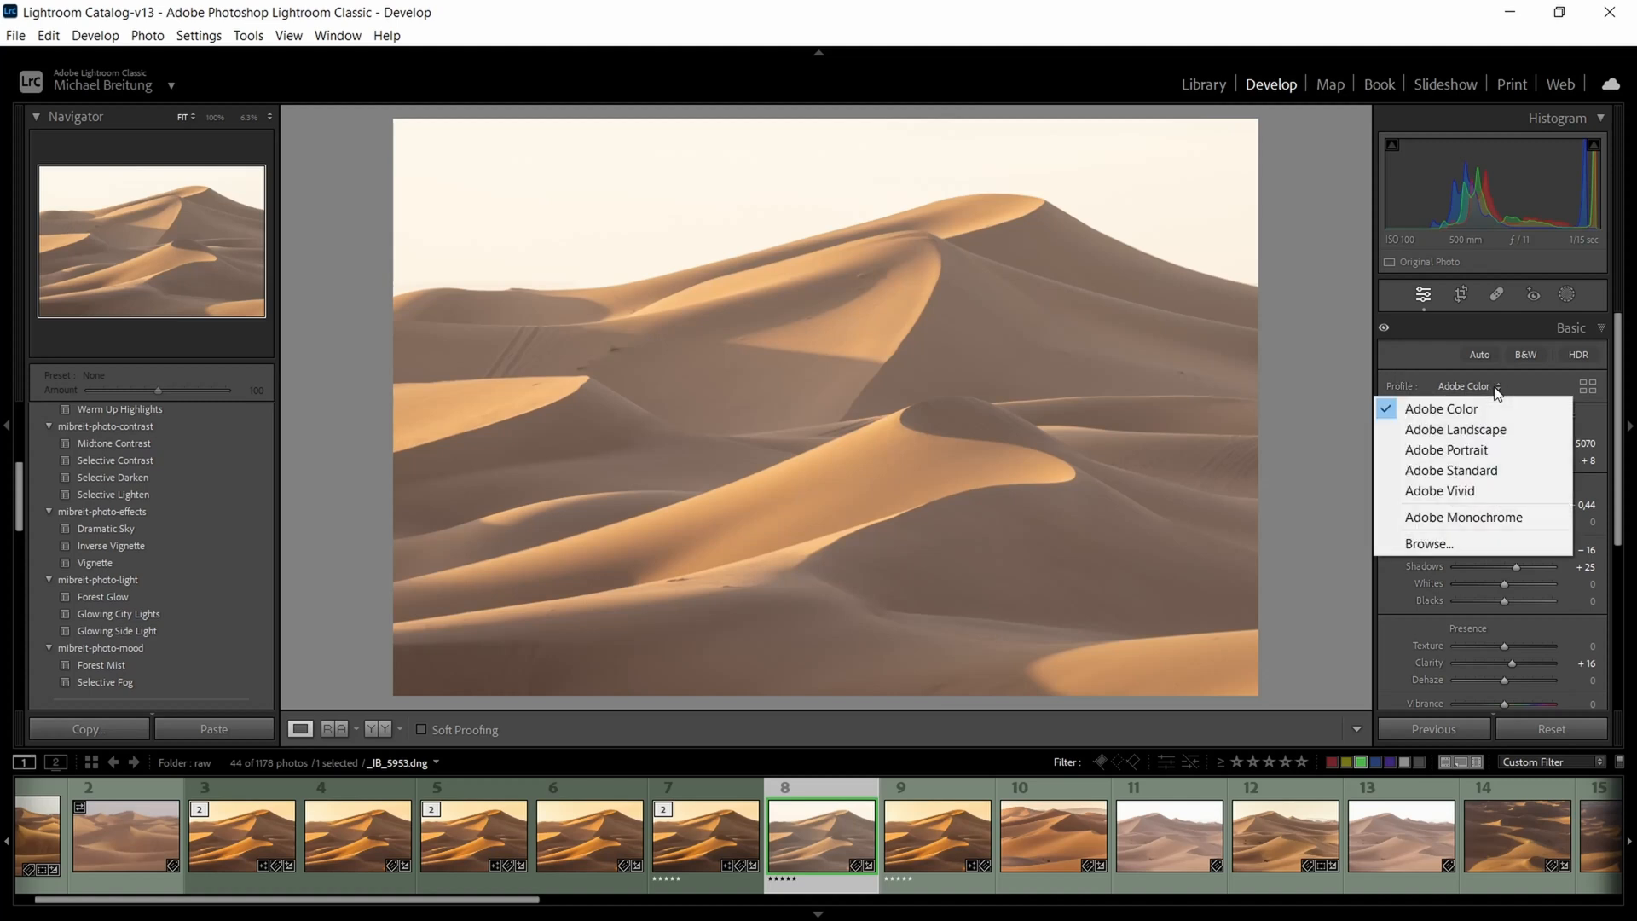
{"action": "mouse_move", "coordinate": [1439, 491]}
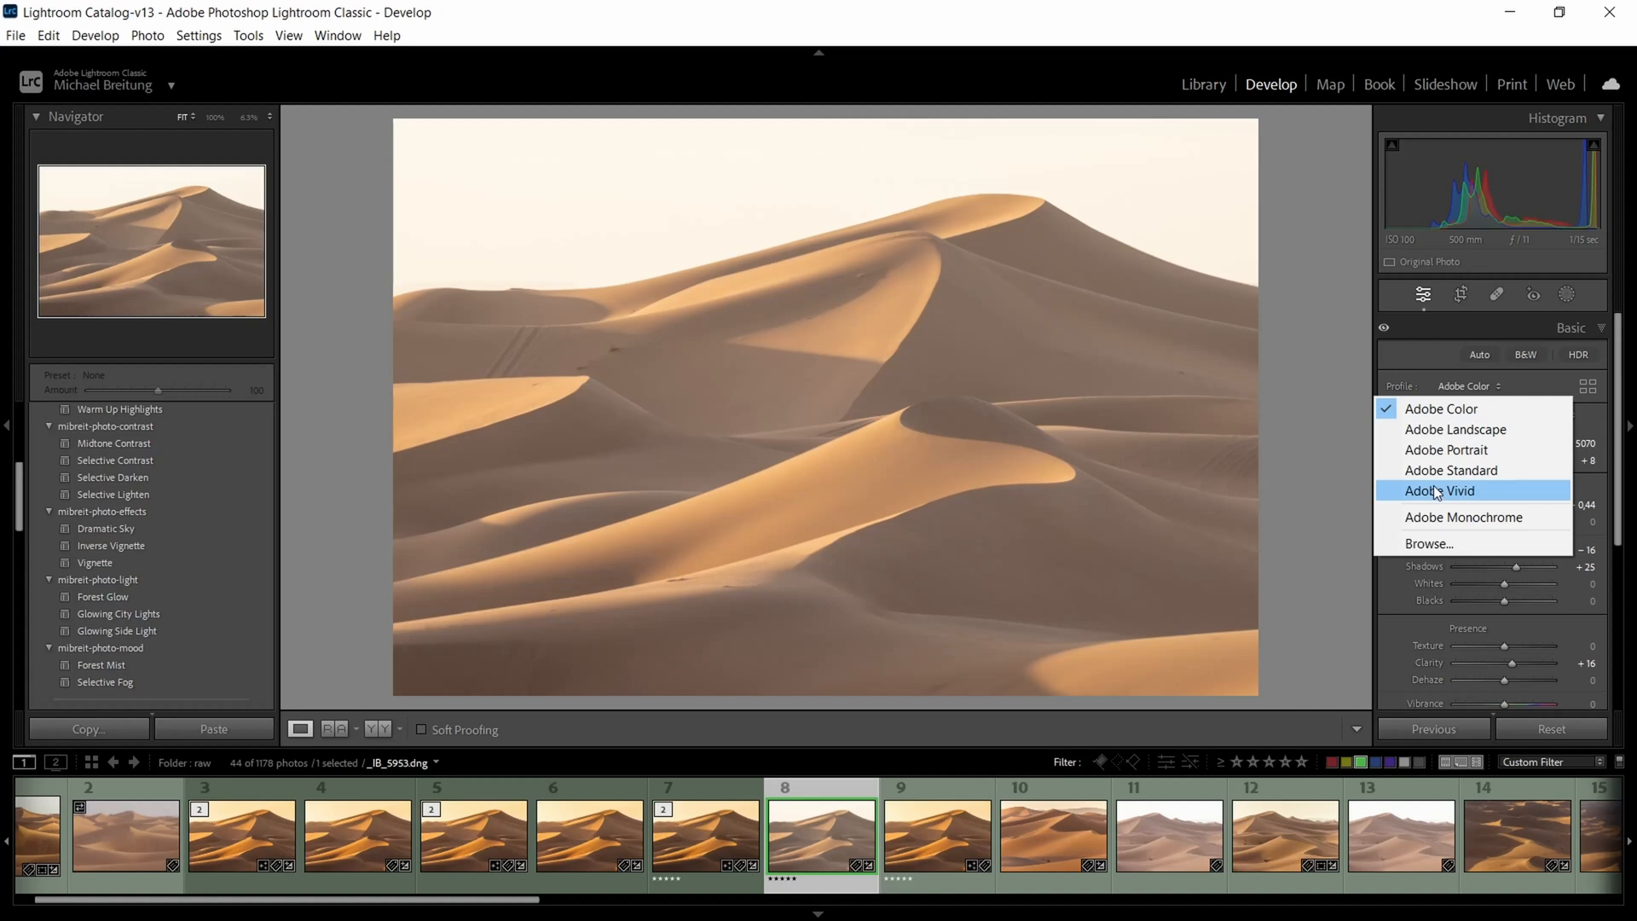
{"action": "mouse_move", "coordinate": [1441, 408]}
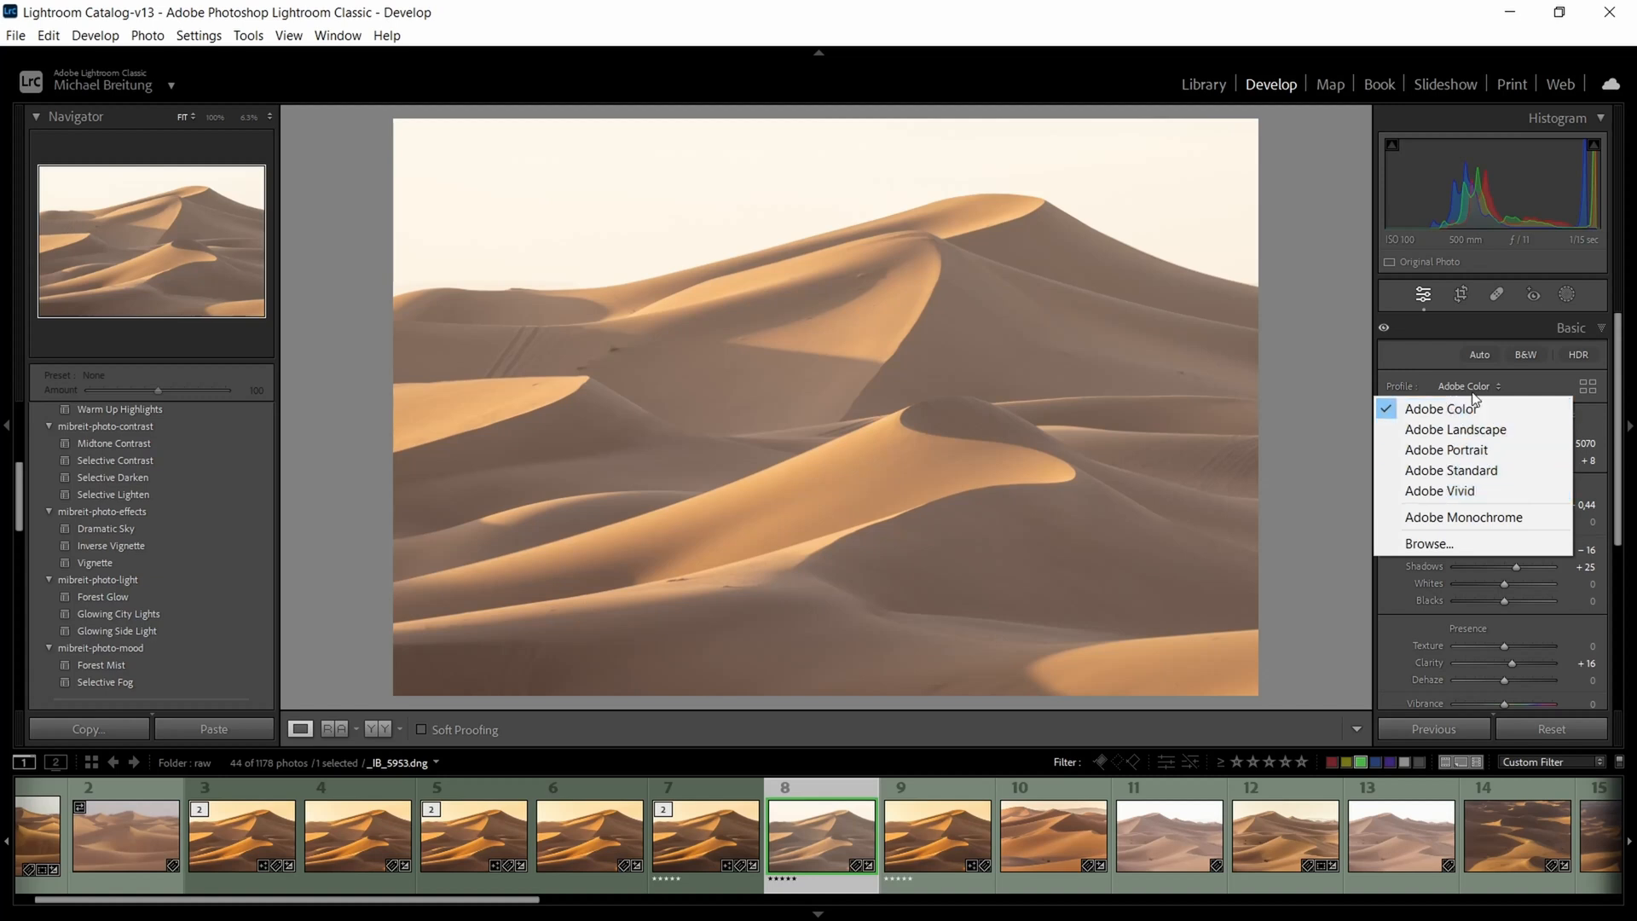
{"action": "mouse_move", "coordinate": [1456, 430]}
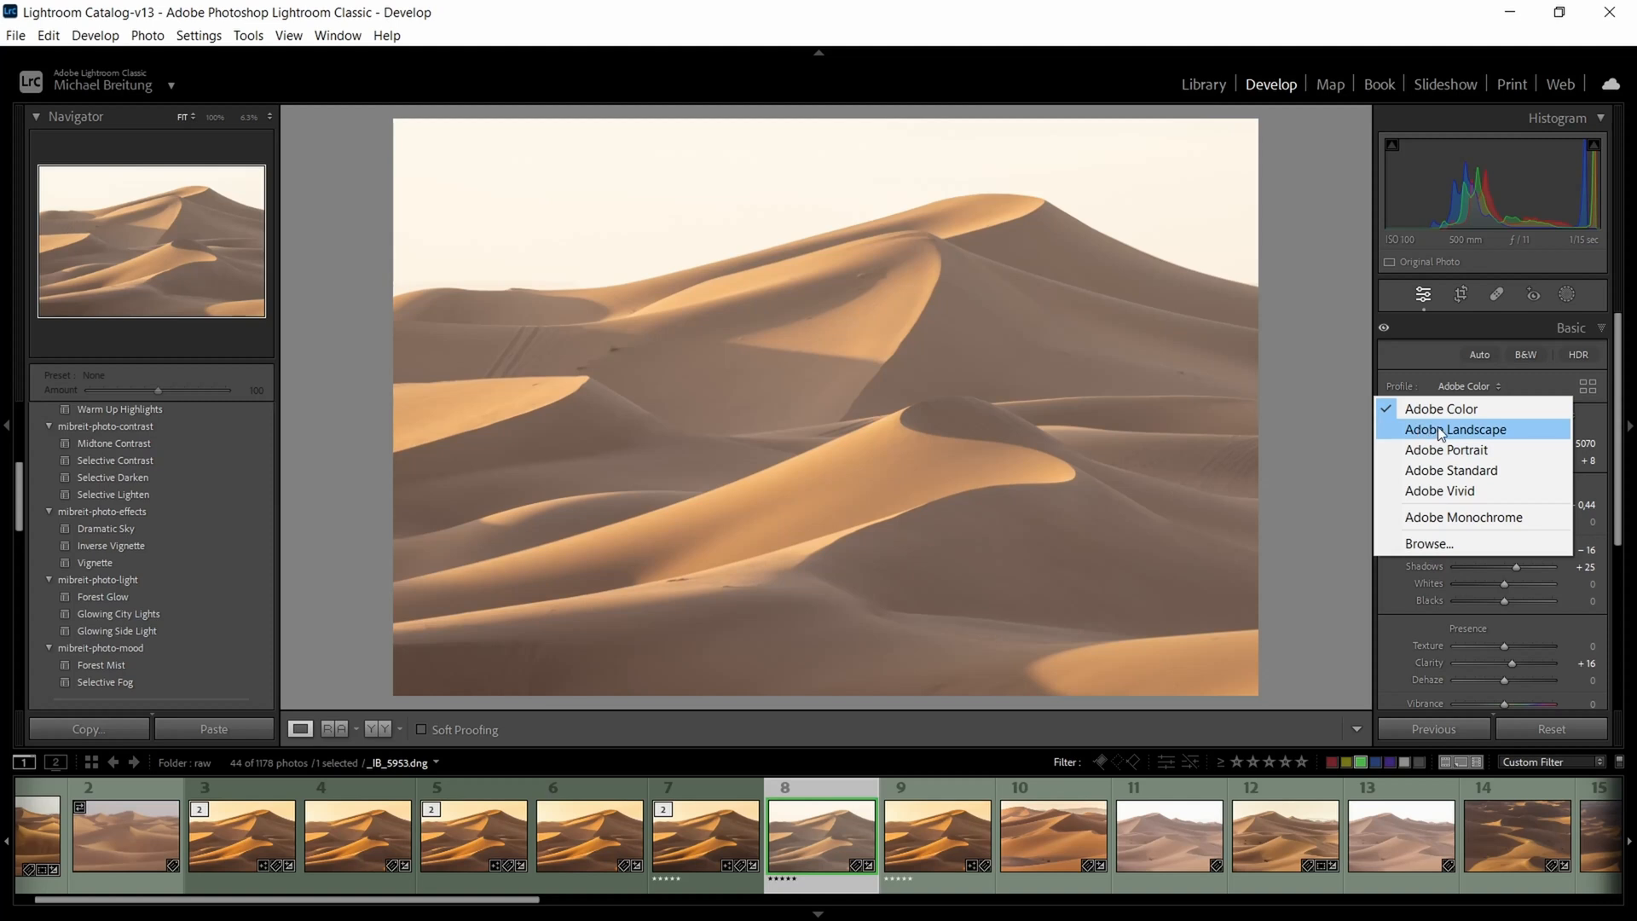
{"action": "mouse_move", "coordinate": [1461, 433]}
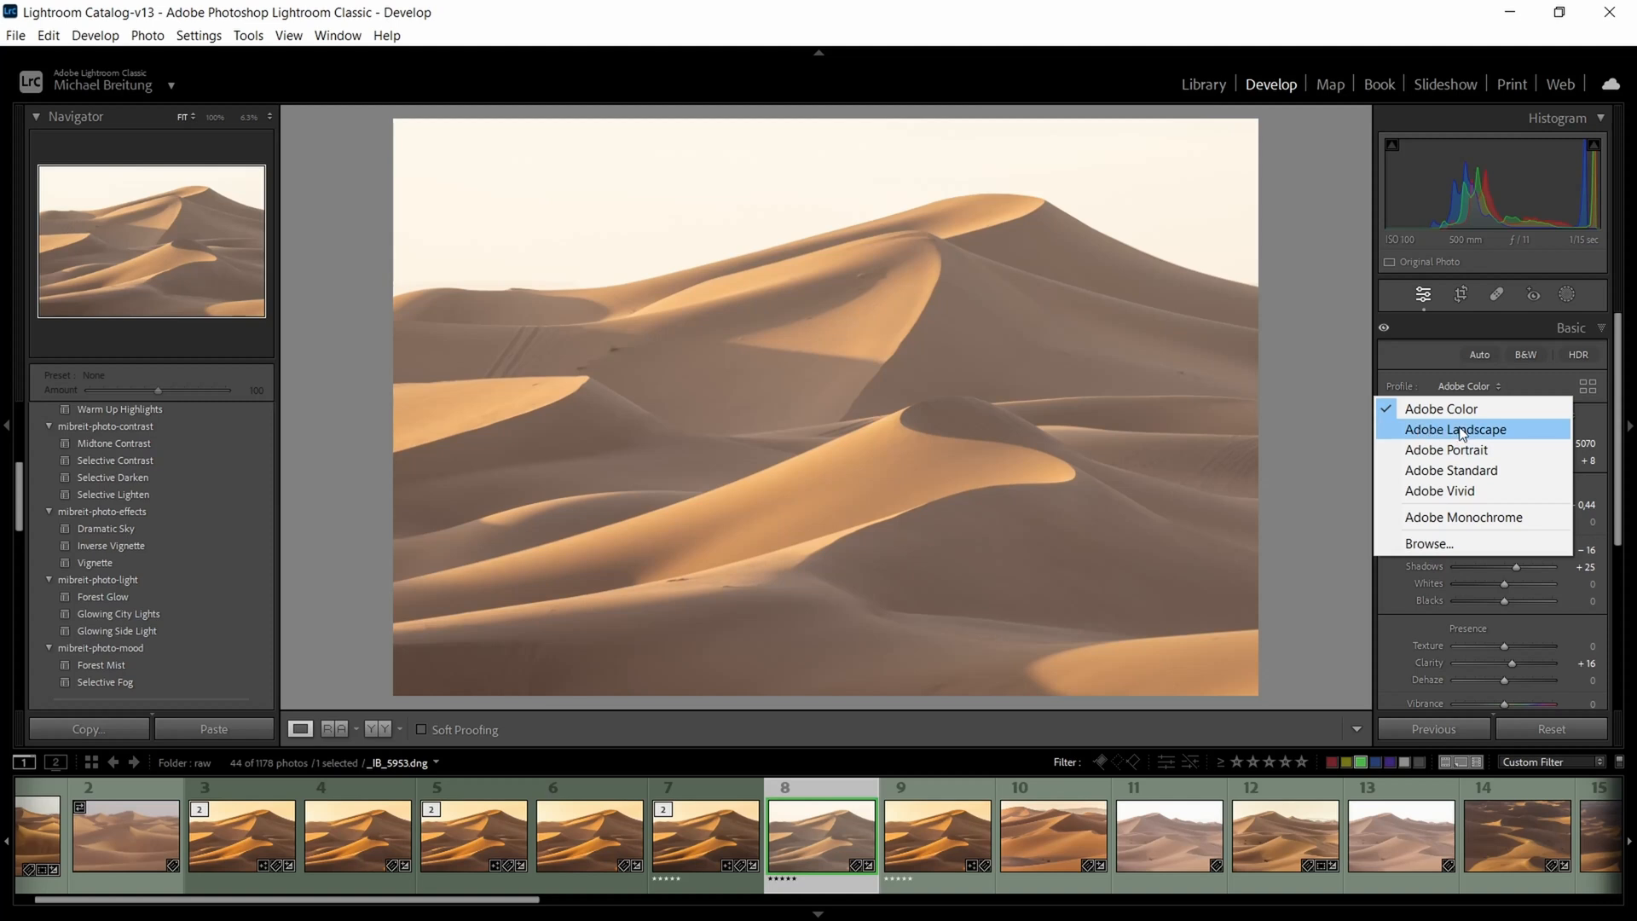
{"action": "left_click", "coordinate": [1458, 430]}
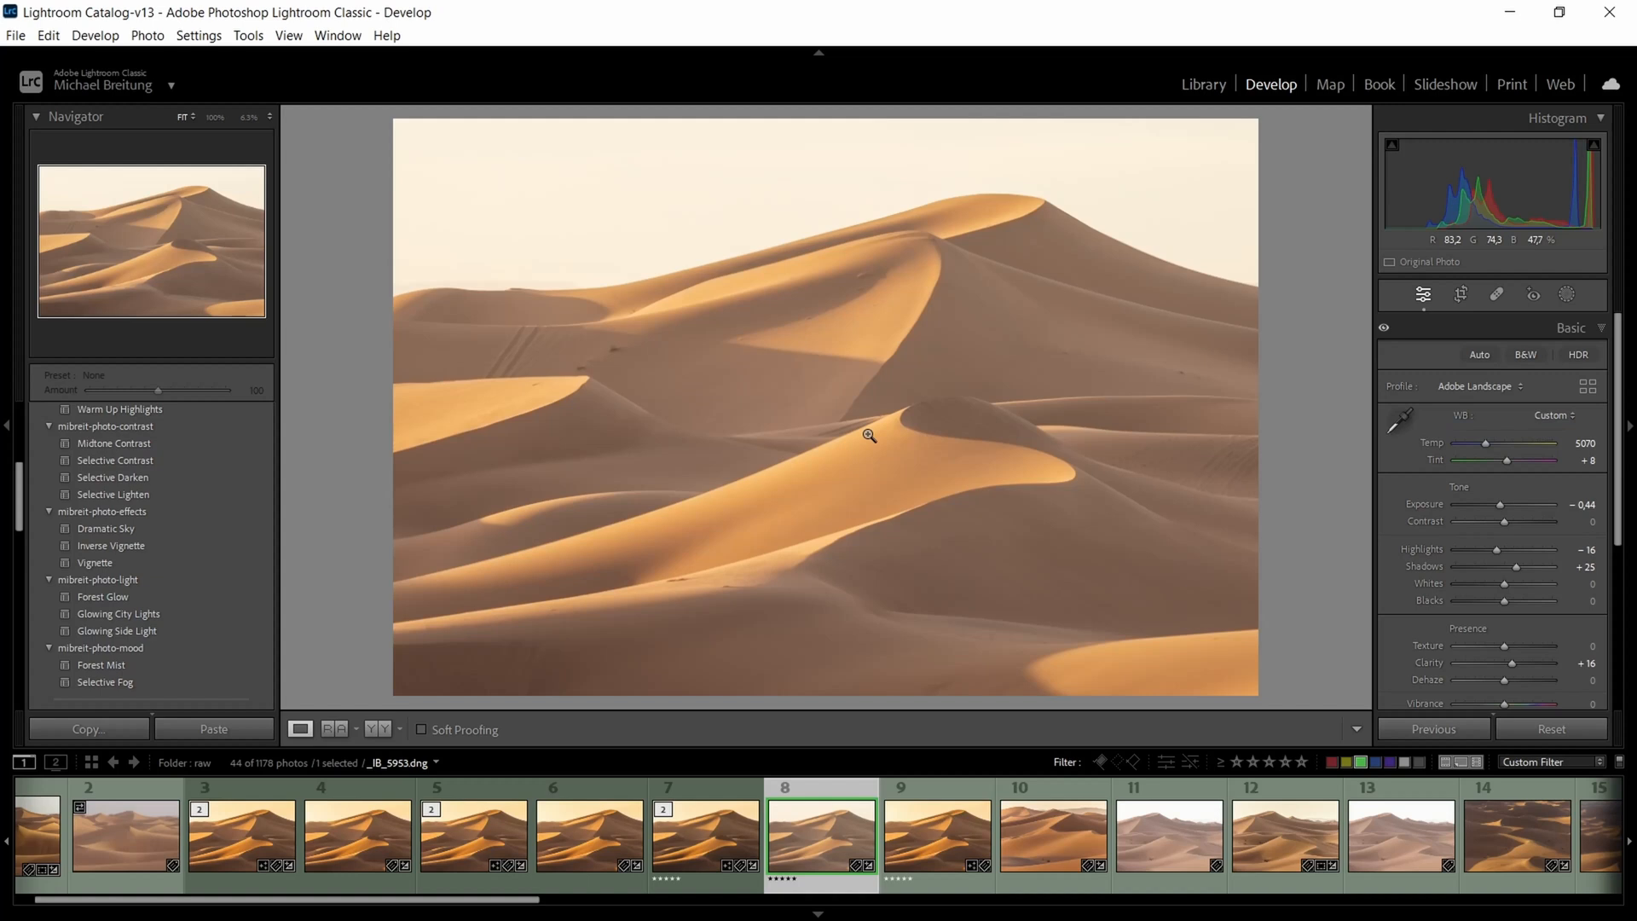
{"action": "mouse_move", "coordinate": [914, 510]}
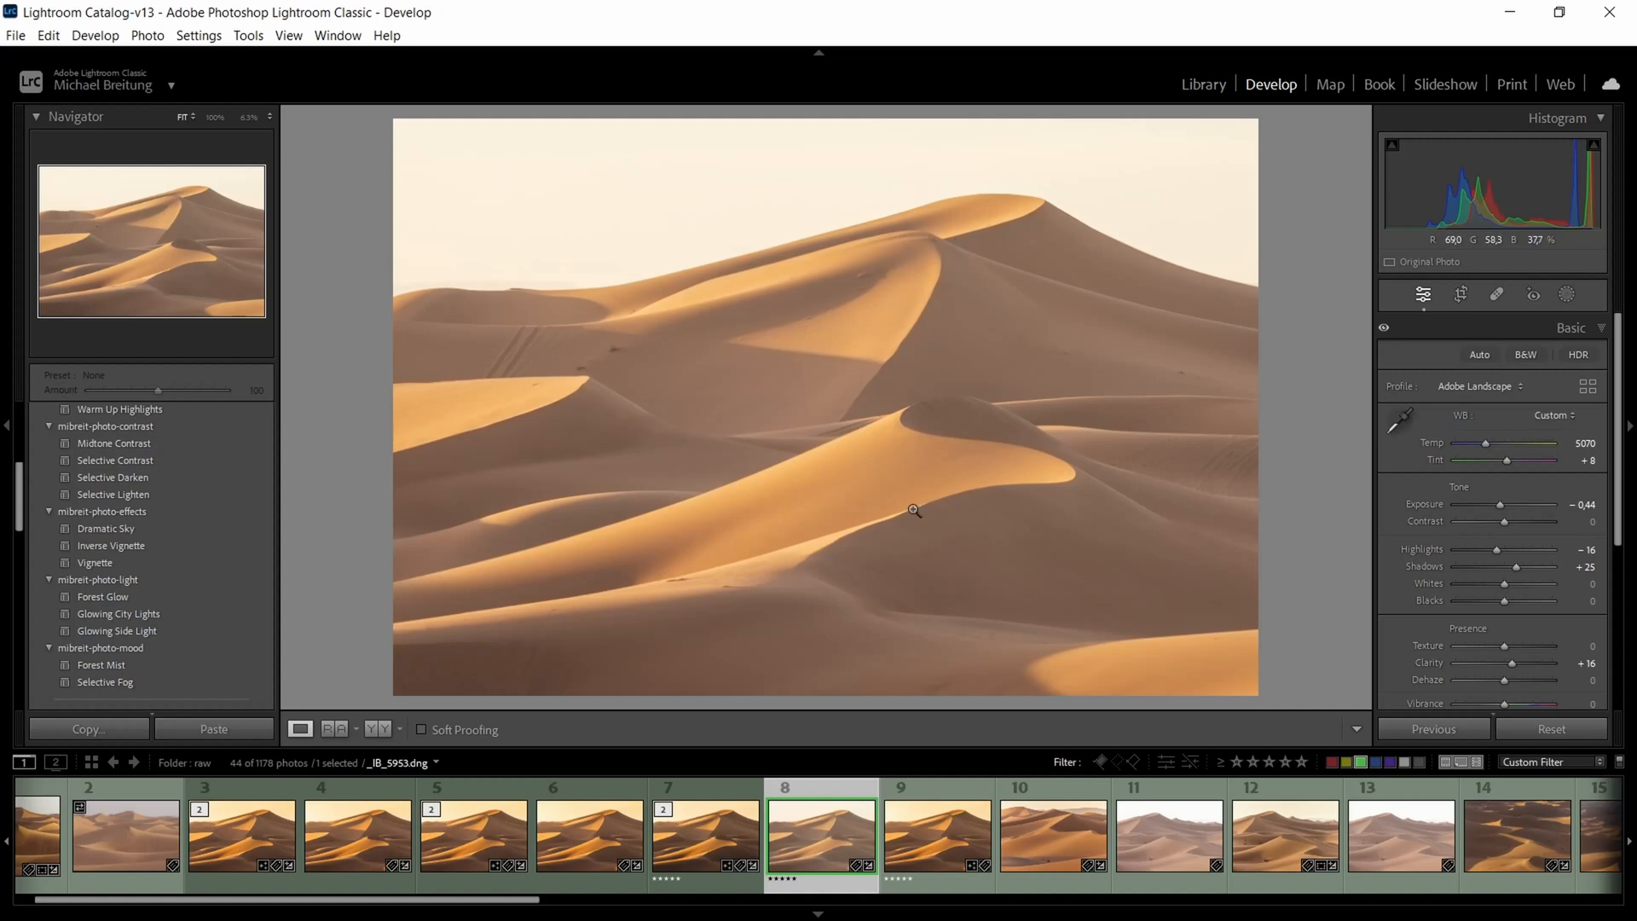
{"action": "mouse_move", "coordinate": [660, 385]}
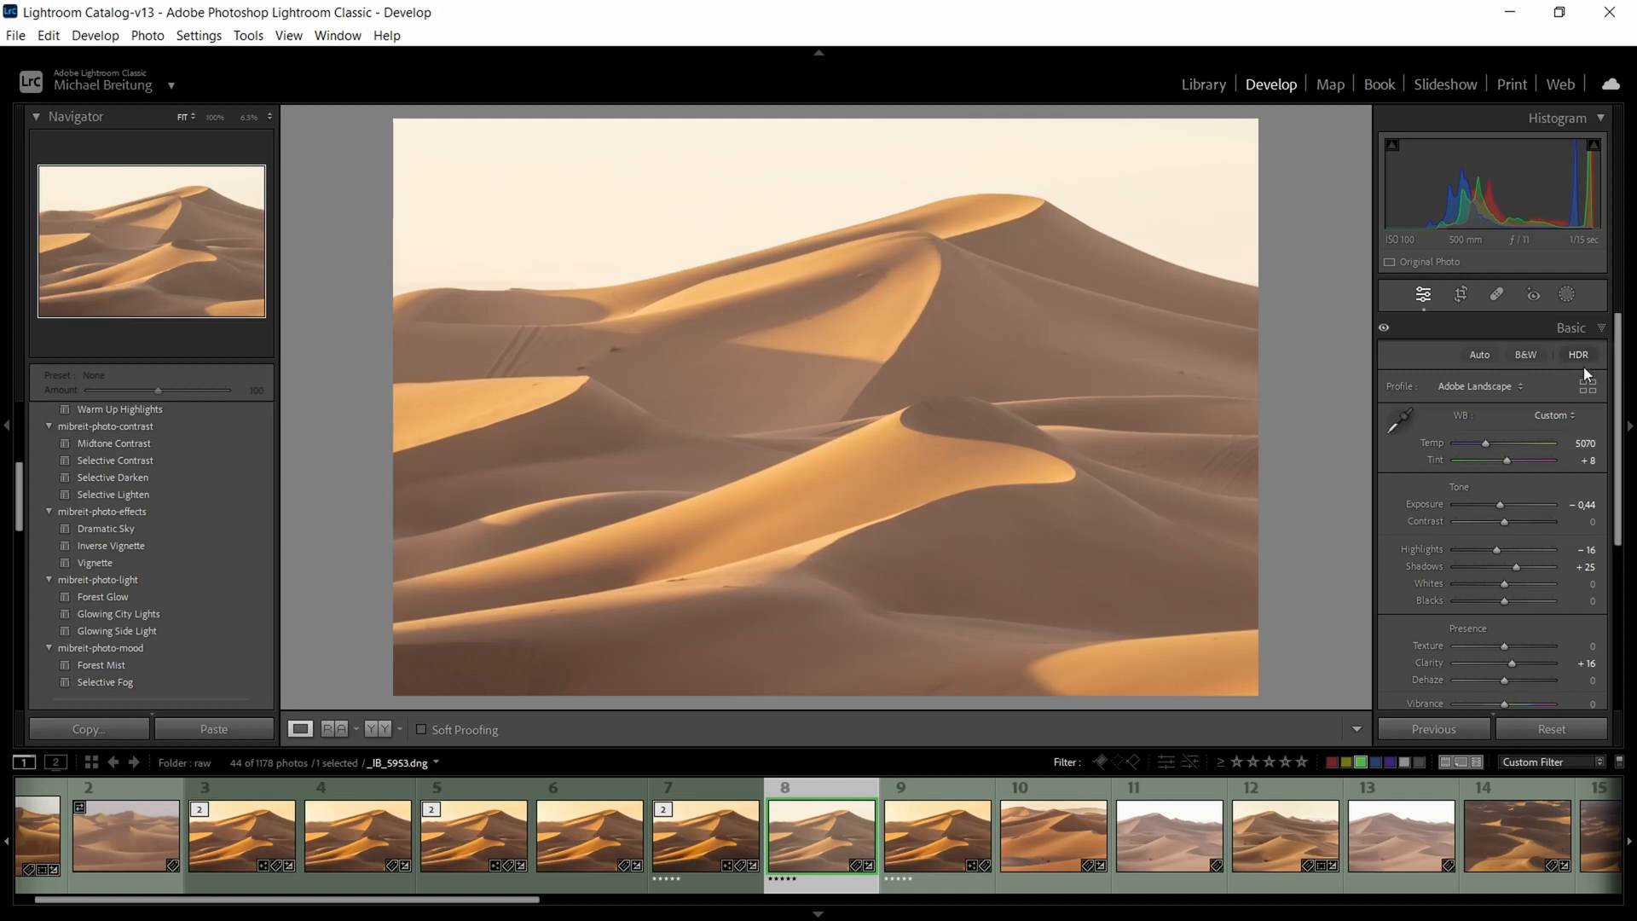
- Deepen the tone curve darks and give the lights a subtle lift of +8
{"action": "scroll", "scroll_direction": "down", "scroll_amount": 3}
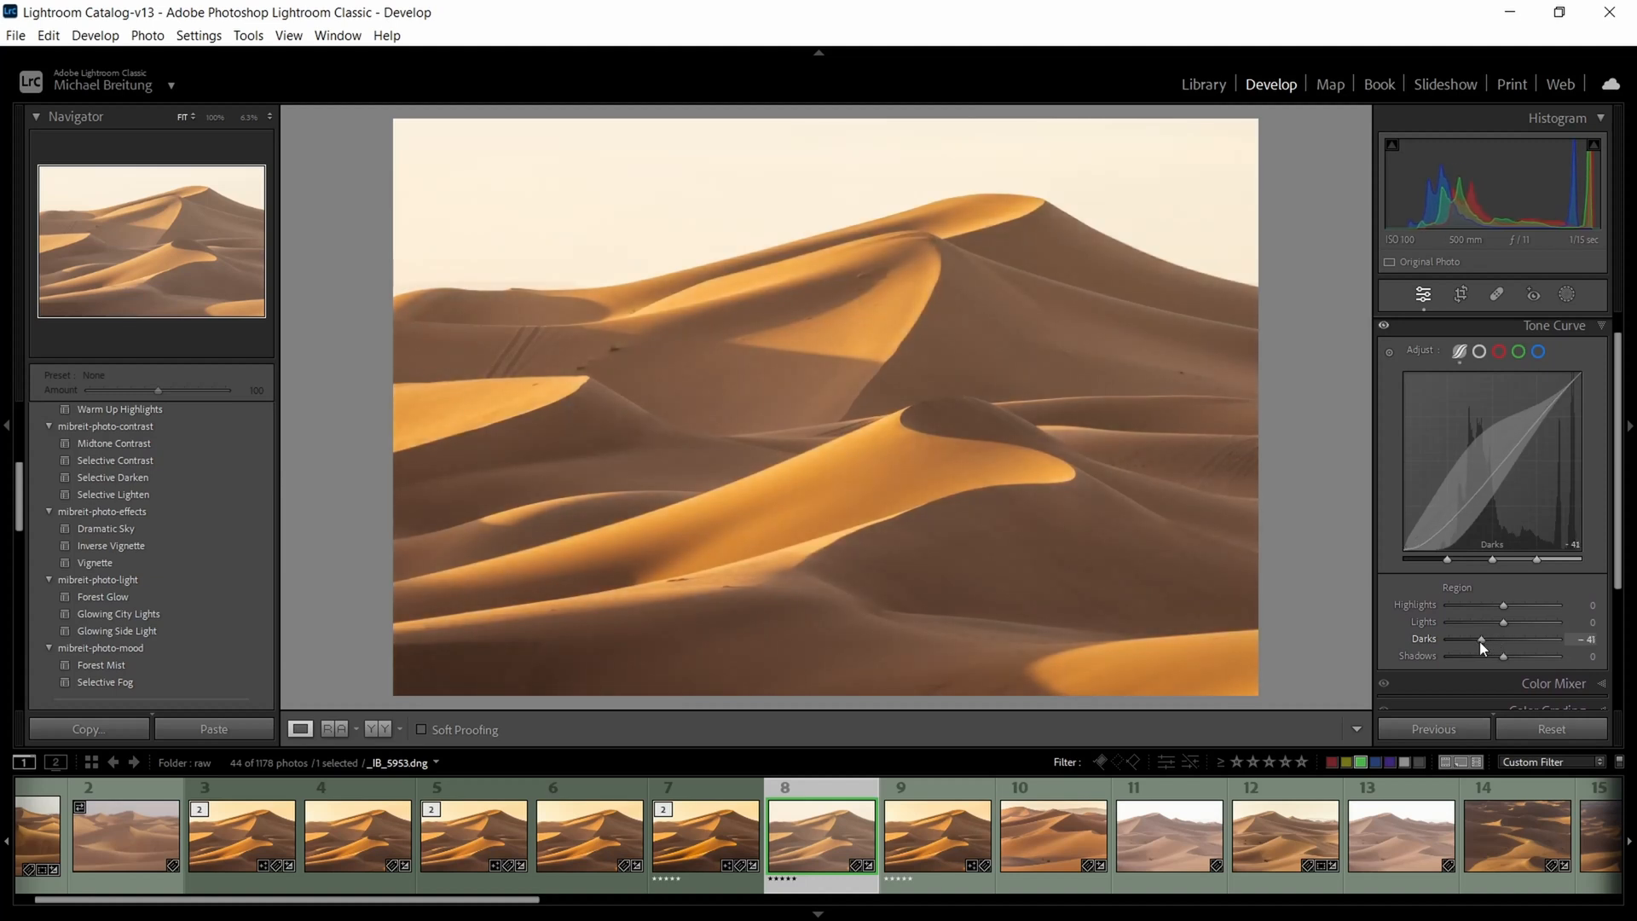
{"action": "left_click_drag", "start_coordinate": [1514, 639], "coordinate": [1513, 639]}
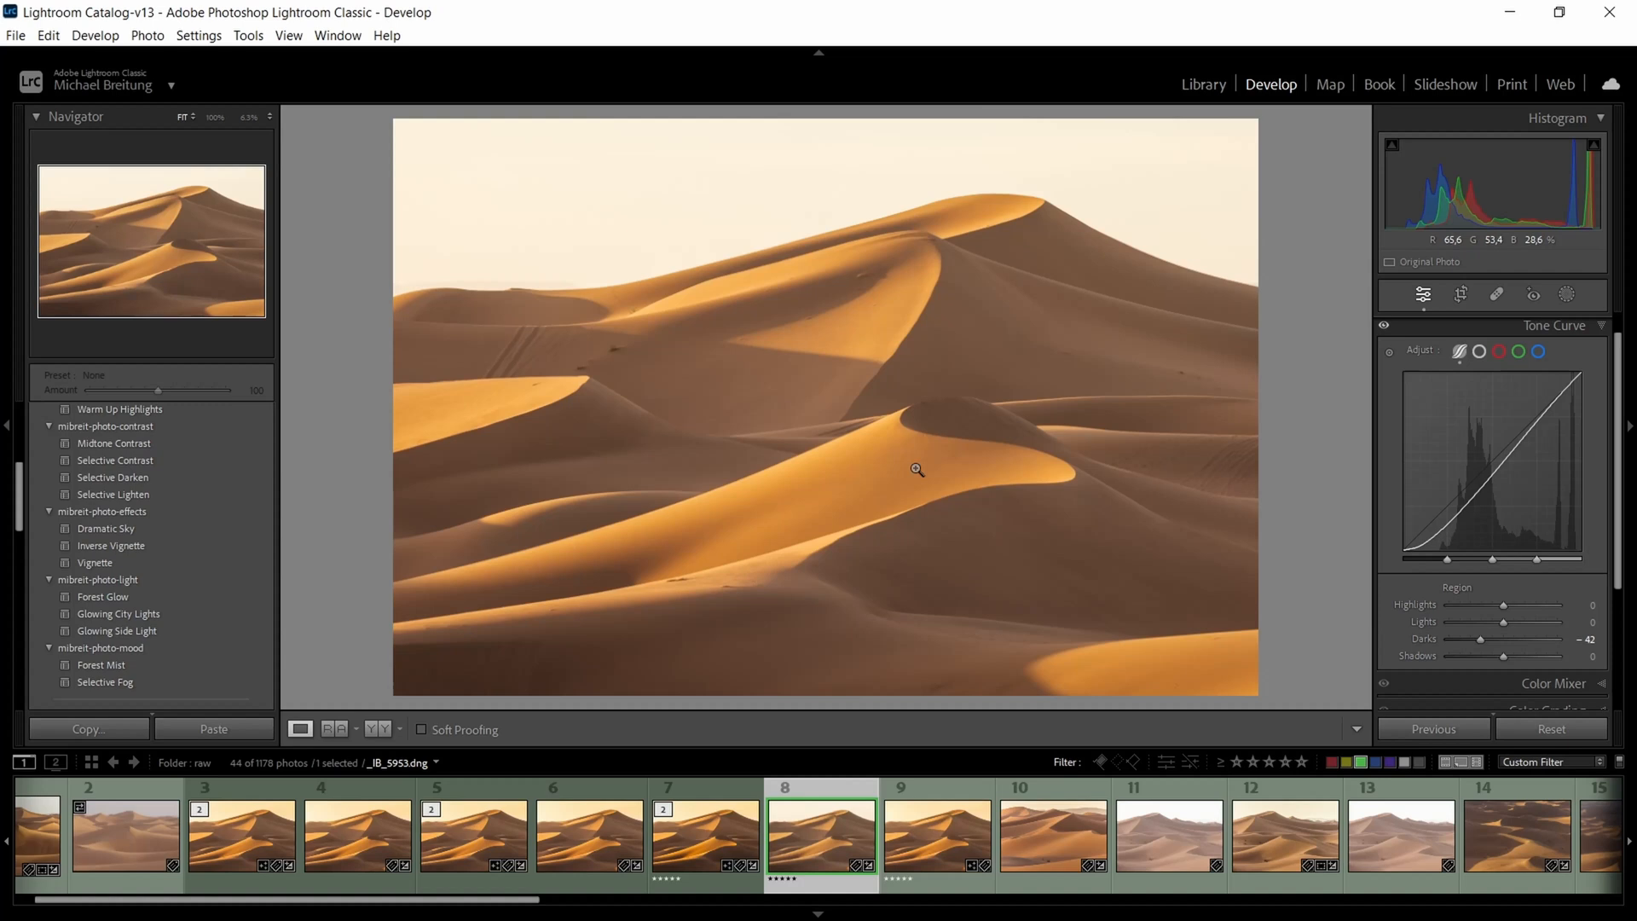
{"action": "left_click_drag", "start_coordinate": [1534, 621], "coordinate": [1539, 620]}
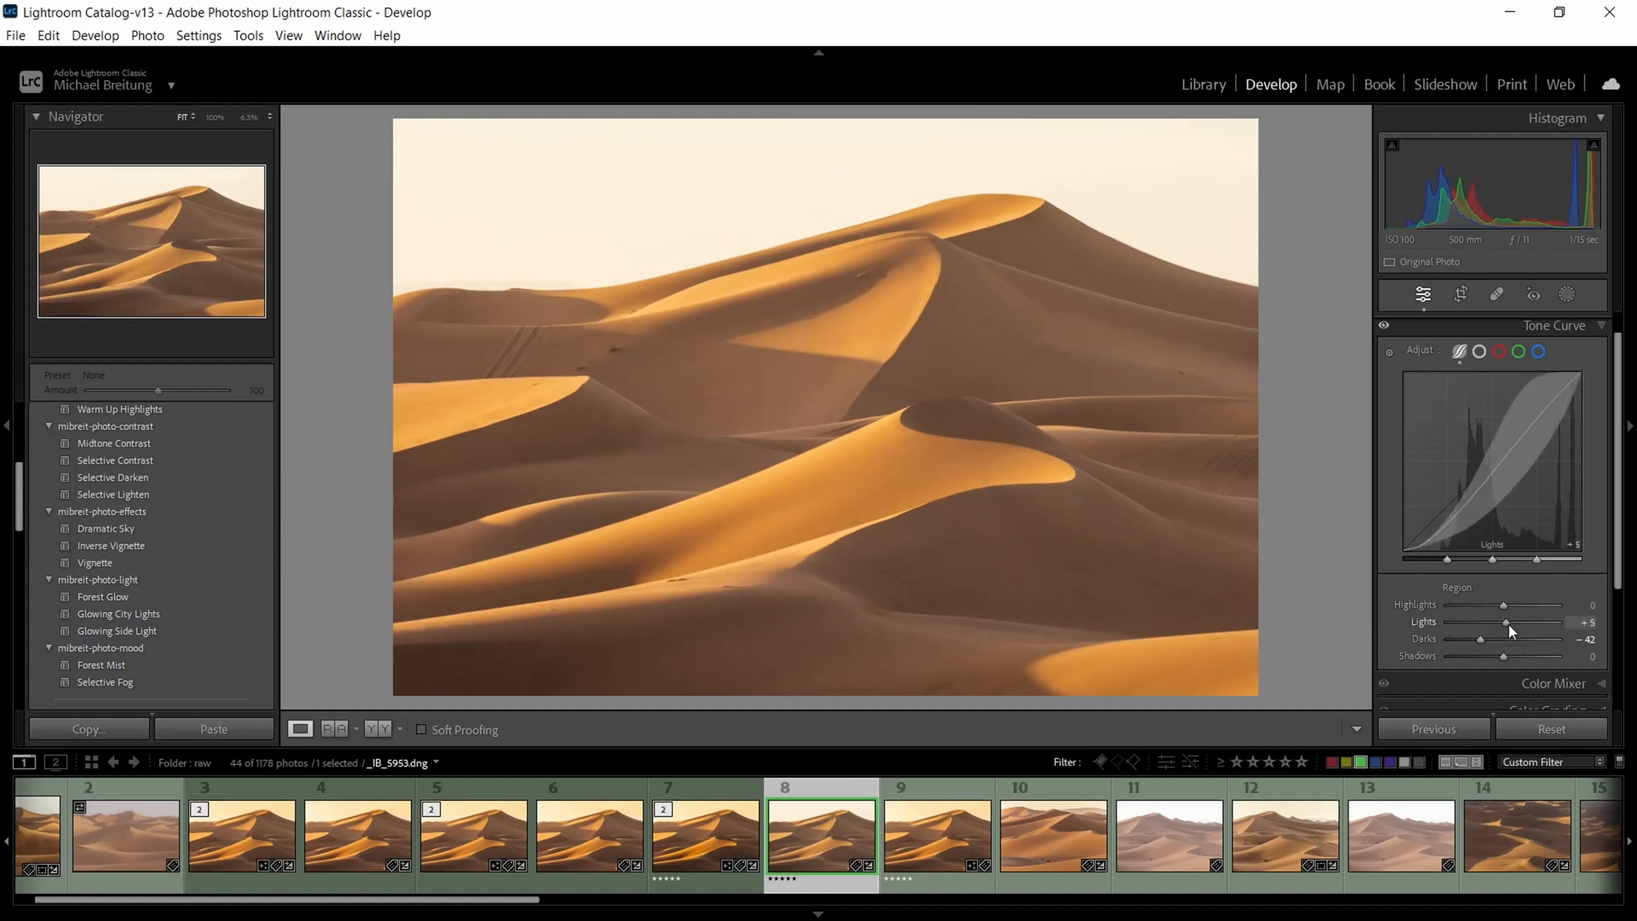
{"action": "left_click_drag", "start_coordinate": [1505, 620], "coordinate": [1555, 621]}
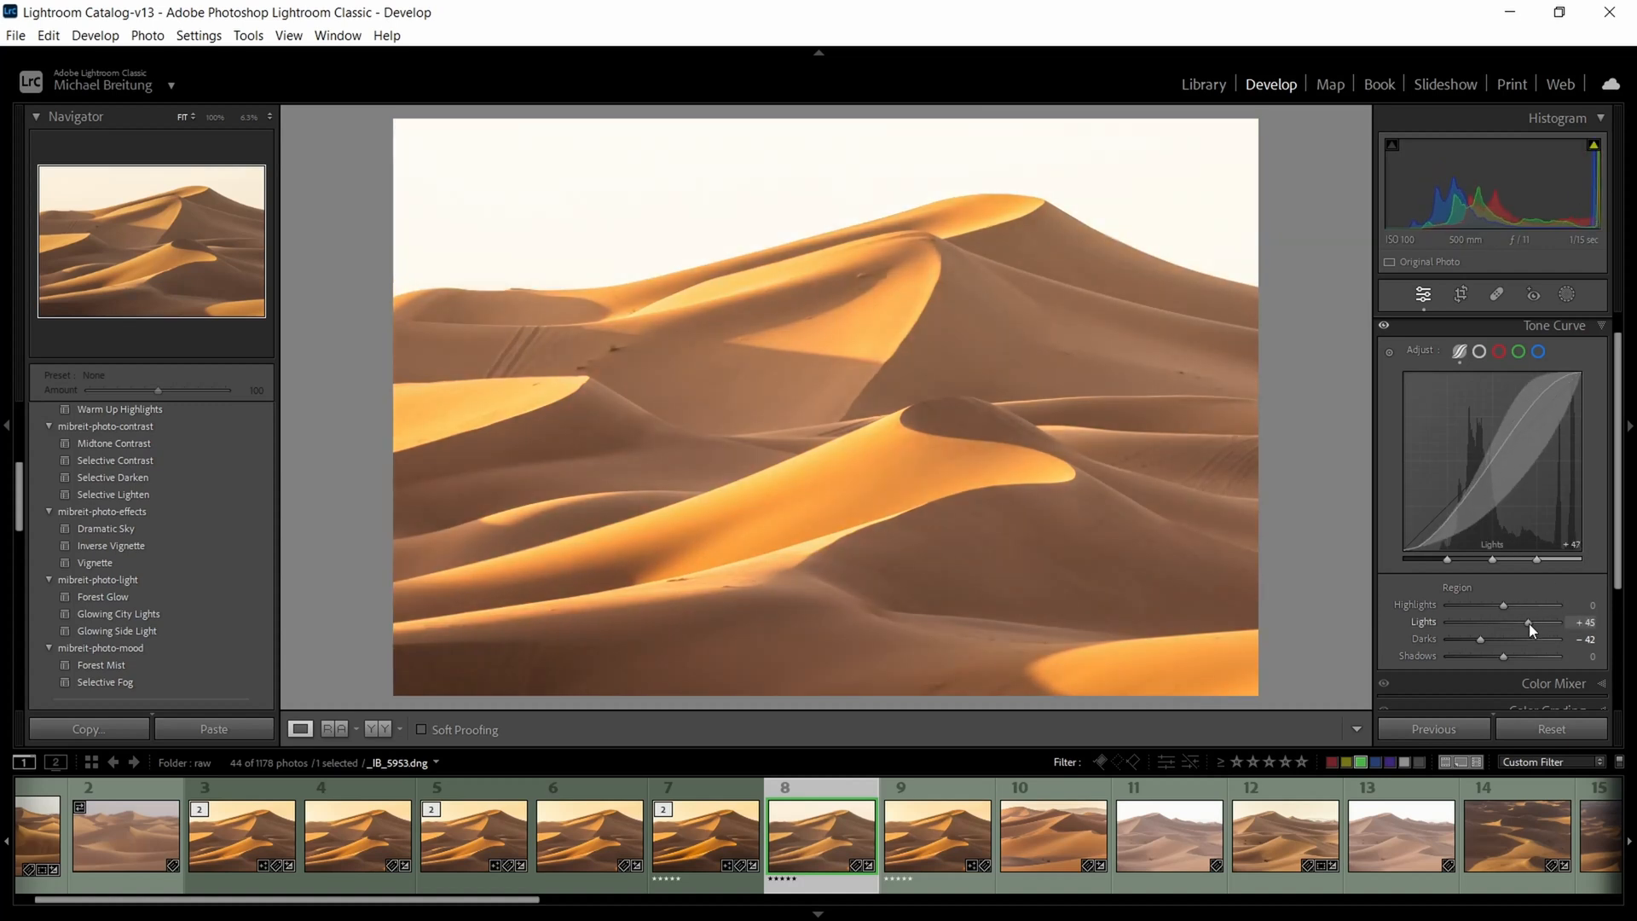
{"action": "left_click_drag", "start_coordinate": [1529, 620], "coordinate": [1482, 620]}
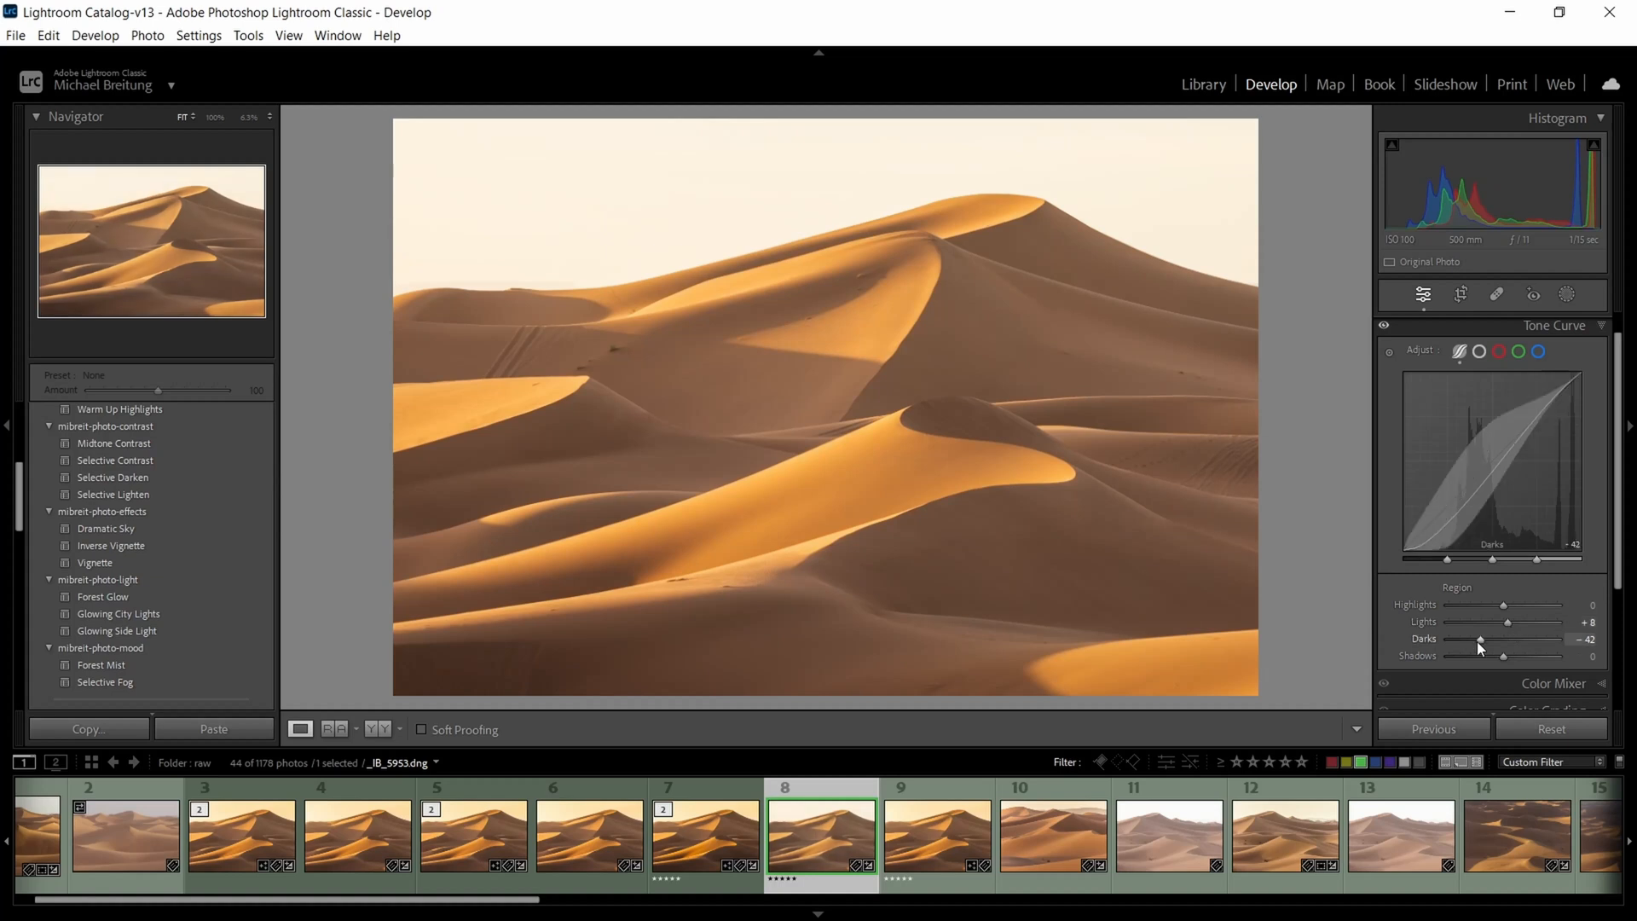
- Push the darks down to -53 and the shadows to -19 for deeper contrast
{"action": "left_click_drag", "start_coordinate": [1480, 640], "coordinate": [1470, 640]}
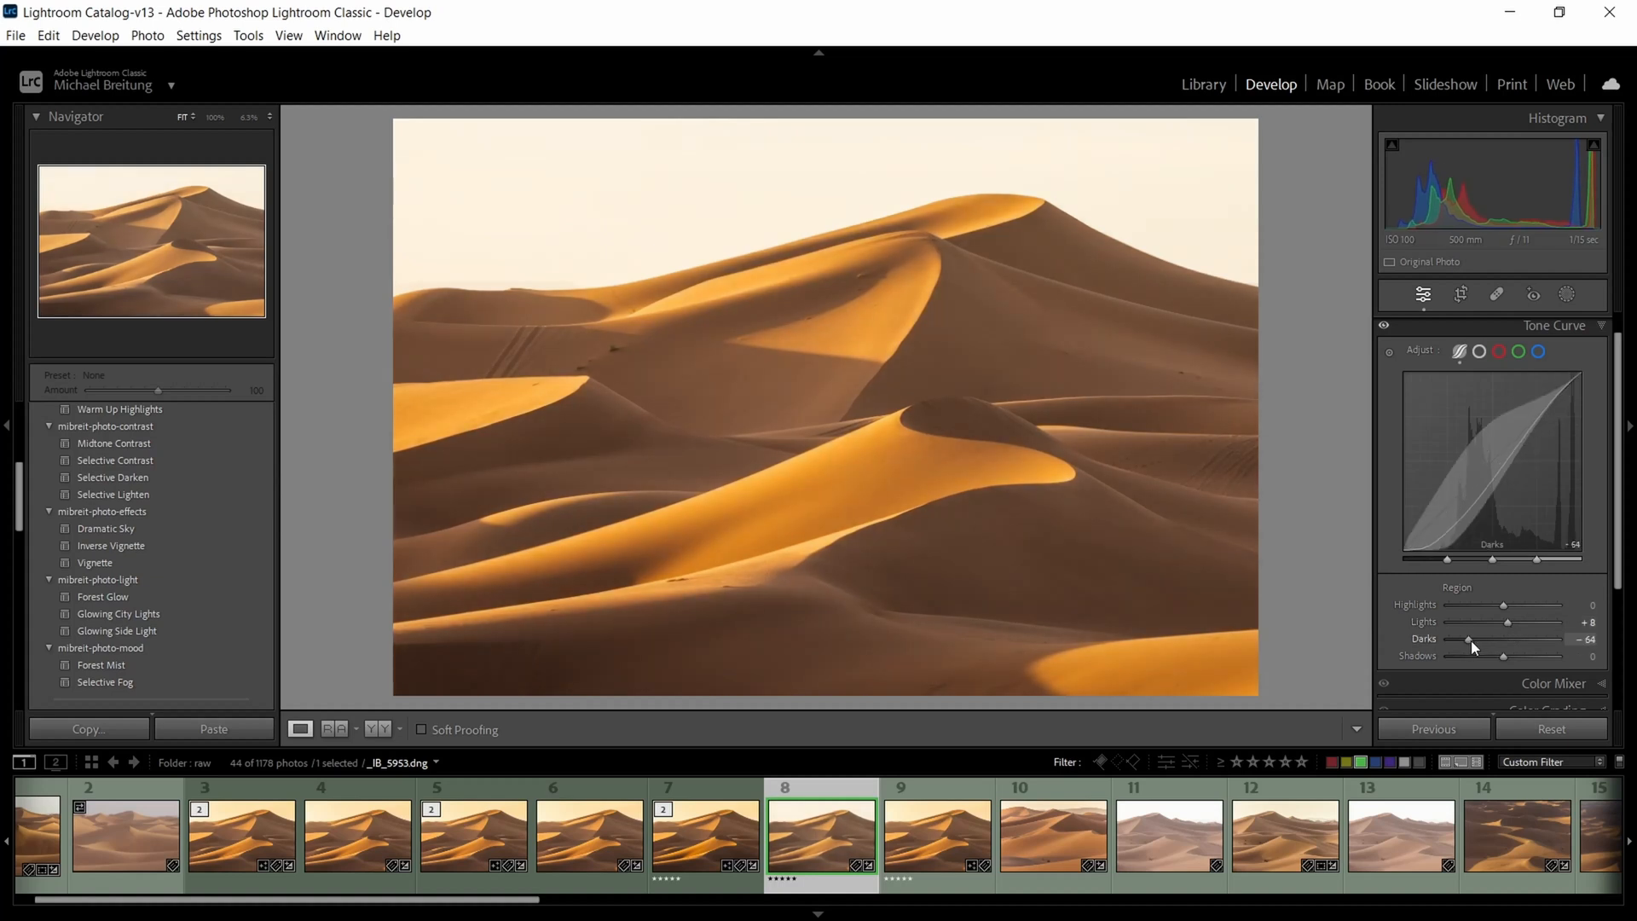
{"action": "left_click_drag", "start_coordinate": [1534, 655], "coordinate": [1514, 654]}
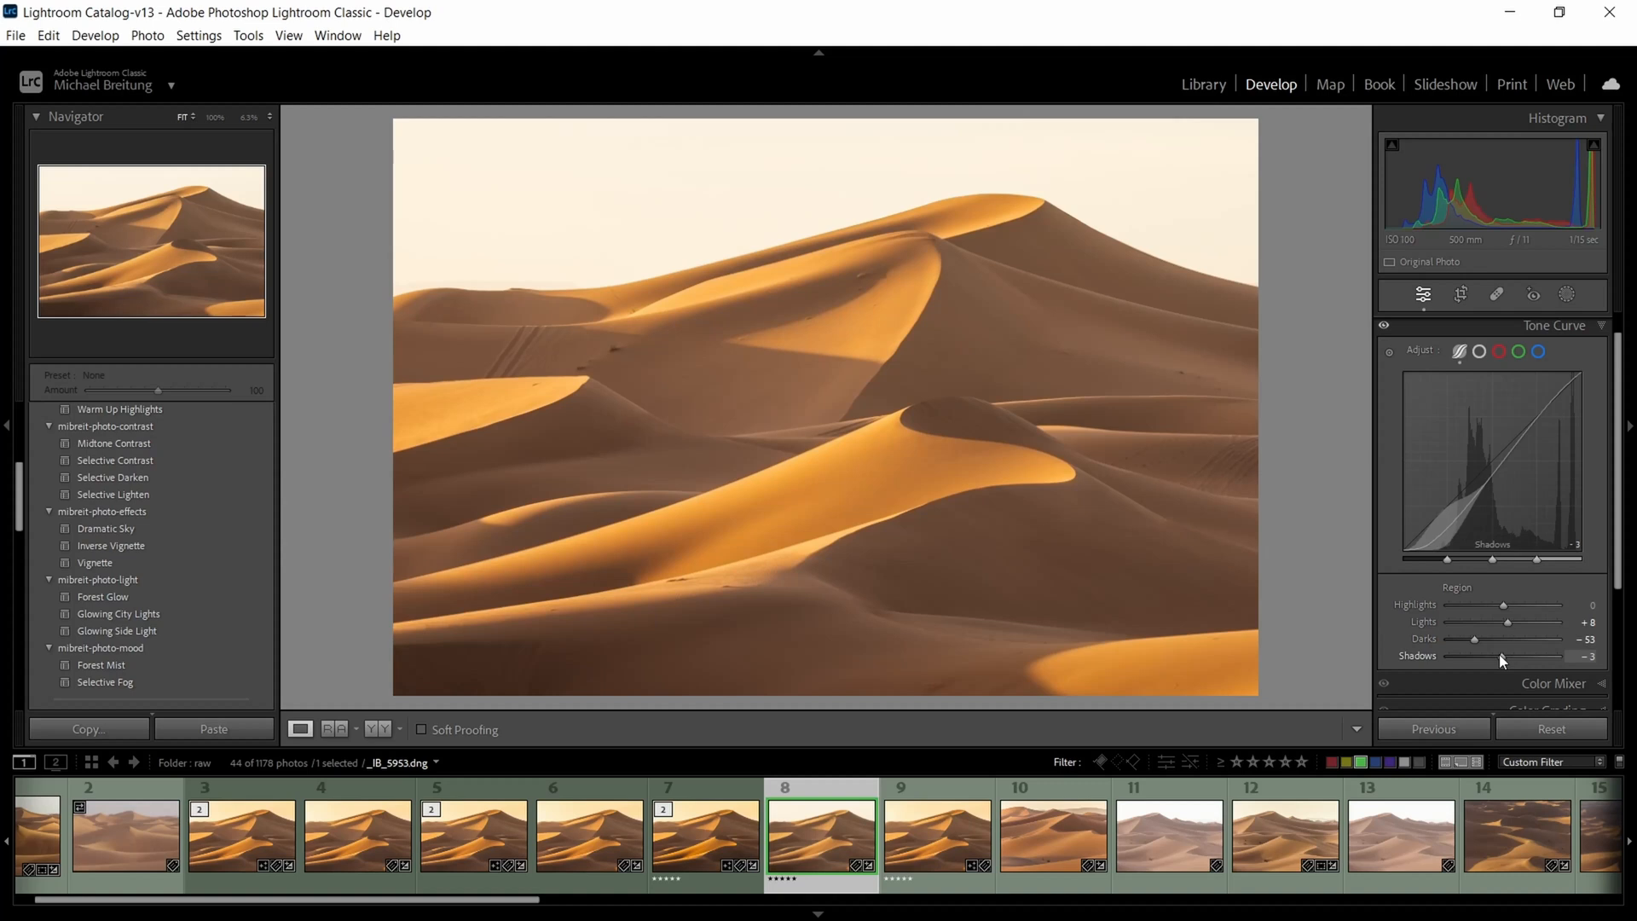
{"action": "left_click_drag", "start_coordinate": [1502, 658], "coordinate": [1493, 658]}
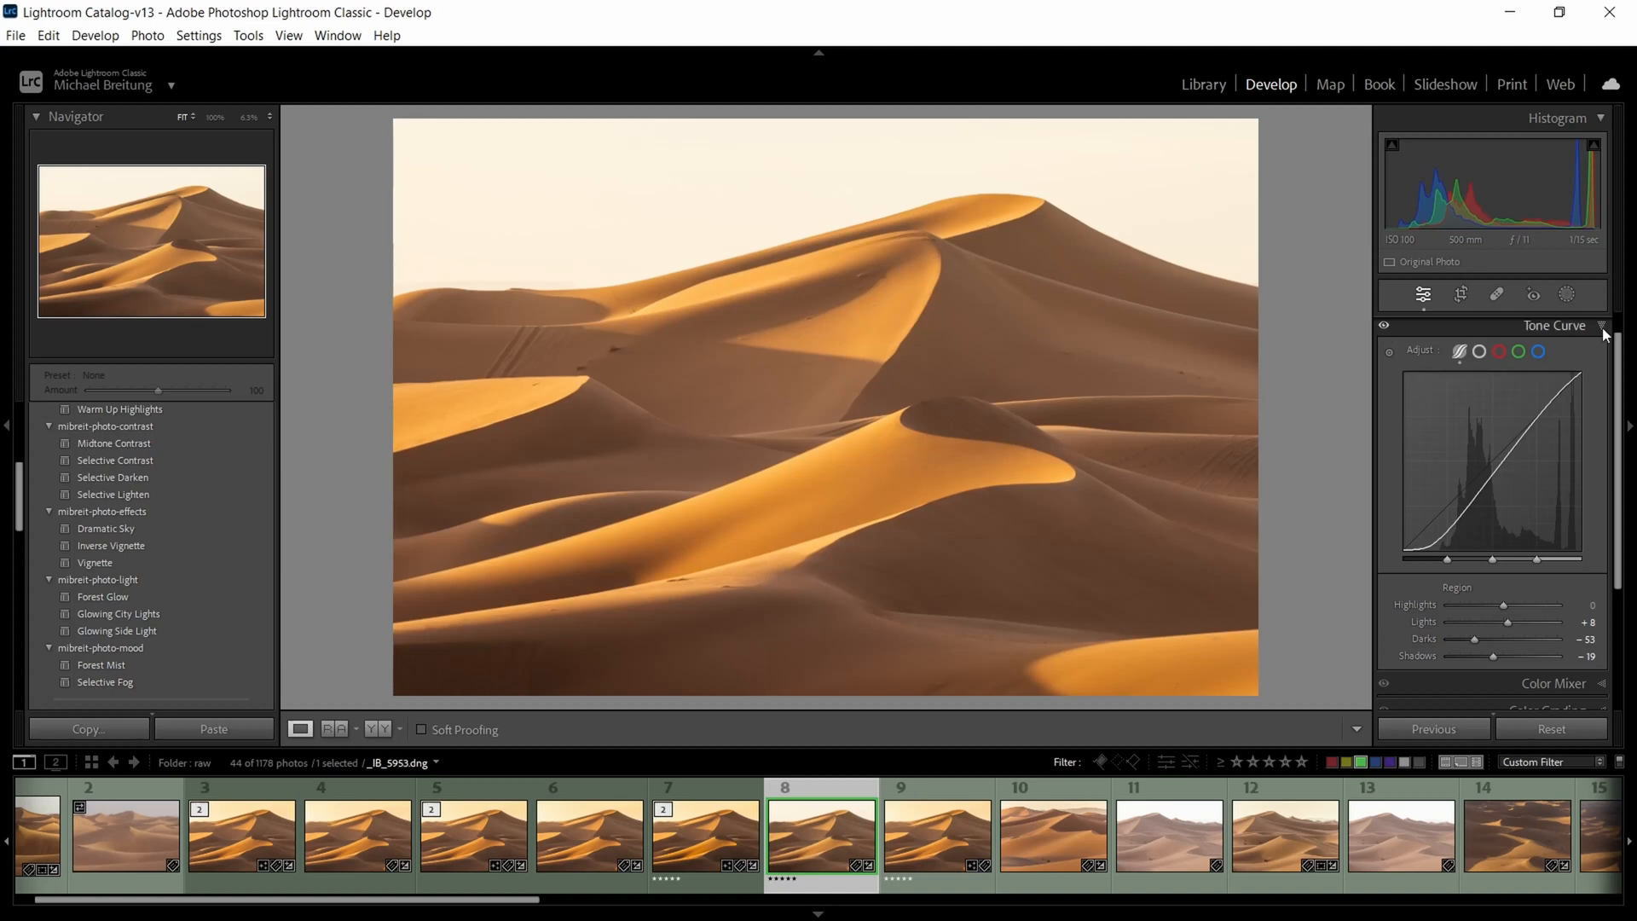
- Reduce the lens profile's vignetting correction from 100 to about 51
{"action": "left_click", "coordinate": [1553, 324]}
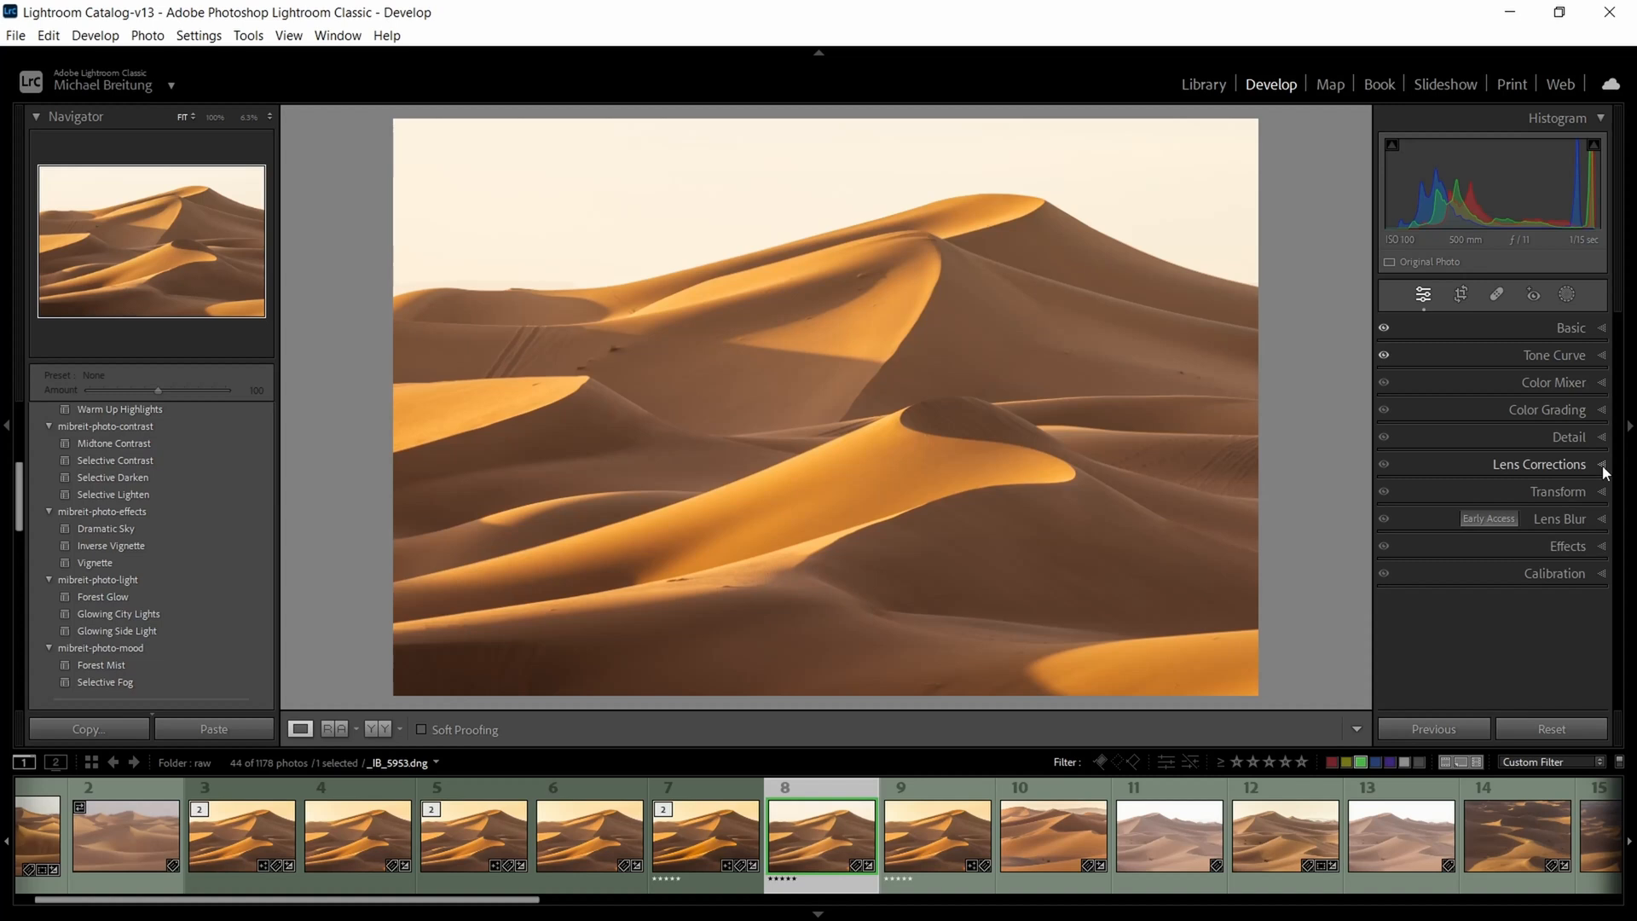
{"action": "left_click", "coordinate": [1538, 463]}
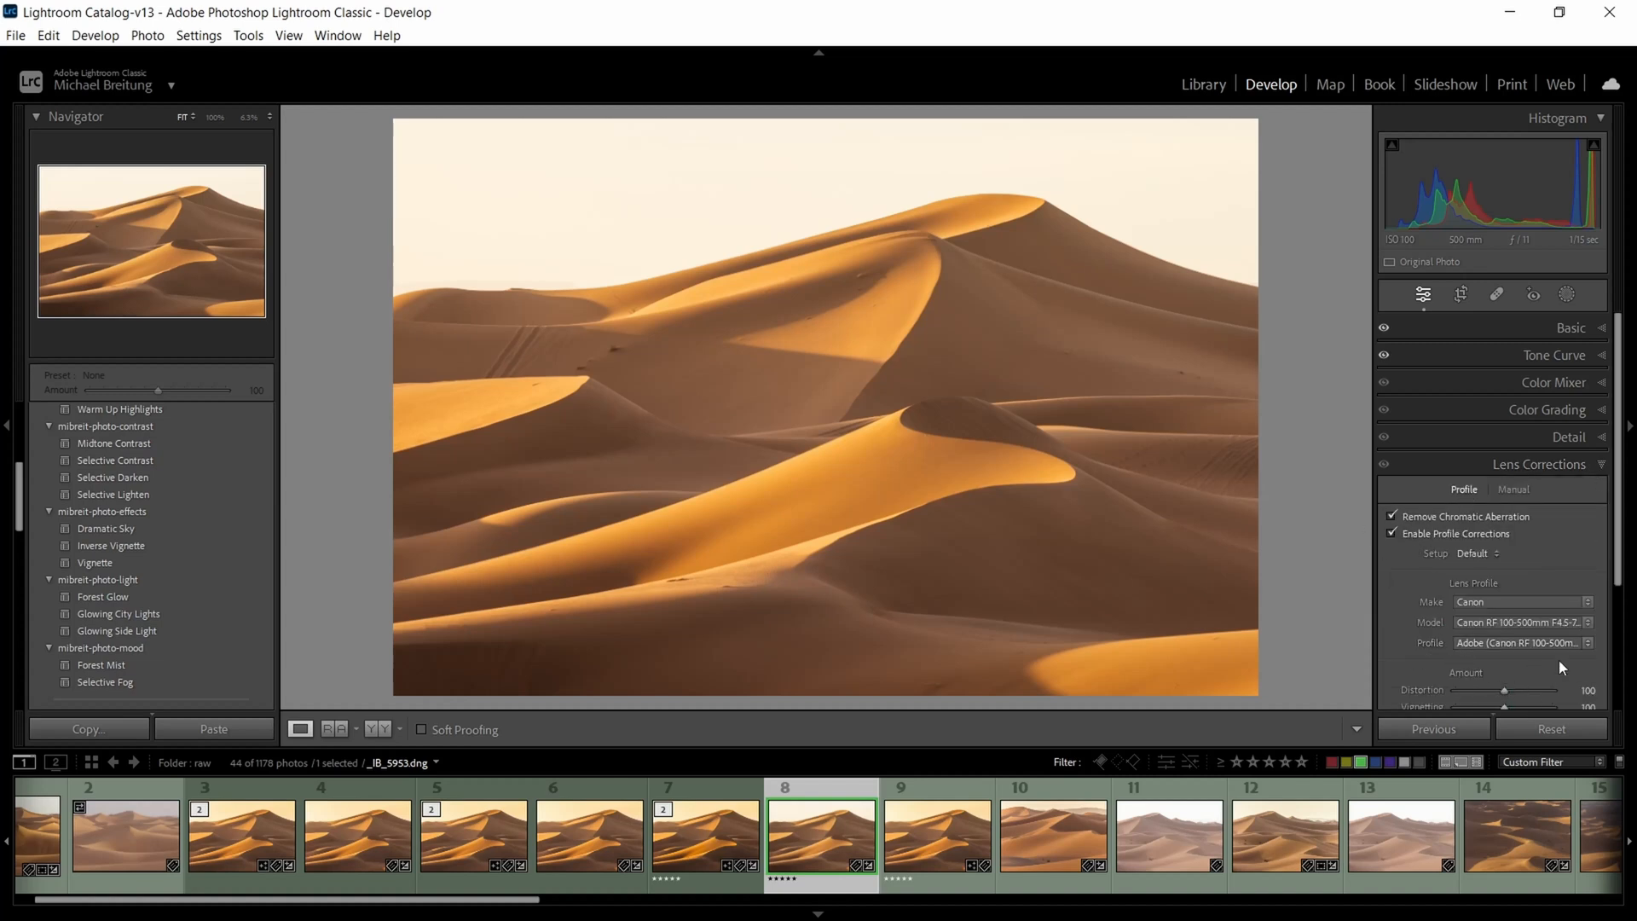
{"action": "scroll", "scroll_direction": "down", "scroll_amount": 3}
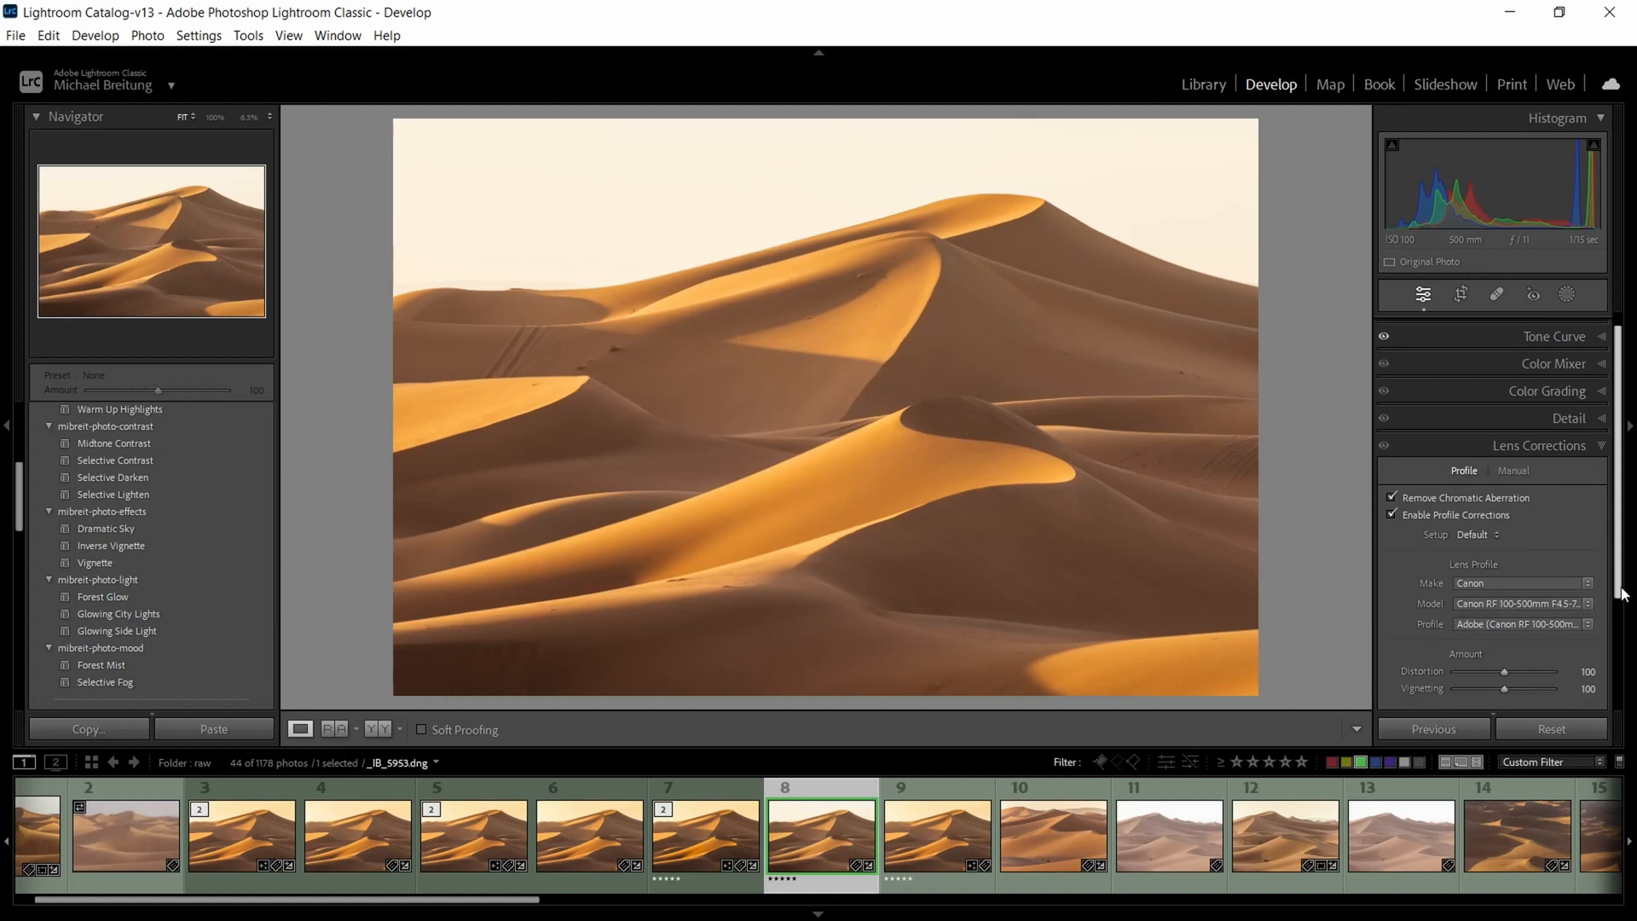
{"action": "left_click_drag", "start_coordinate": [1555, 687], "coordinate": [1482, 687]}
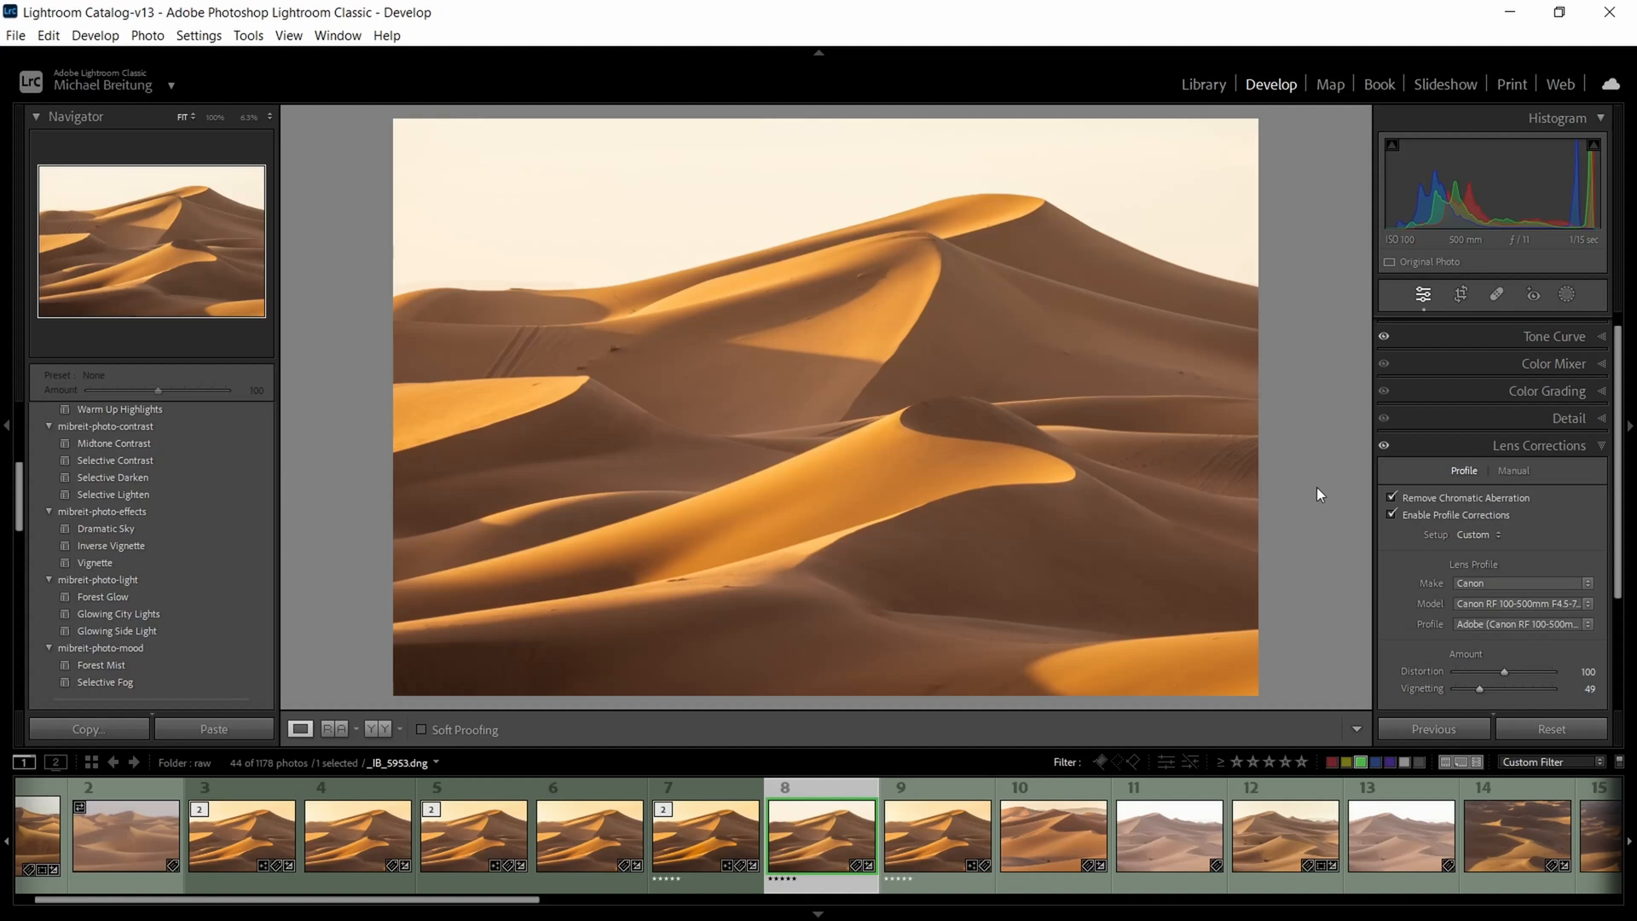
{"action": "mouse_move", "coordinate": [794, 663]}
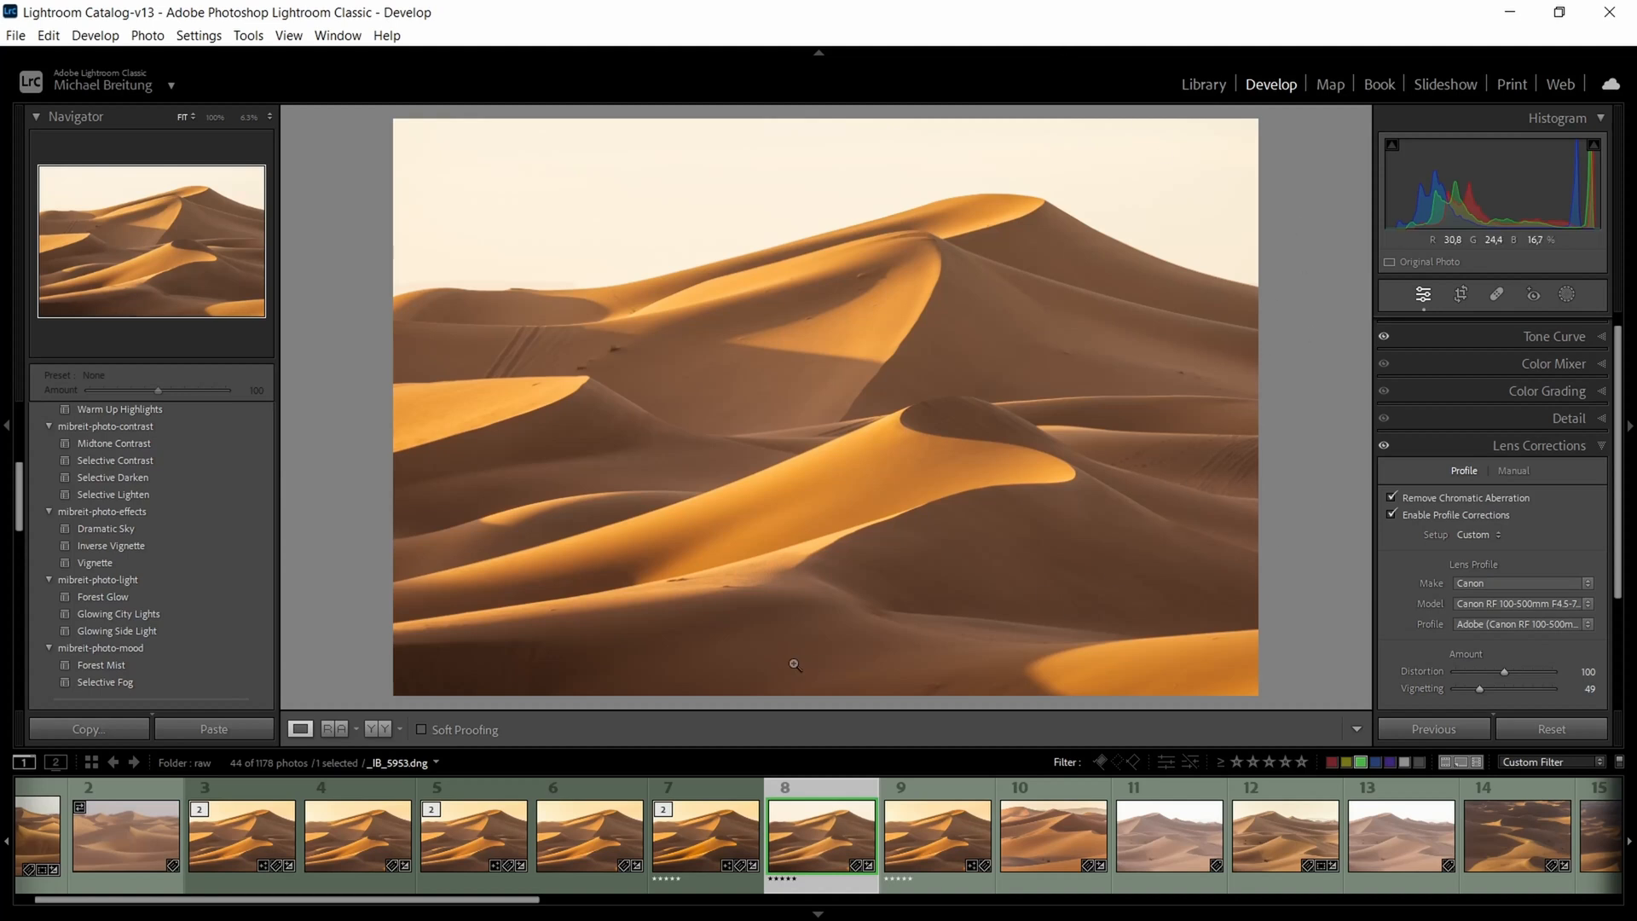
{"action": "left_click_drag", "start_coordinate": [1480, 687], "coordinate": [1481, 687]}
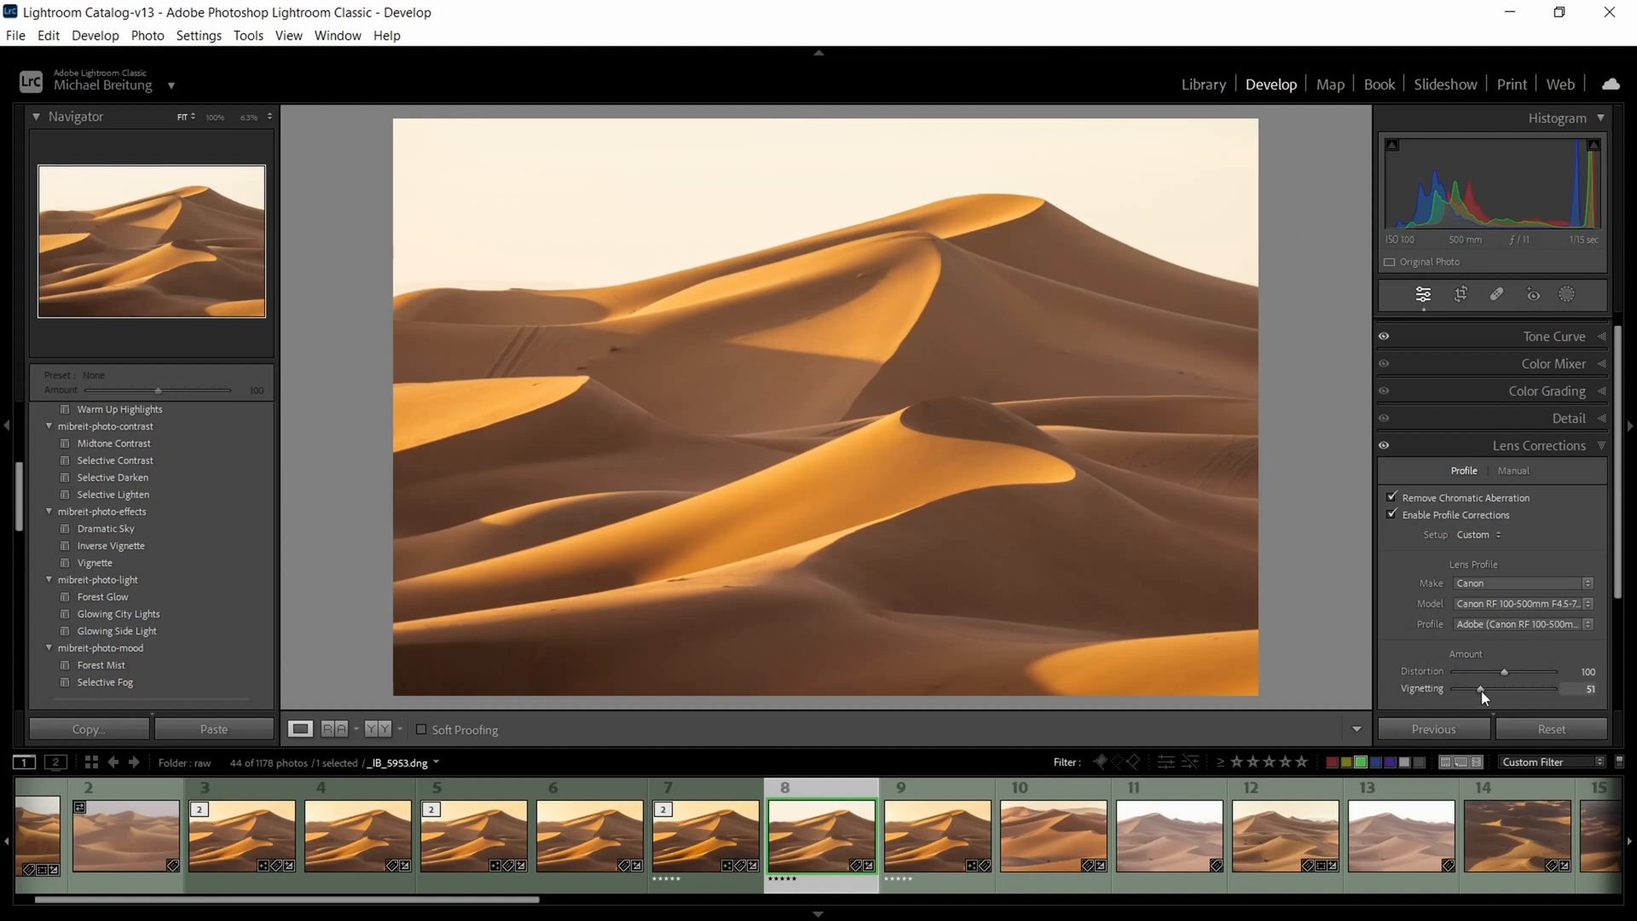
{"action": "left_click", "coordinate": [1569, 418]}
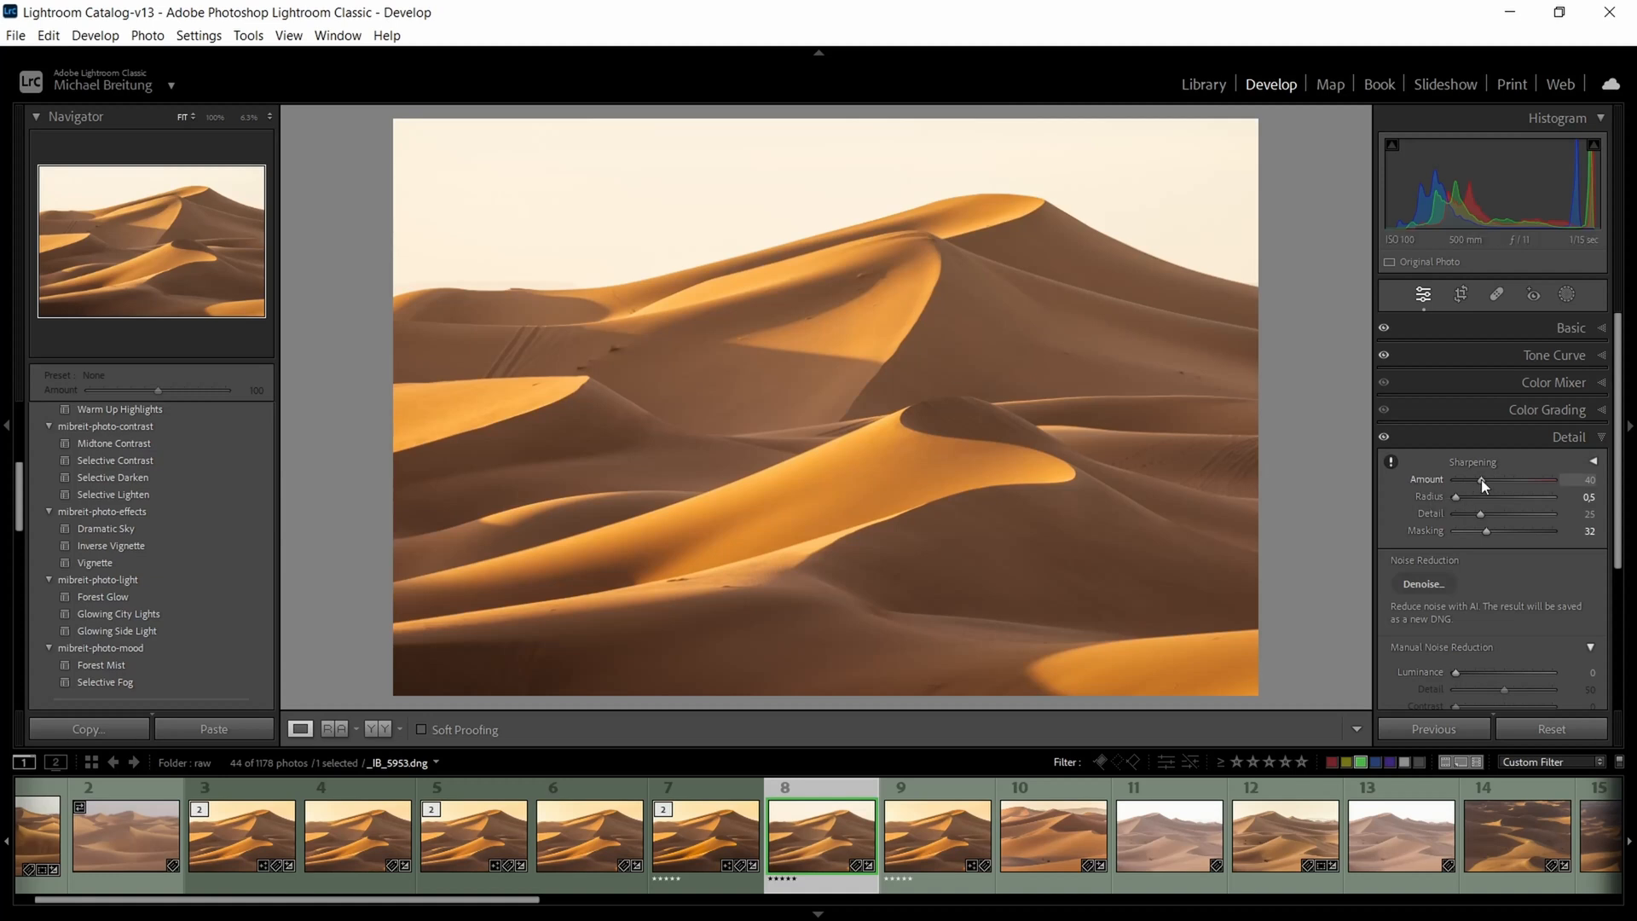
- Tweak the sharpening amount and zoom to 100% on a dune ridge to check detail
{"action": "left_click_drag", "start_coordinate": [1476, 479], "coordinate": [1482, 479]}
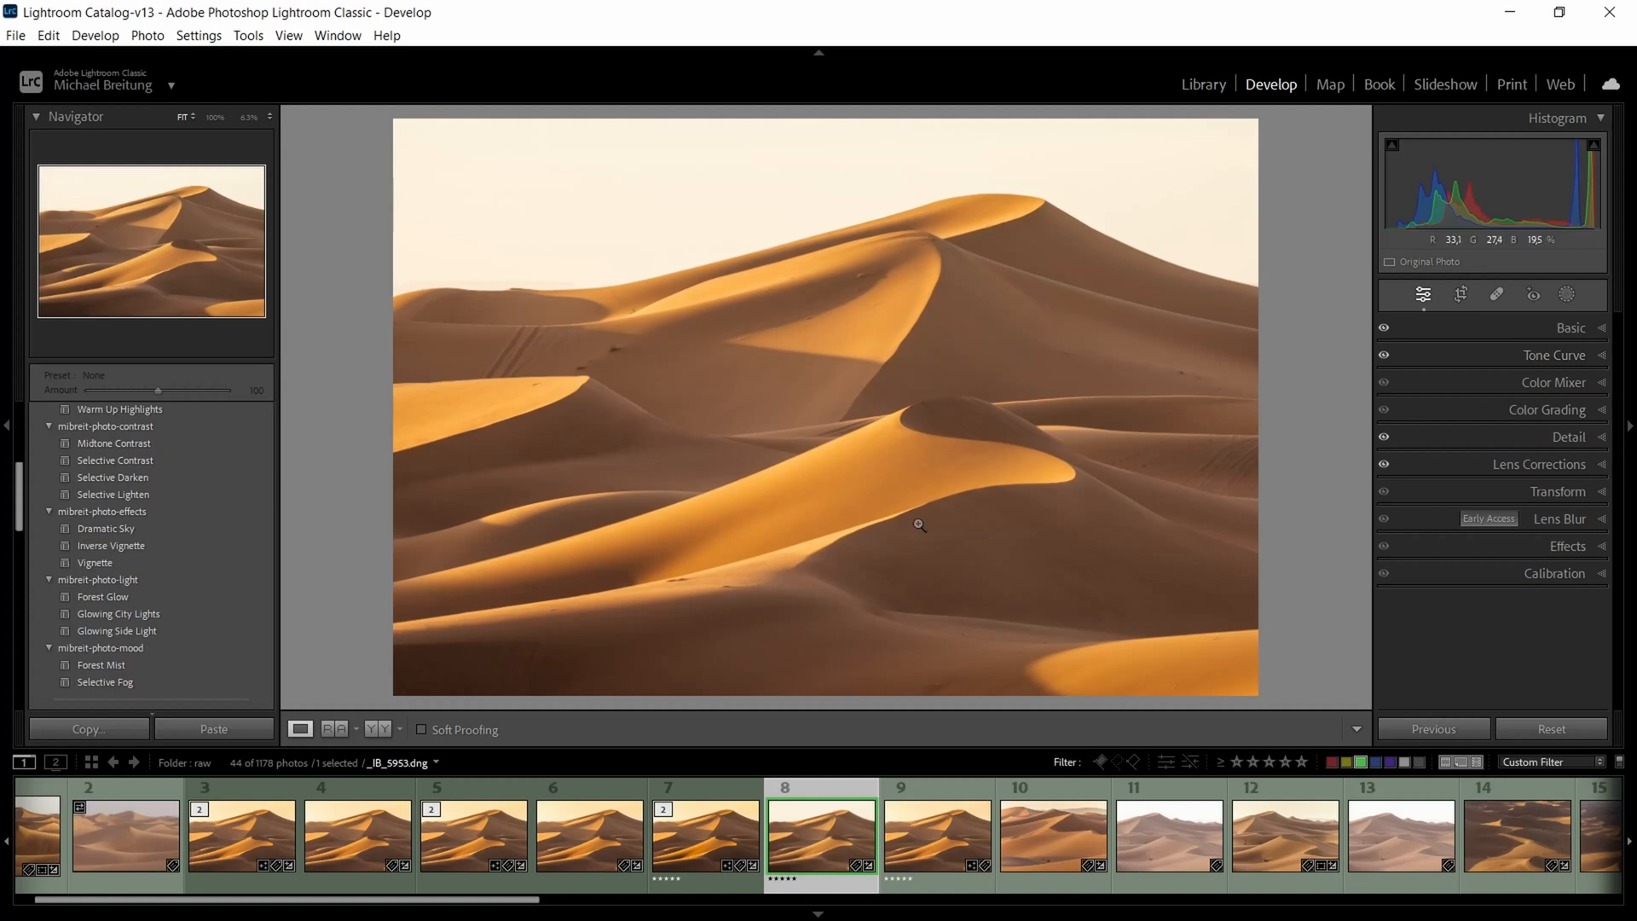
{"action": "left_click", "coordinate": [919, 524]}
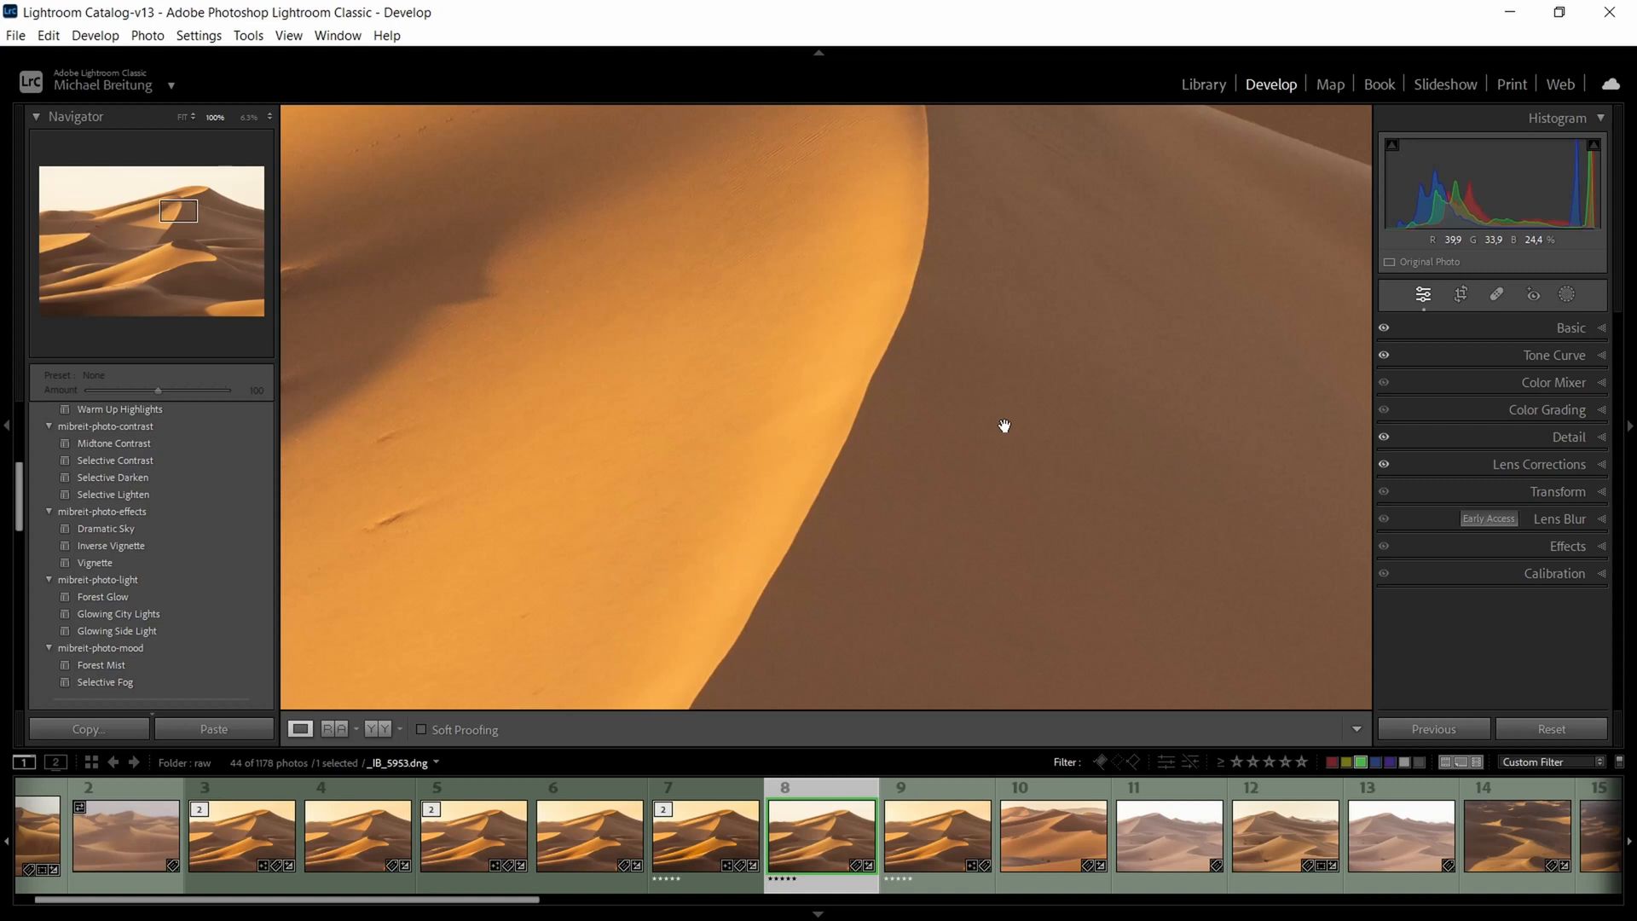
{"action": "left_click_drag", "start_coordinate": [1003, 427], "coordinate": [1095, 375]}
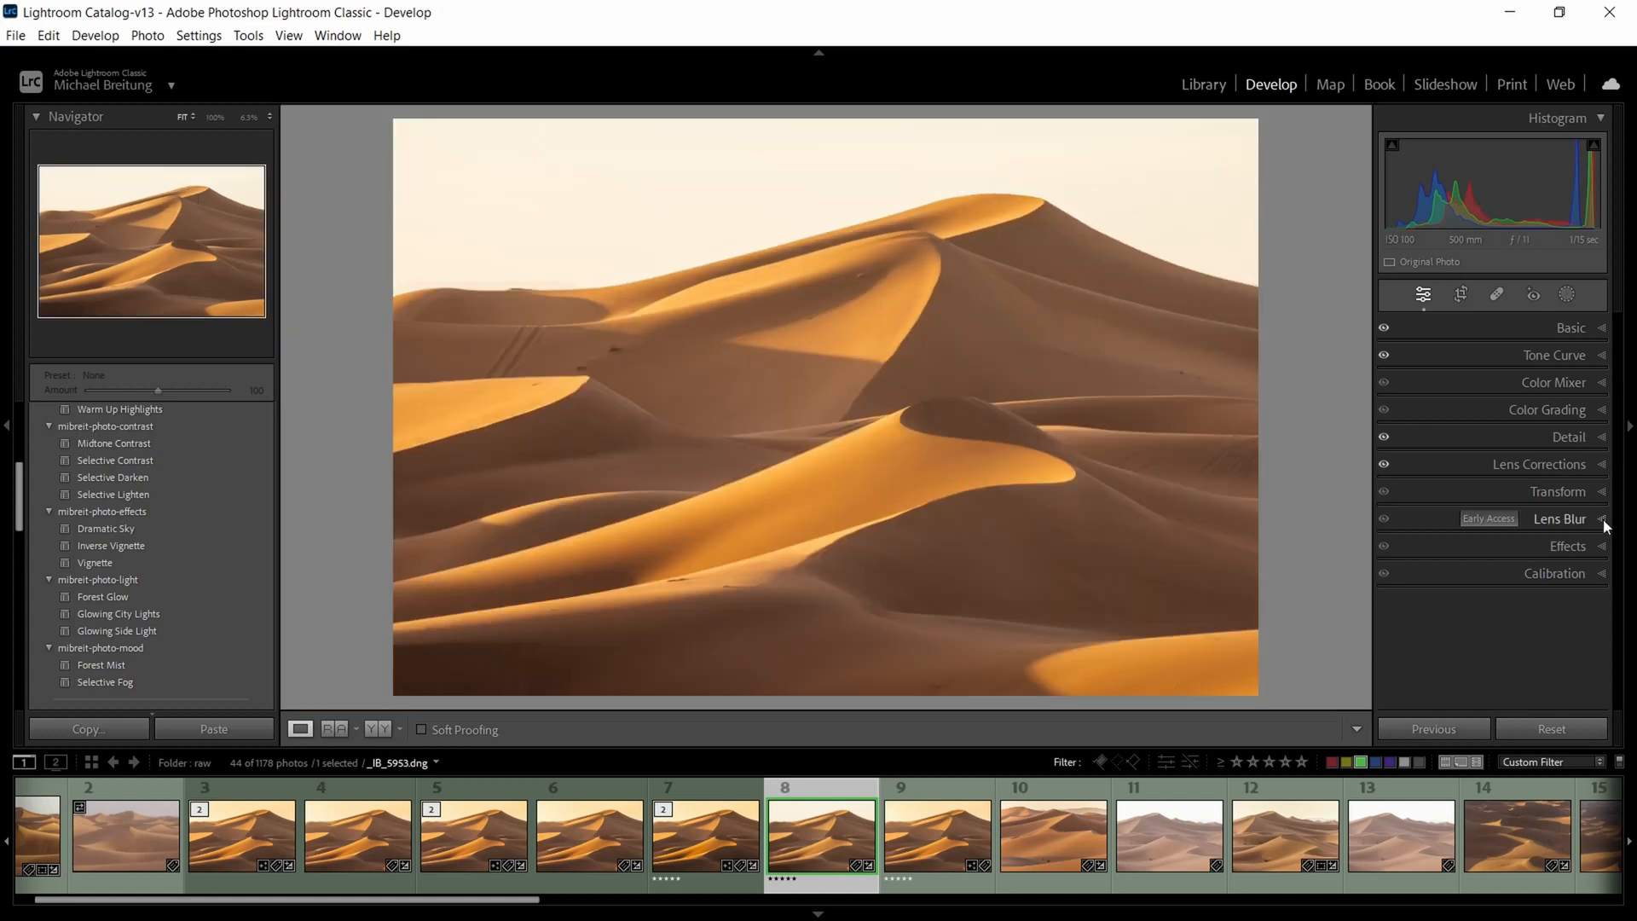
- Add a negative post-crop vignette in Effects to darken the photo edges
{"action": "left_click", "coordinate": [1566, 545]}
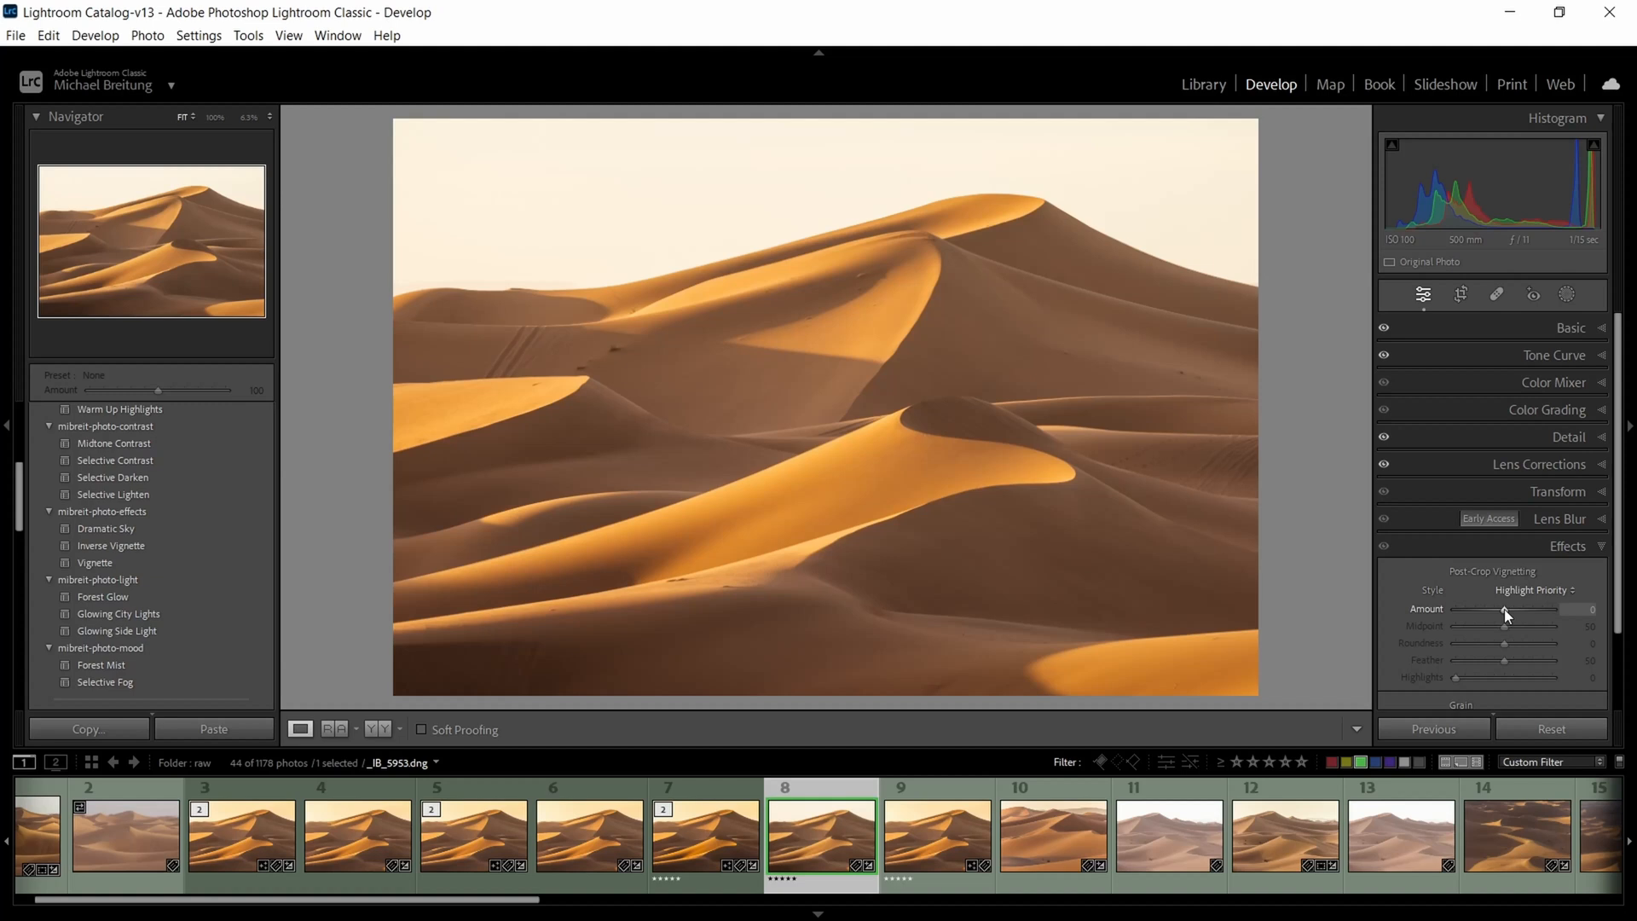
{"action": "left_click_drag", "start_coordinate": [1534, 609], "coordinate": [1500, 609]}
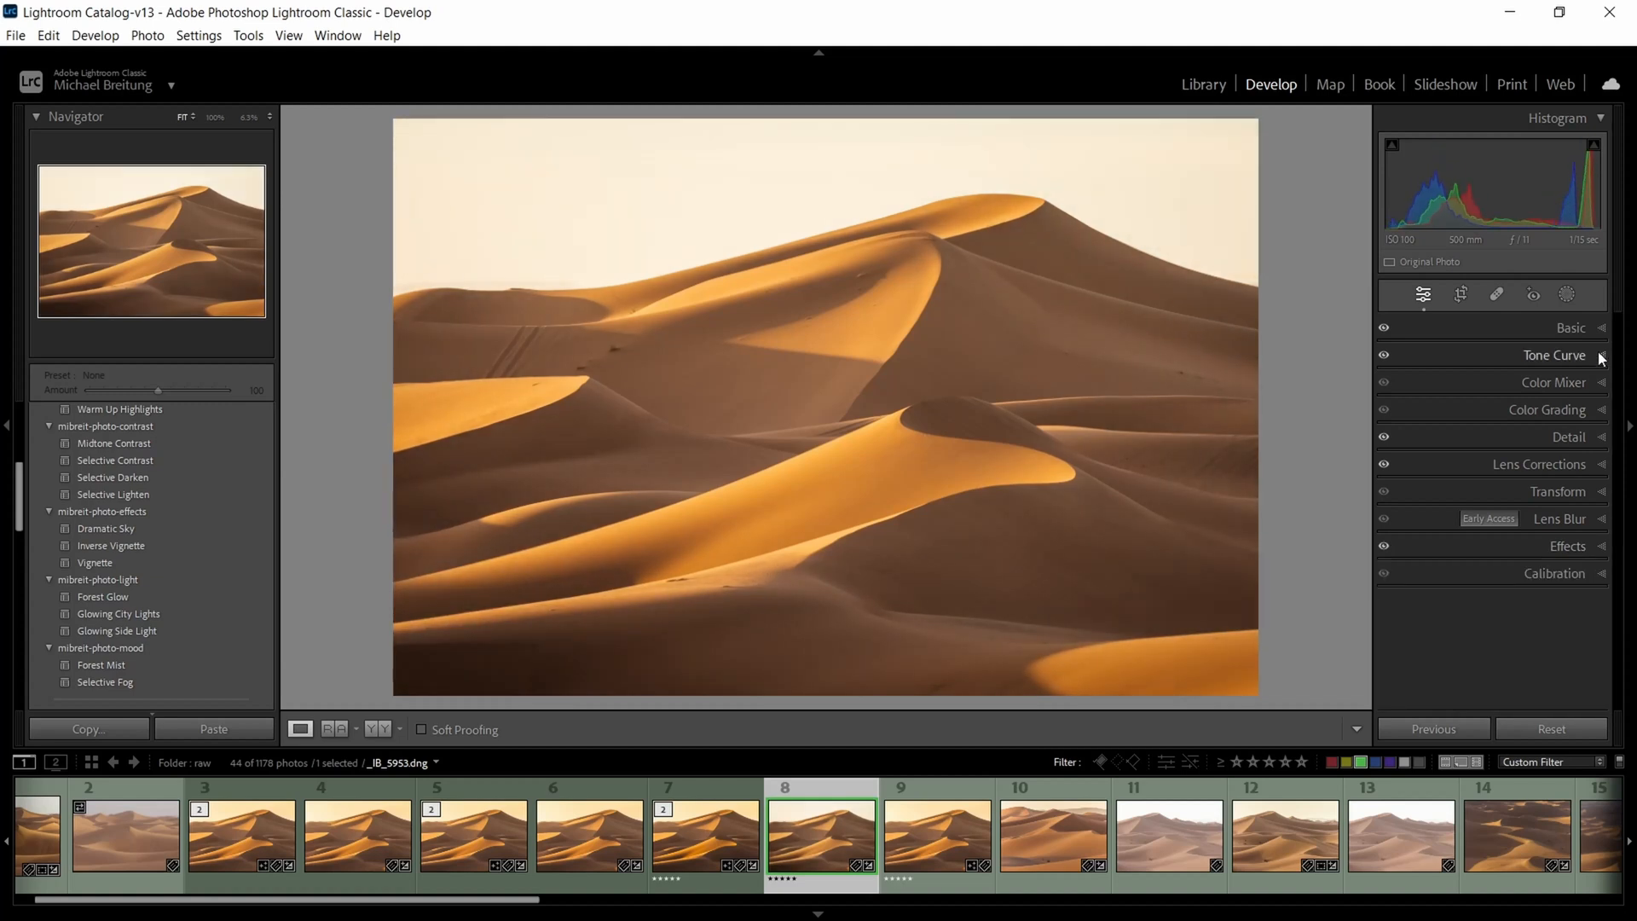
{"action": "left_click", "coordinate": [1555, 354]}
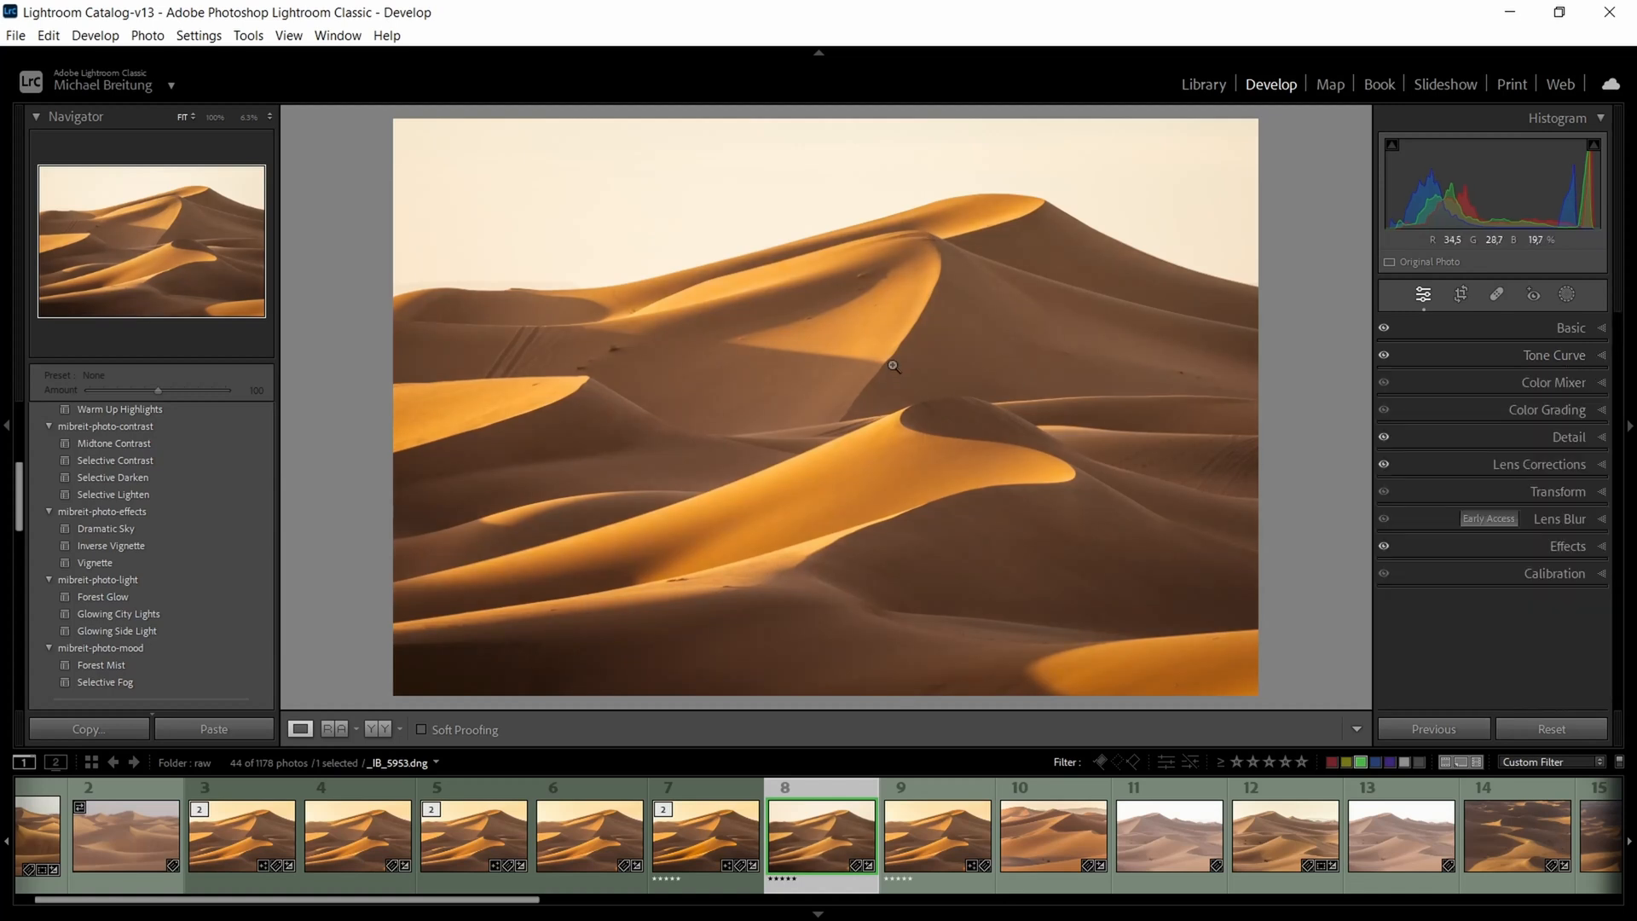
{"action": "mouse_move", "coordinate": [929, 241]}
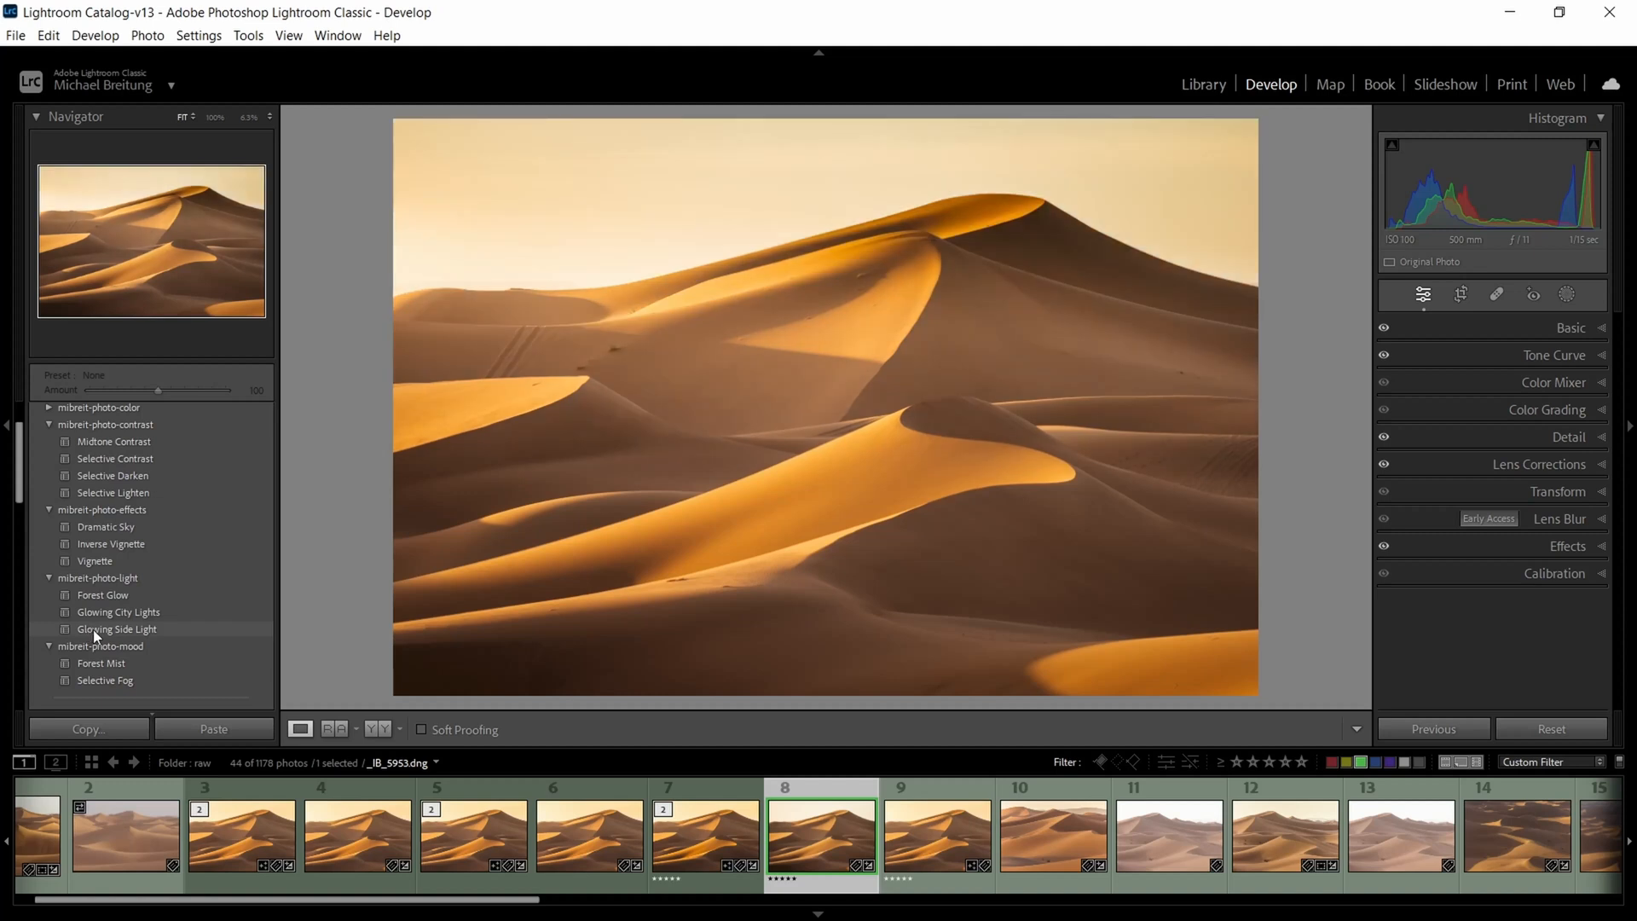
- Apply the Glowing Side Light preset from mibreit-photo-light for a warm side glow
{"action": "left_click", "coordinate": [118, 629]}
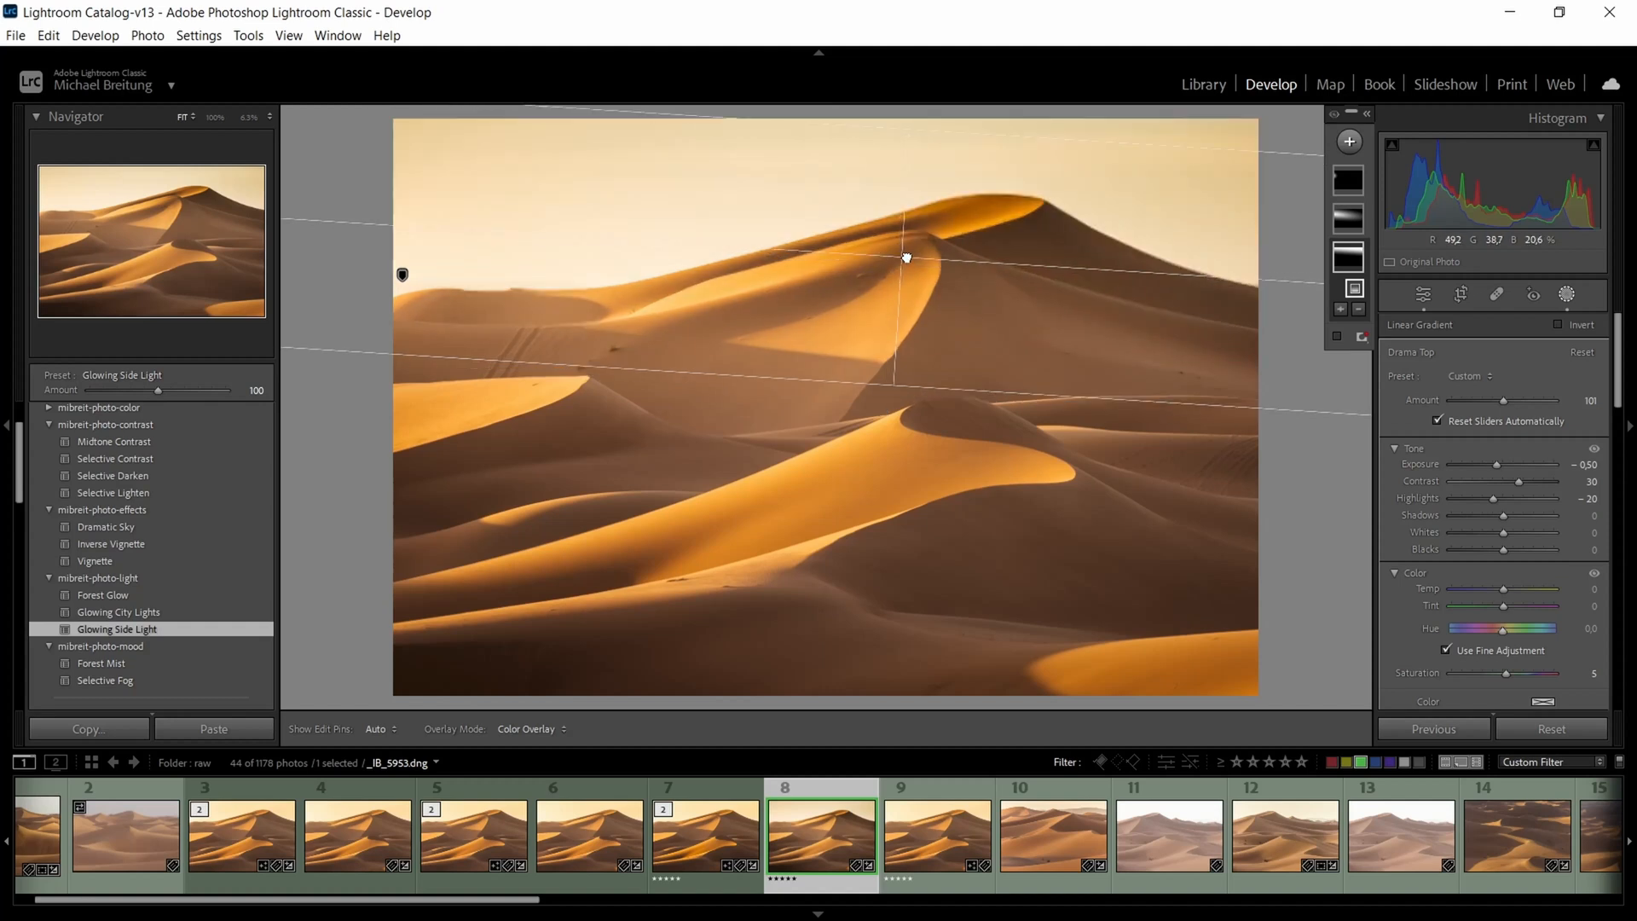
- Move the Drama Top linear gradient over the dune peak and intersect it with Select Subject
{"action": "left_click_drag", "start_coordinate": [905, 257], "coordinate": [936, 316]}
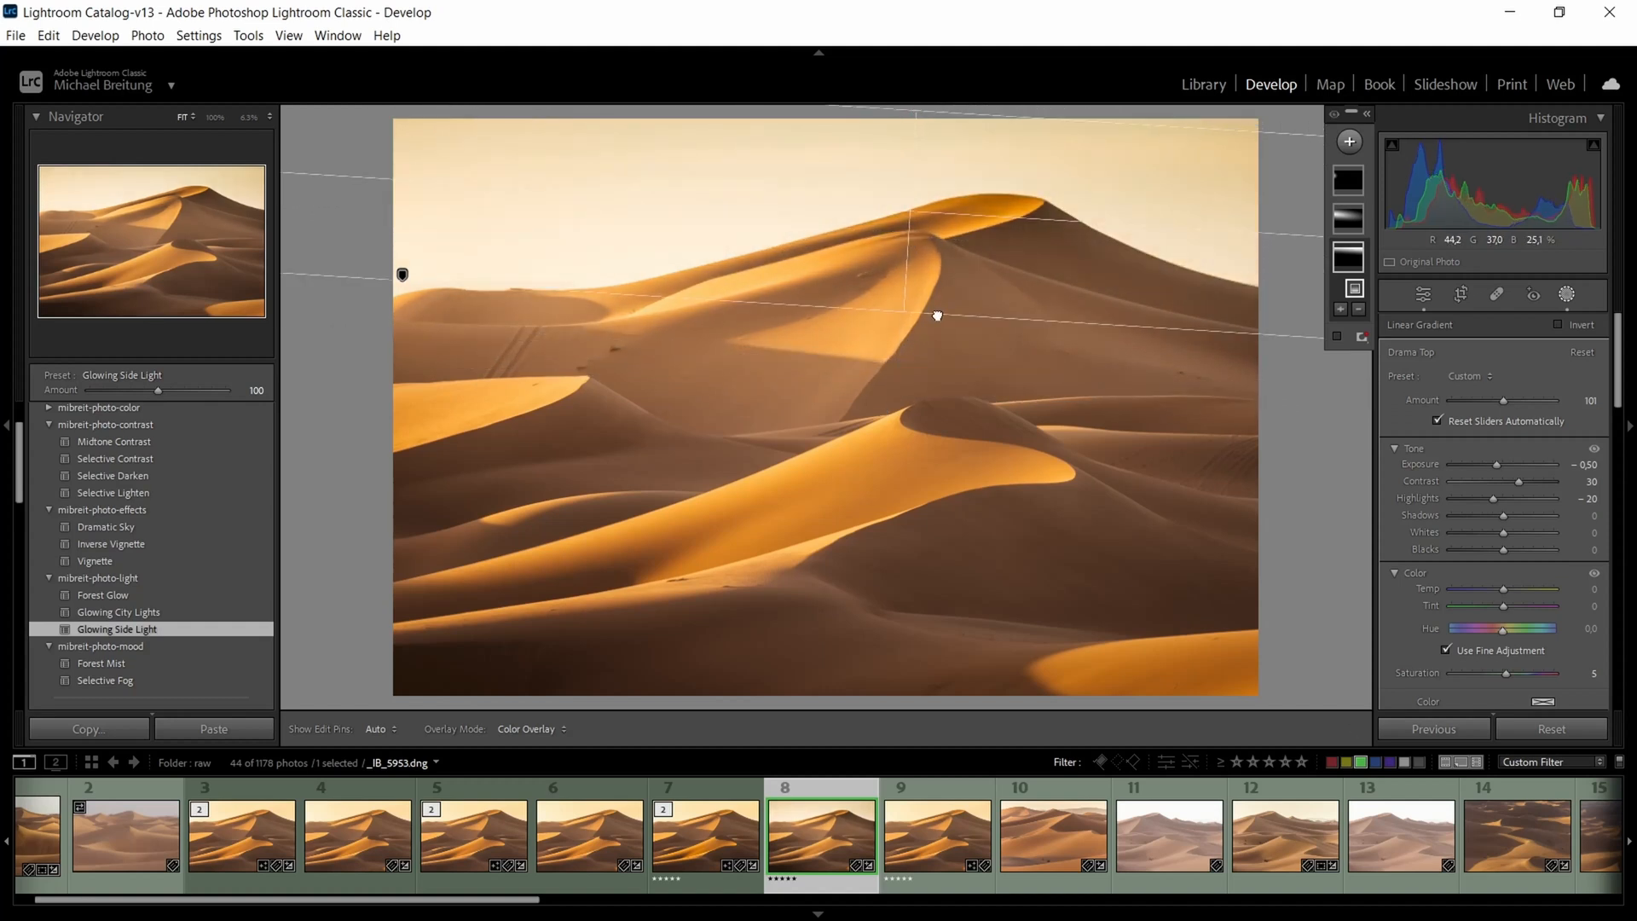
{"action": "left_click_drag", "start_coordinate": [936, 316], "coordinate": [907, 220]}
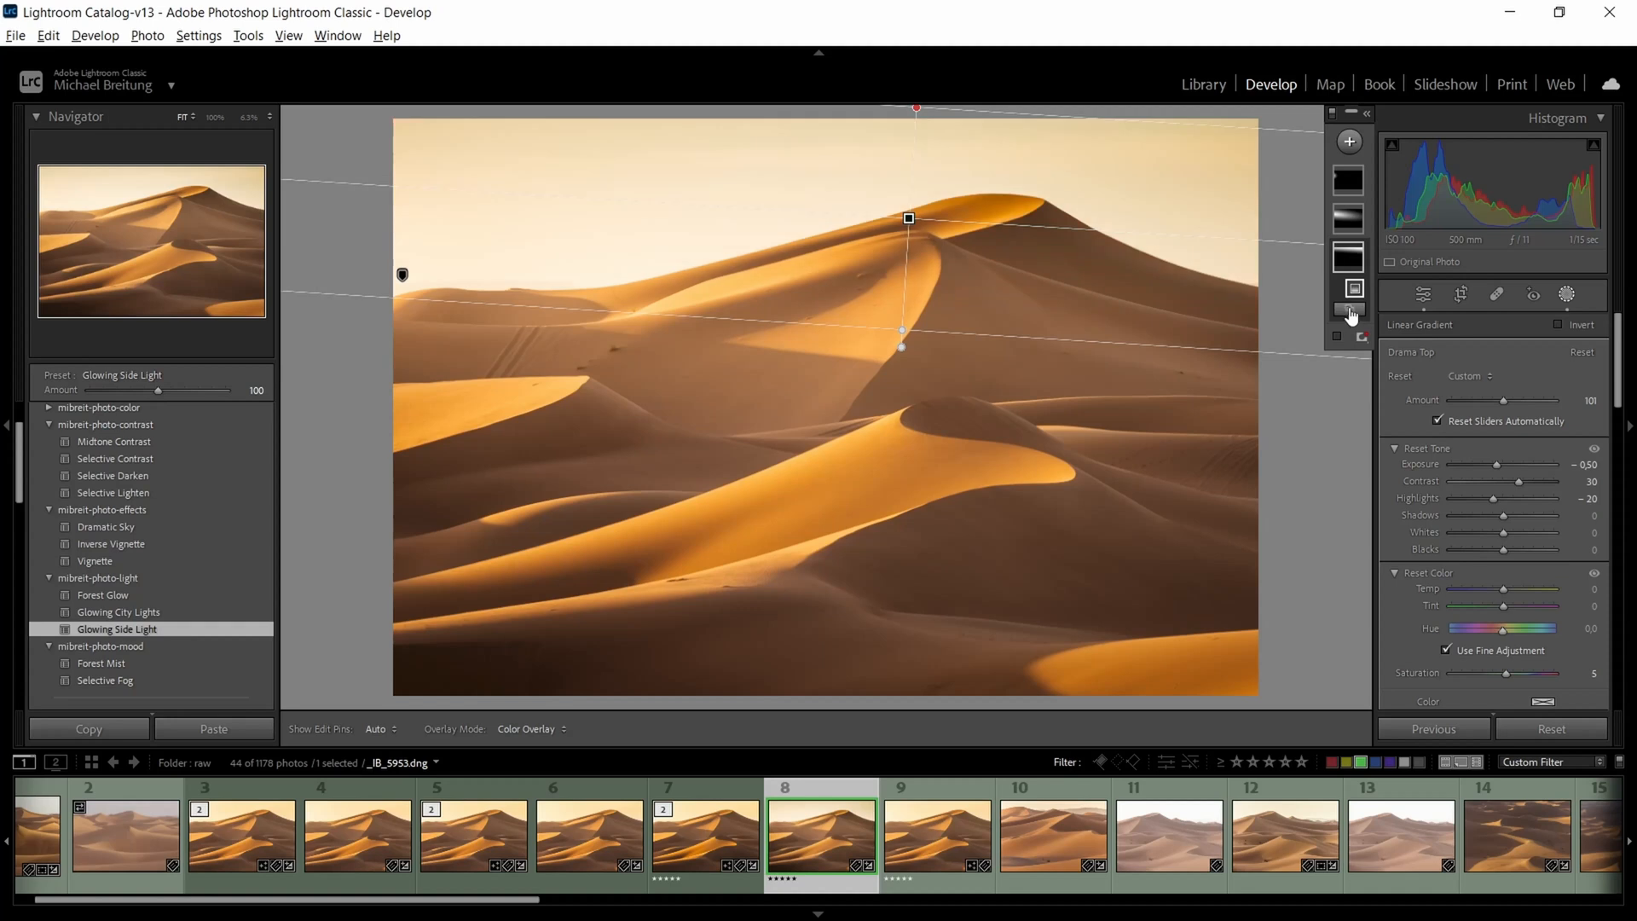
{"action": "left_click", "coordinate": [1352, 312]}
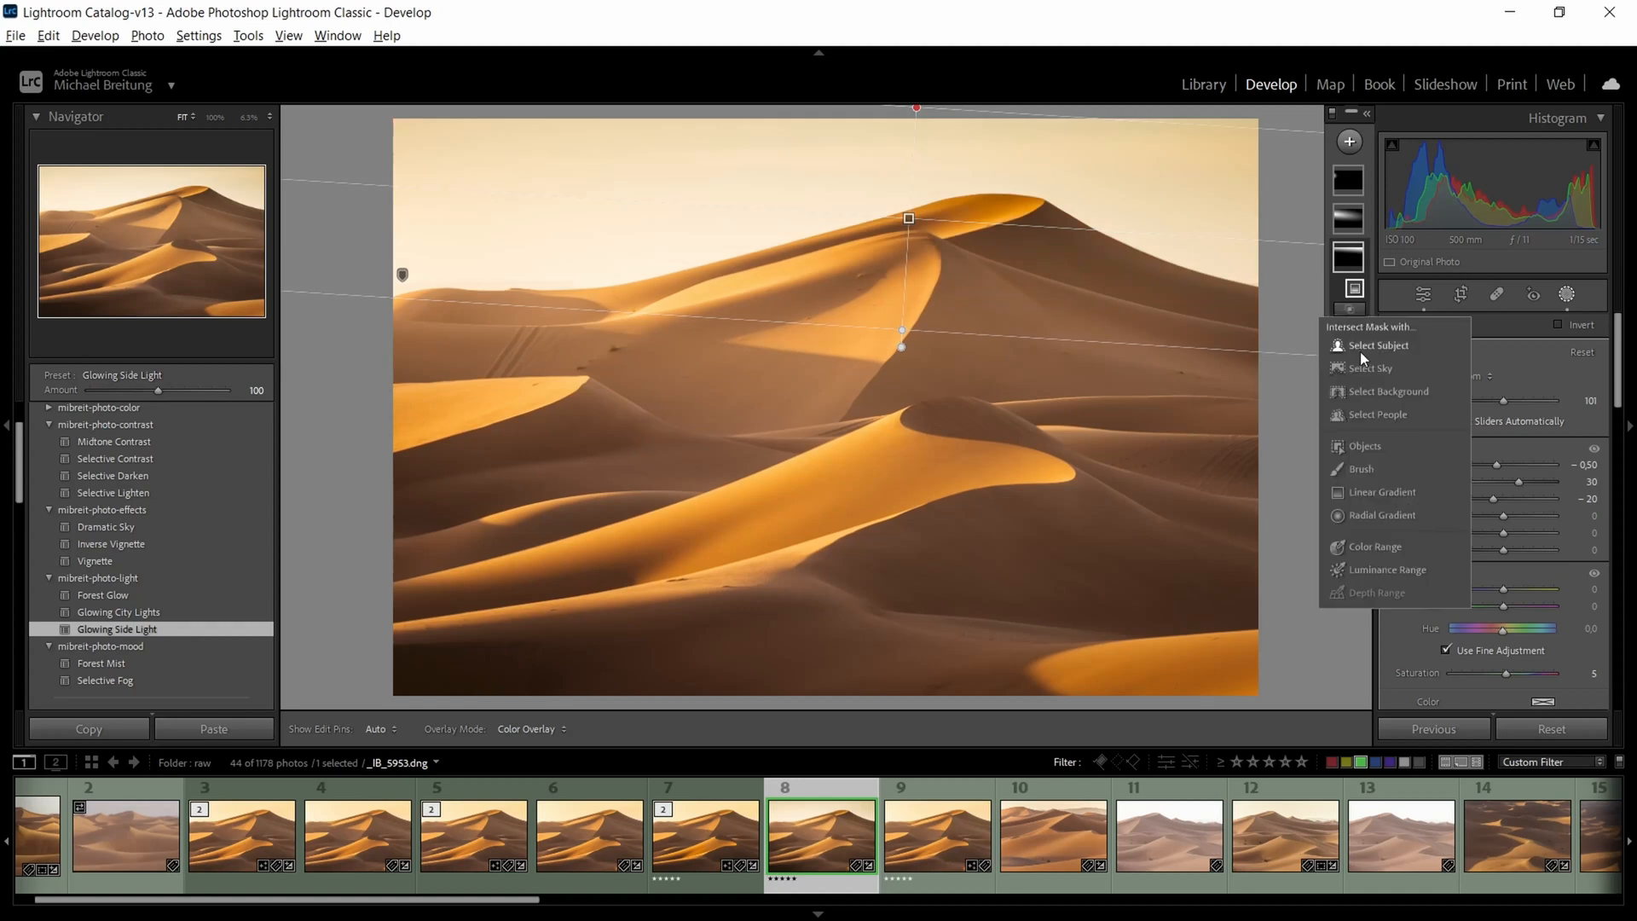
{"action": "left_click", "coordinate": [1370, 369]}
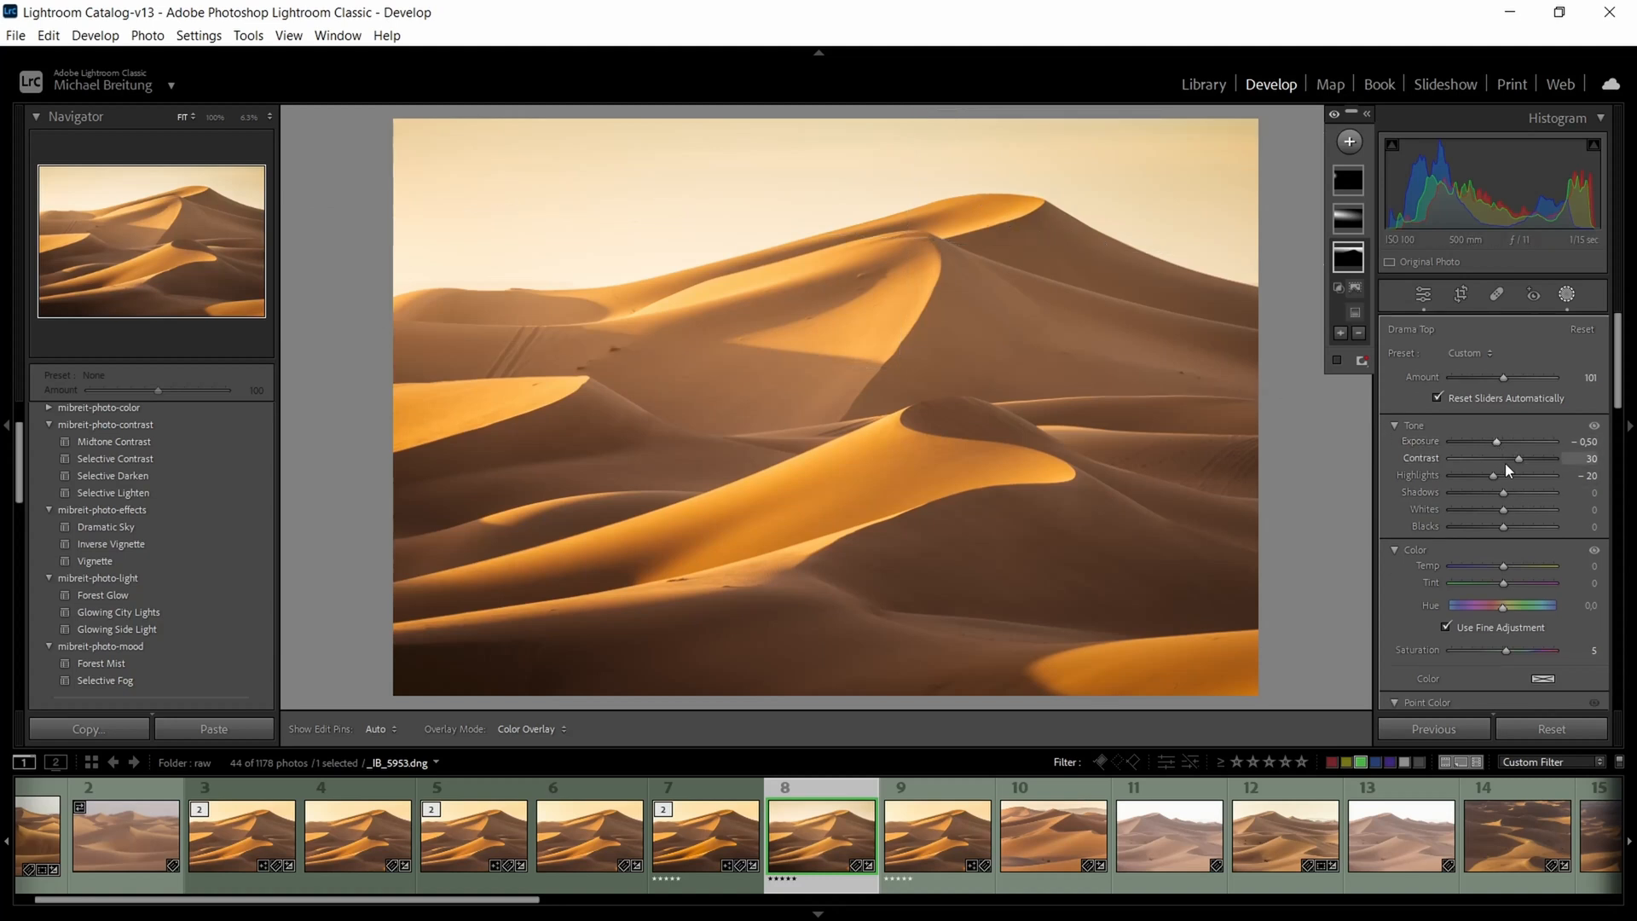
- Set the Drama Top mask to exposure -0.30, temperature +4 and highlights -36
{"action": "left_click_drag", "start_coordinate": [1519, 440], "coordinate": [1490, 440]}
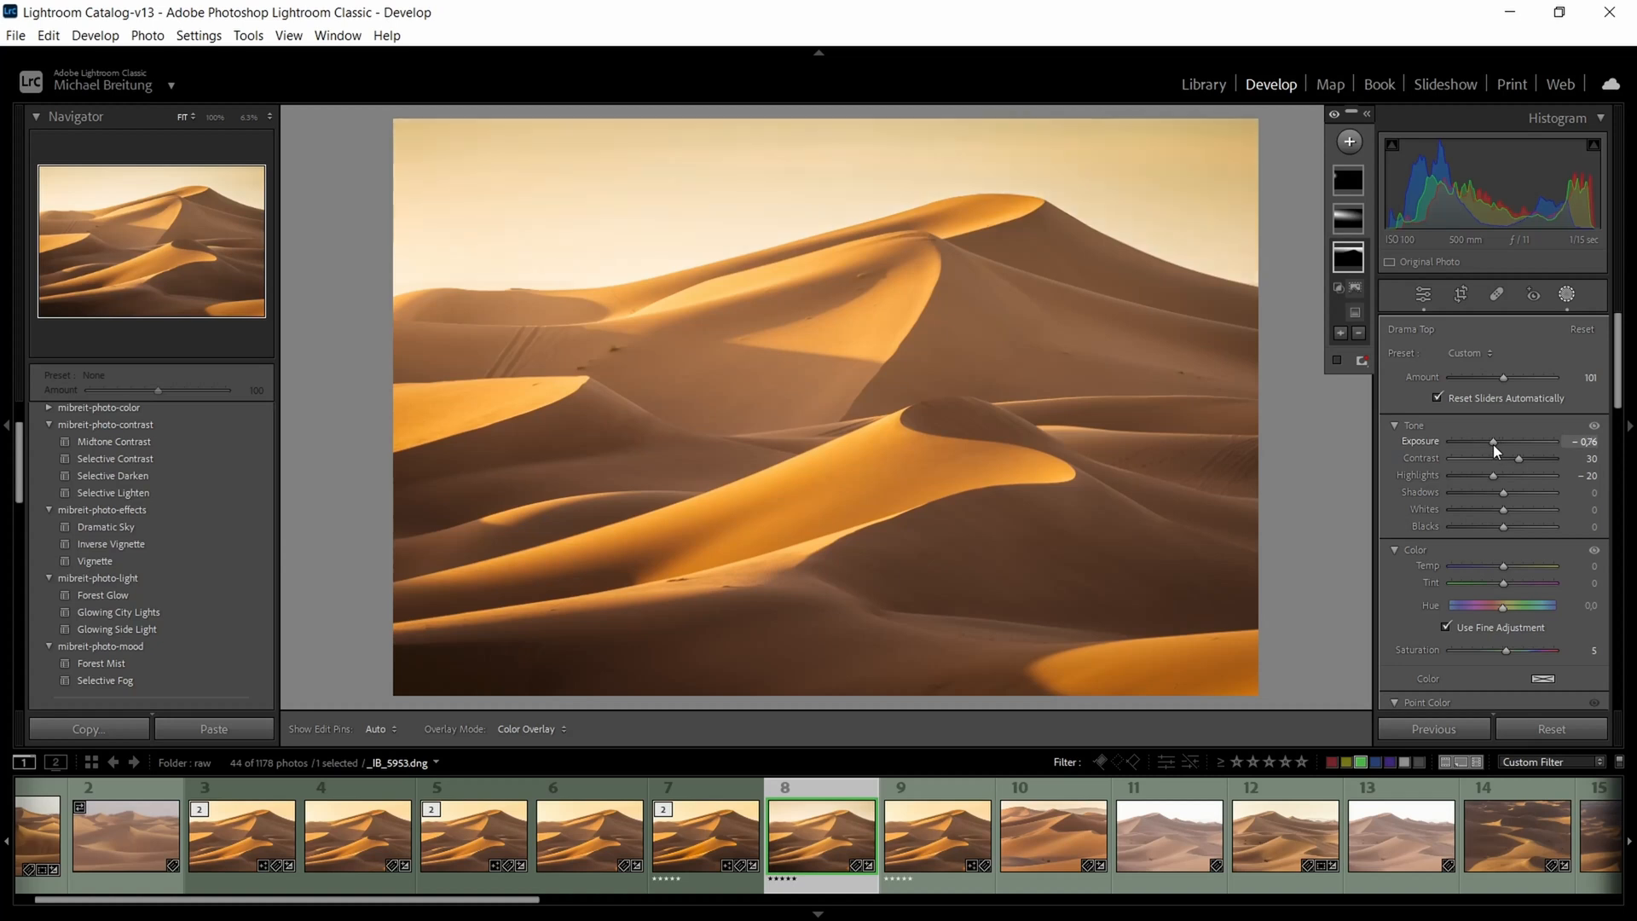
{"action": "left_click_drag", "start_coordinate": [1491, 440], "coordinate": [1504, 440]}
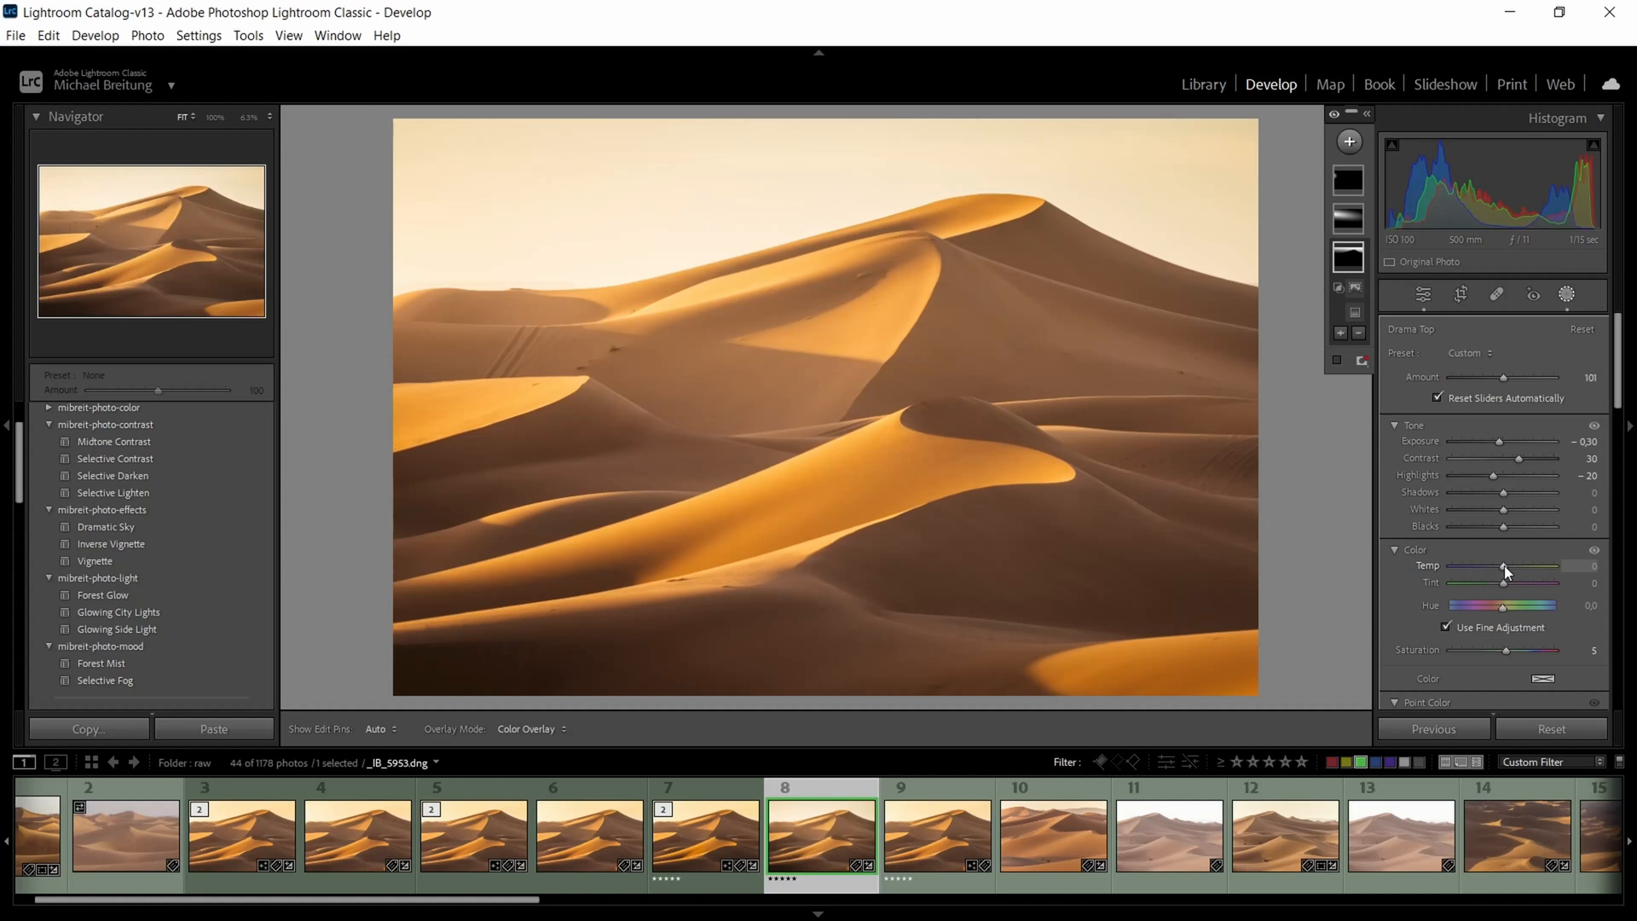
{"action": "left_click_drag", "start_coordinate": [1493, 573], "coordinate": [1509, 573]}
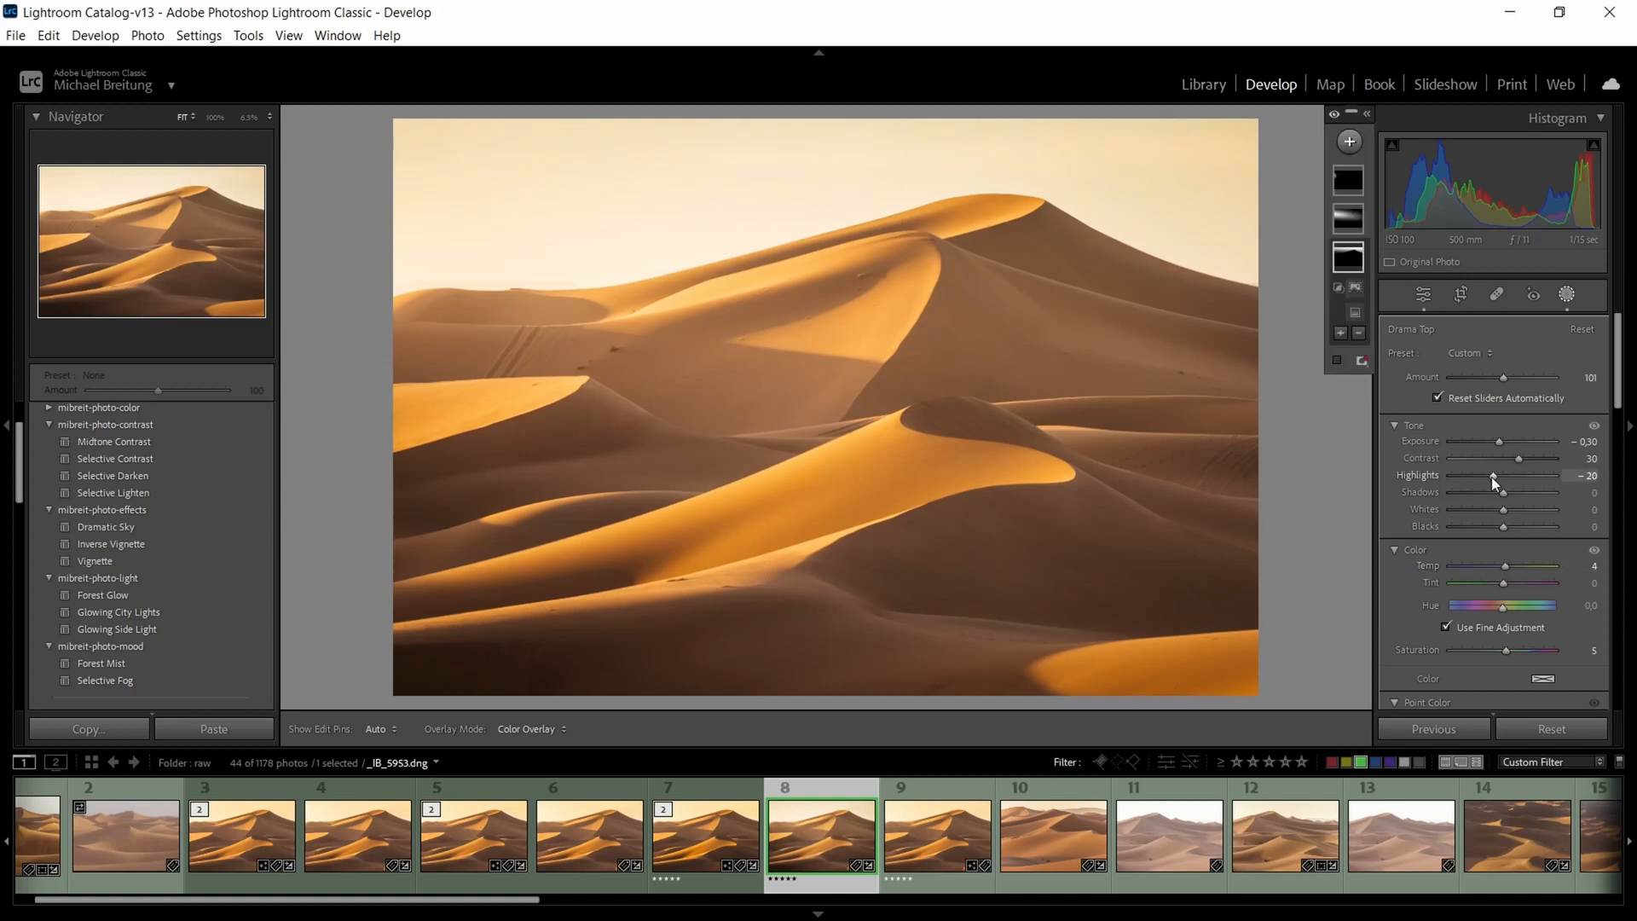
{"action": "left_click_drag", "start_coordinate": [1495, 476], "coordinate": [1481, 476]}
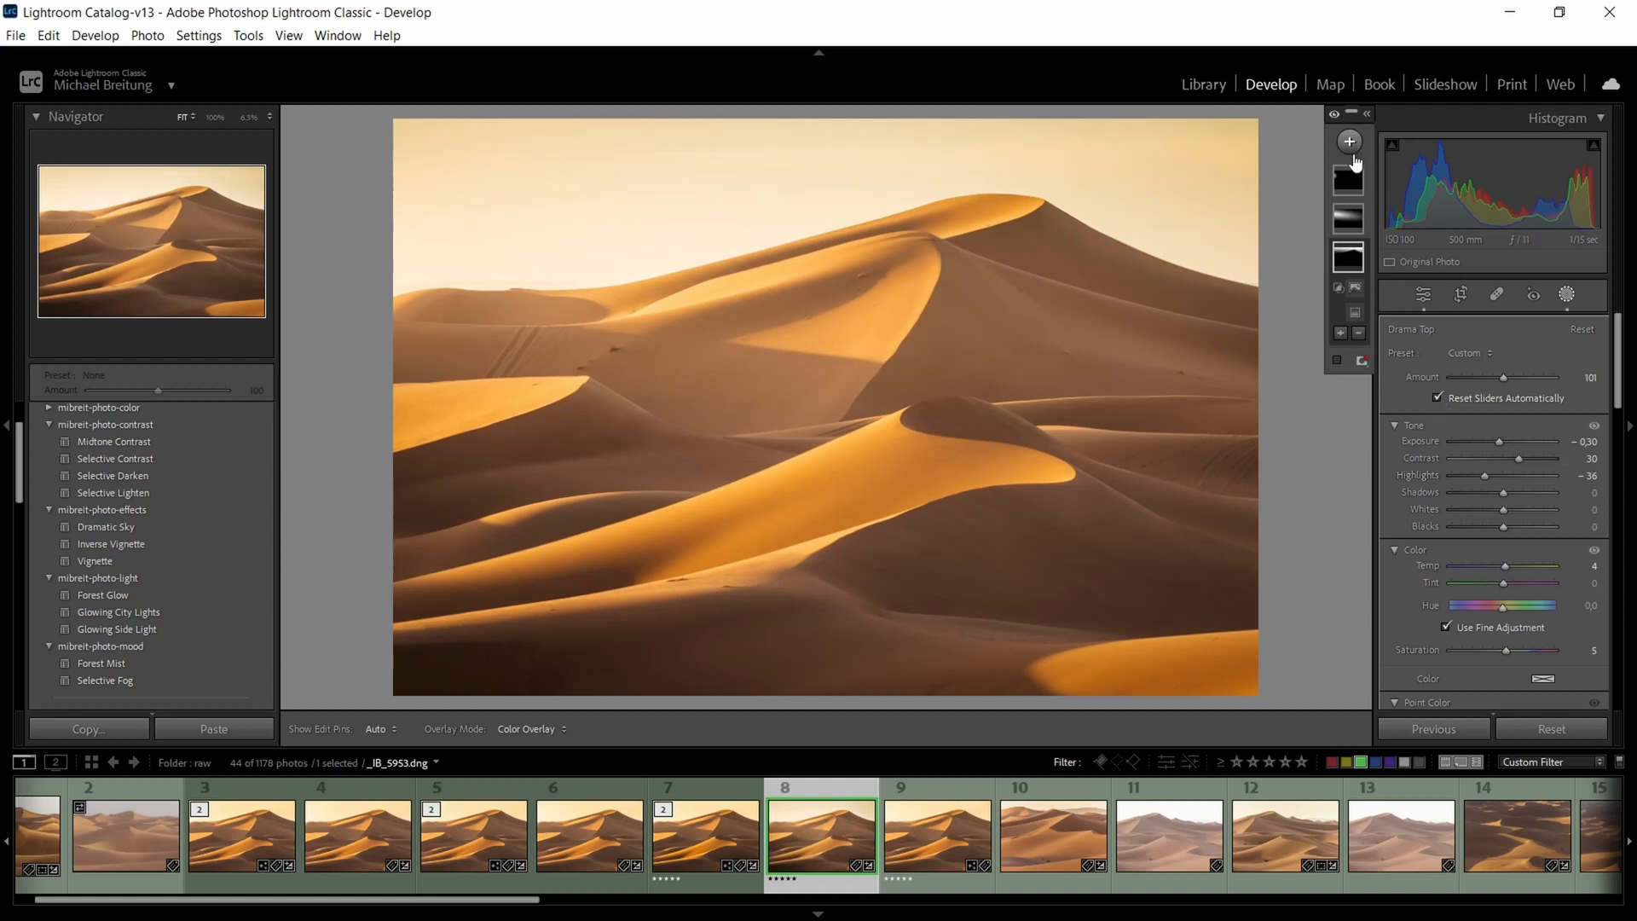
- Lower the Glow Soft radial mask Amount from 100 to about 64
{"action": "left_click", "coordinate": [1354, 249]}
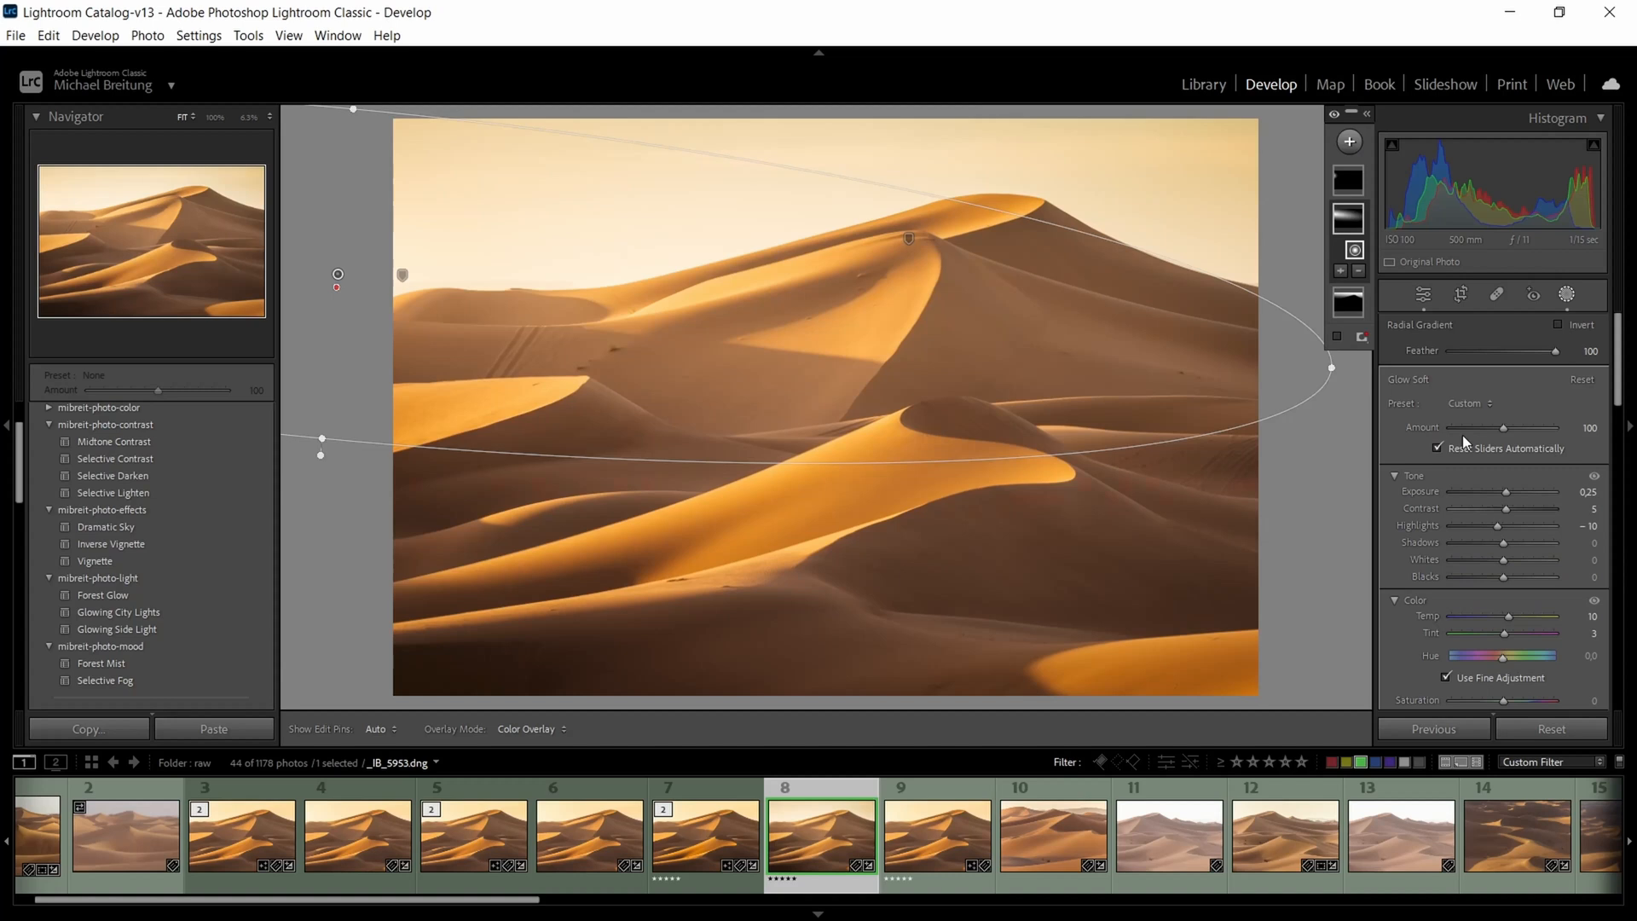
{"action": "left_click_drag", "start_coordinate": [1533, 426], "coordinate": [1499, 426]}
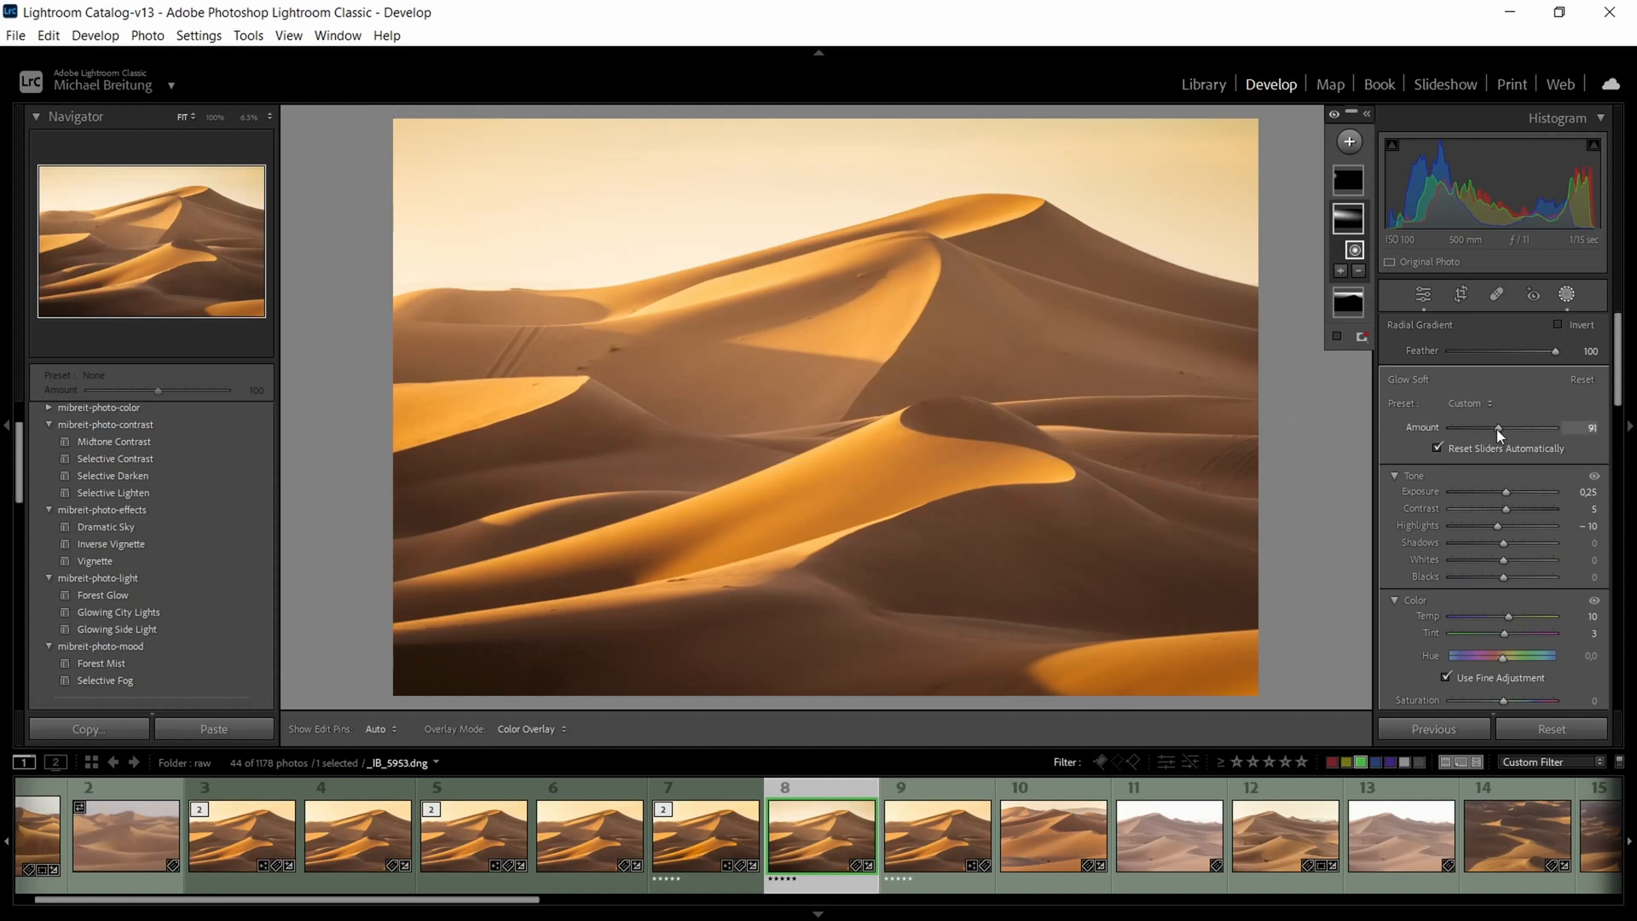
{"action": "left_click_drag", "start_coordinate": [1526, 428], "coordinate": [1480, 428]}
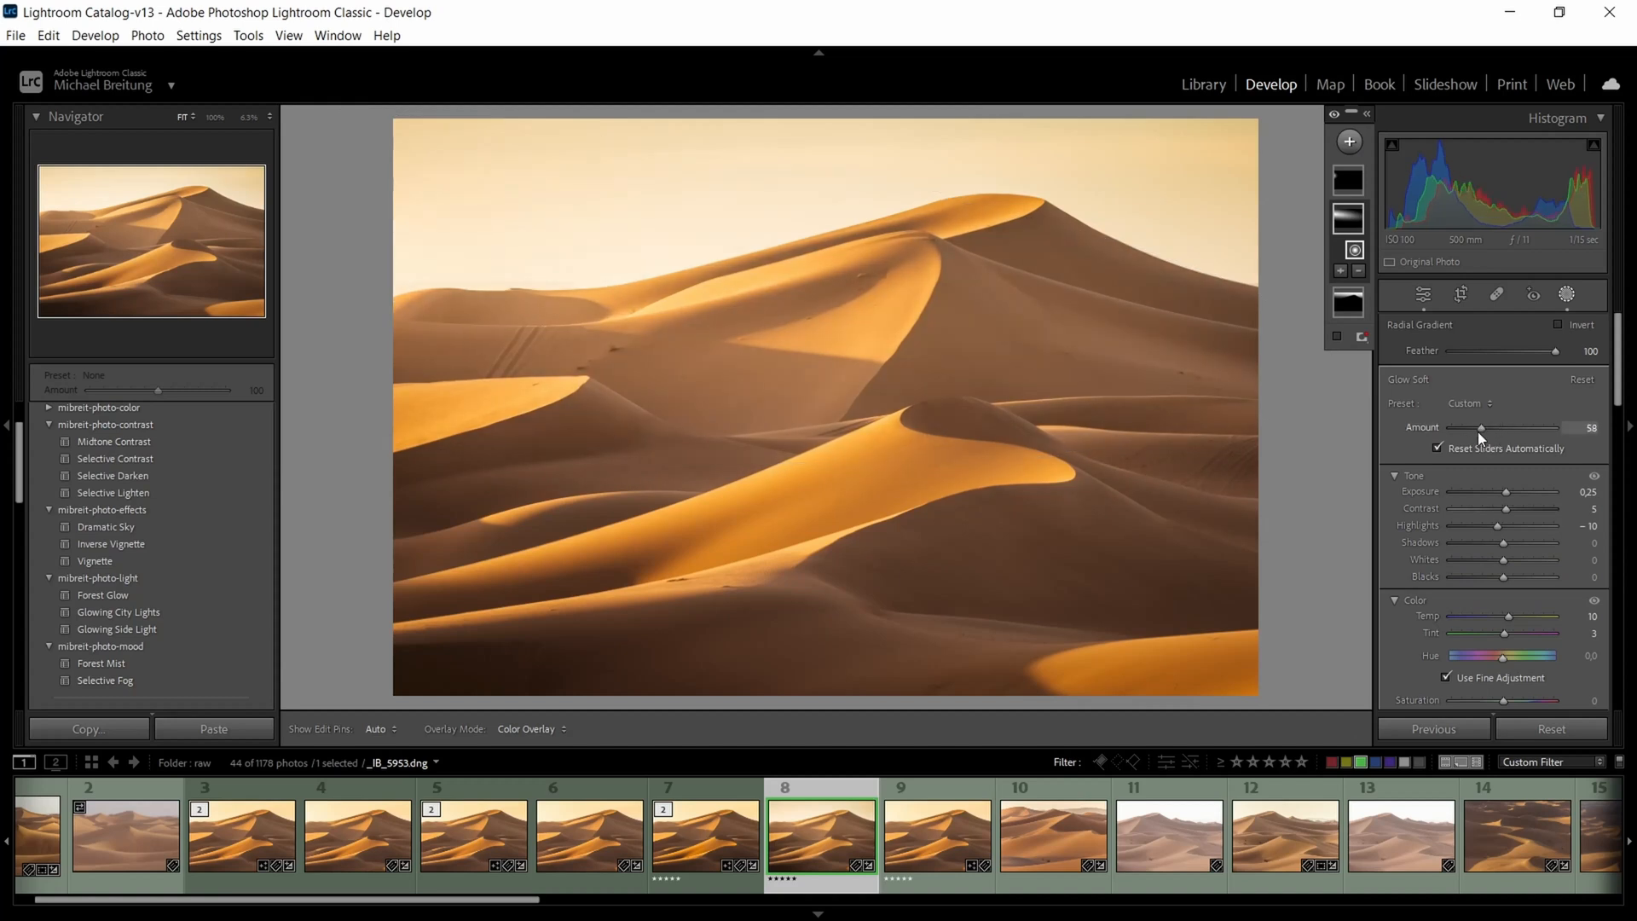
{"action": "left_click_drag", "start_coordinate": [1480, 426], "coordinate": [1485, 426]}
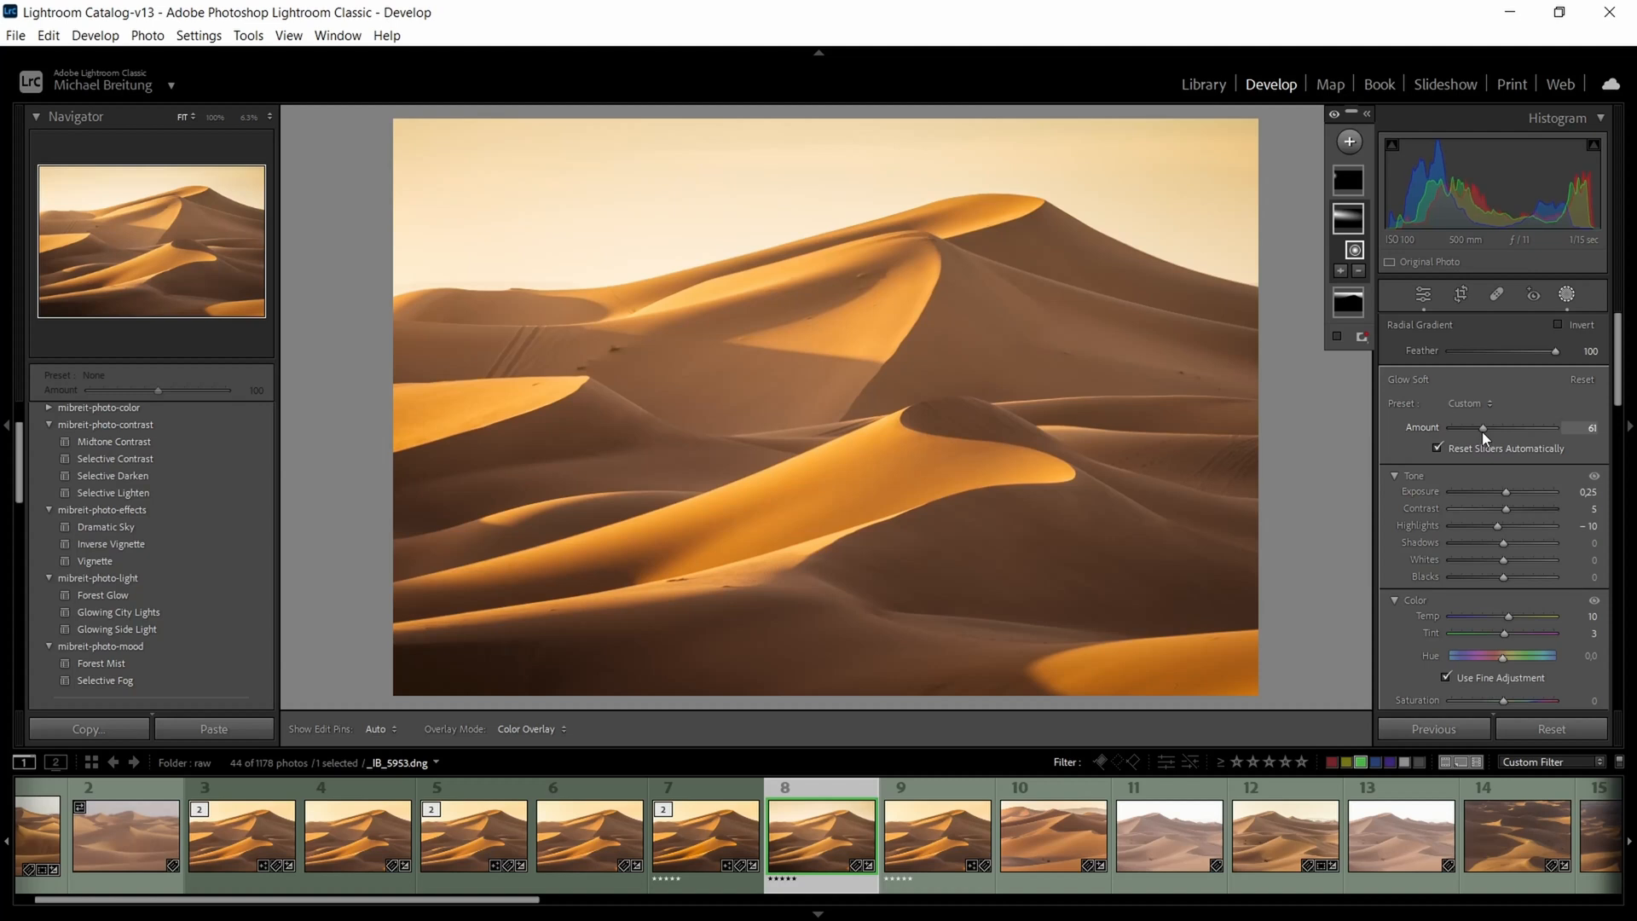
{"action": "left_click_drag", "start_coordinate": [1480, 427], "coordinate": [1487, 426]}
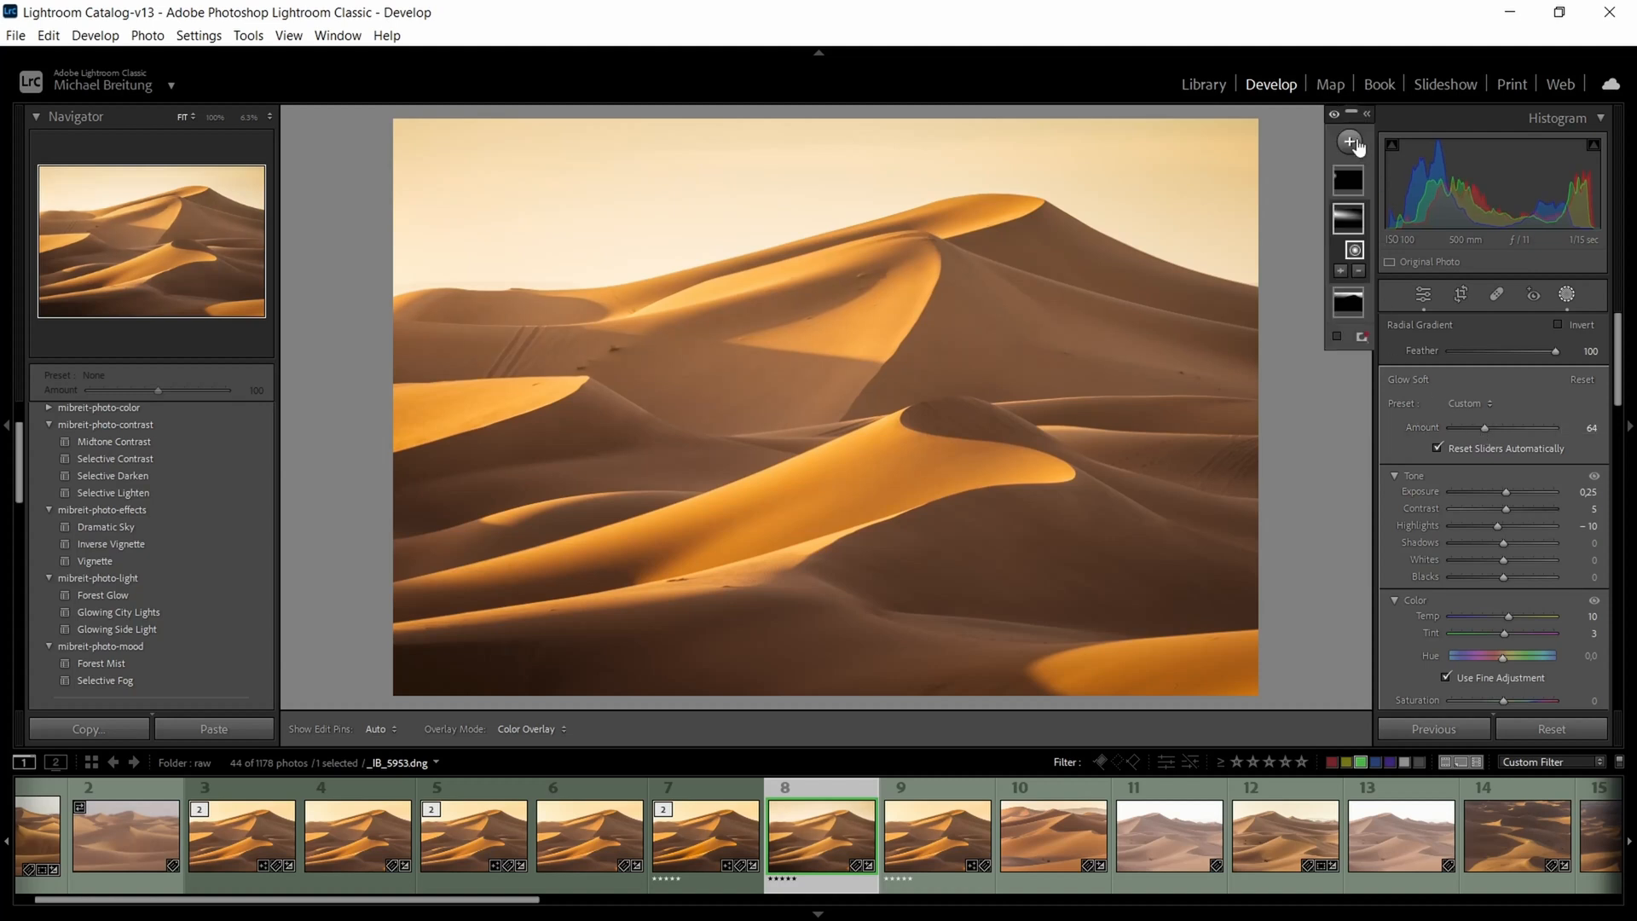
- Create a Linear Gradient mask across the central dunes with exposure around -0.23
{"action": "left_click", "coordinate": [1348, 141]}
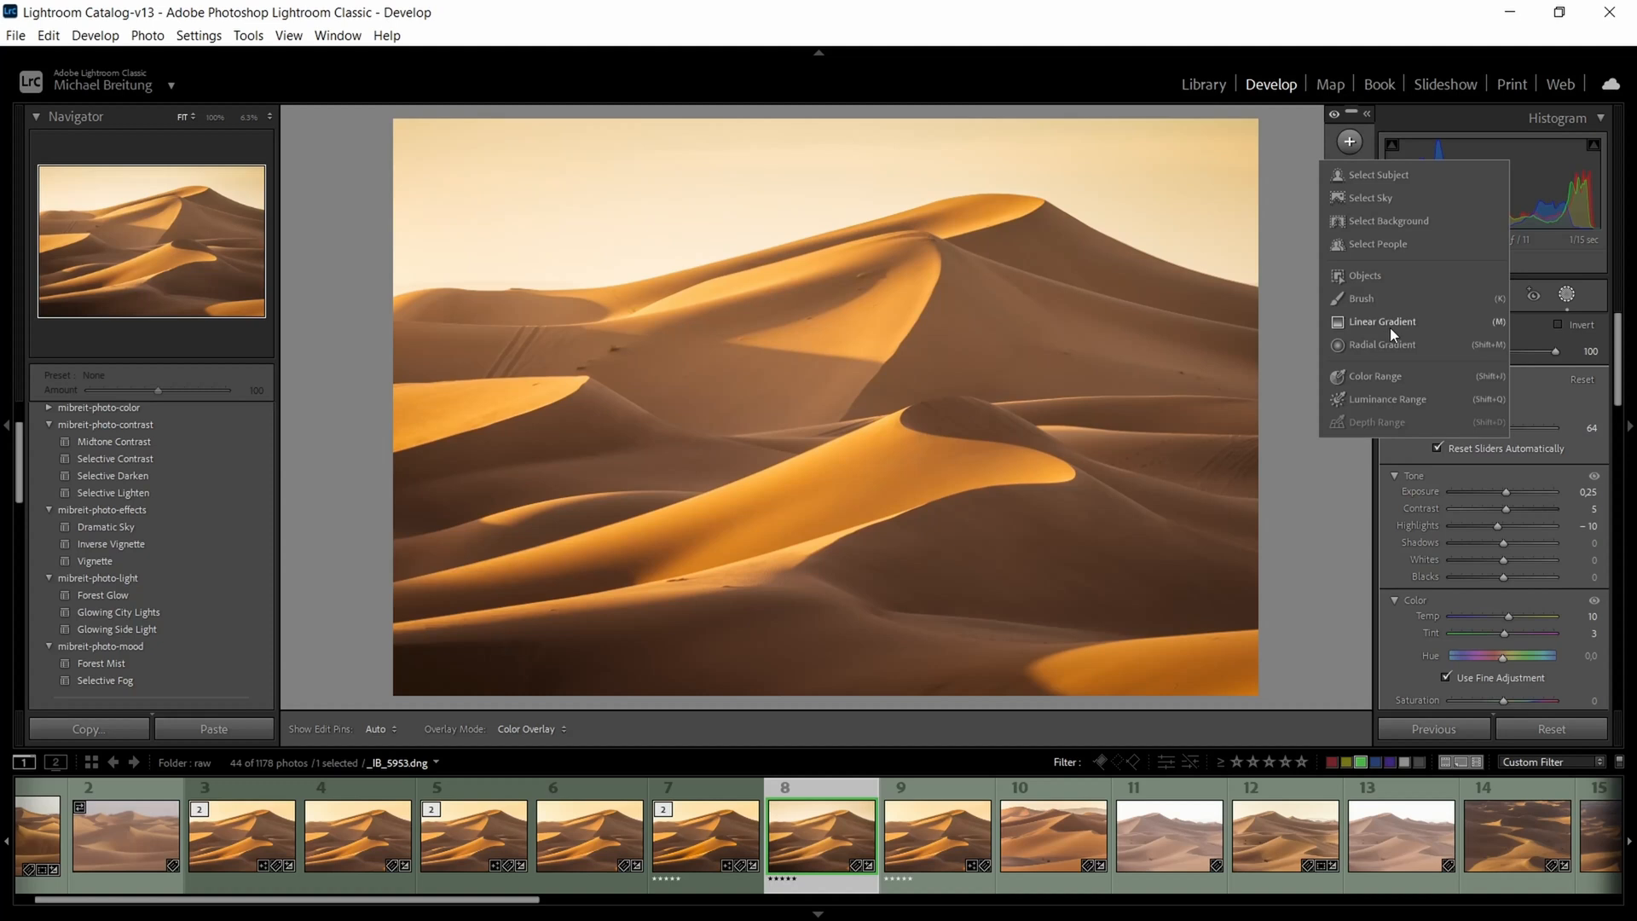
{"action": "left_click", "coordinate": [1383, 320]}
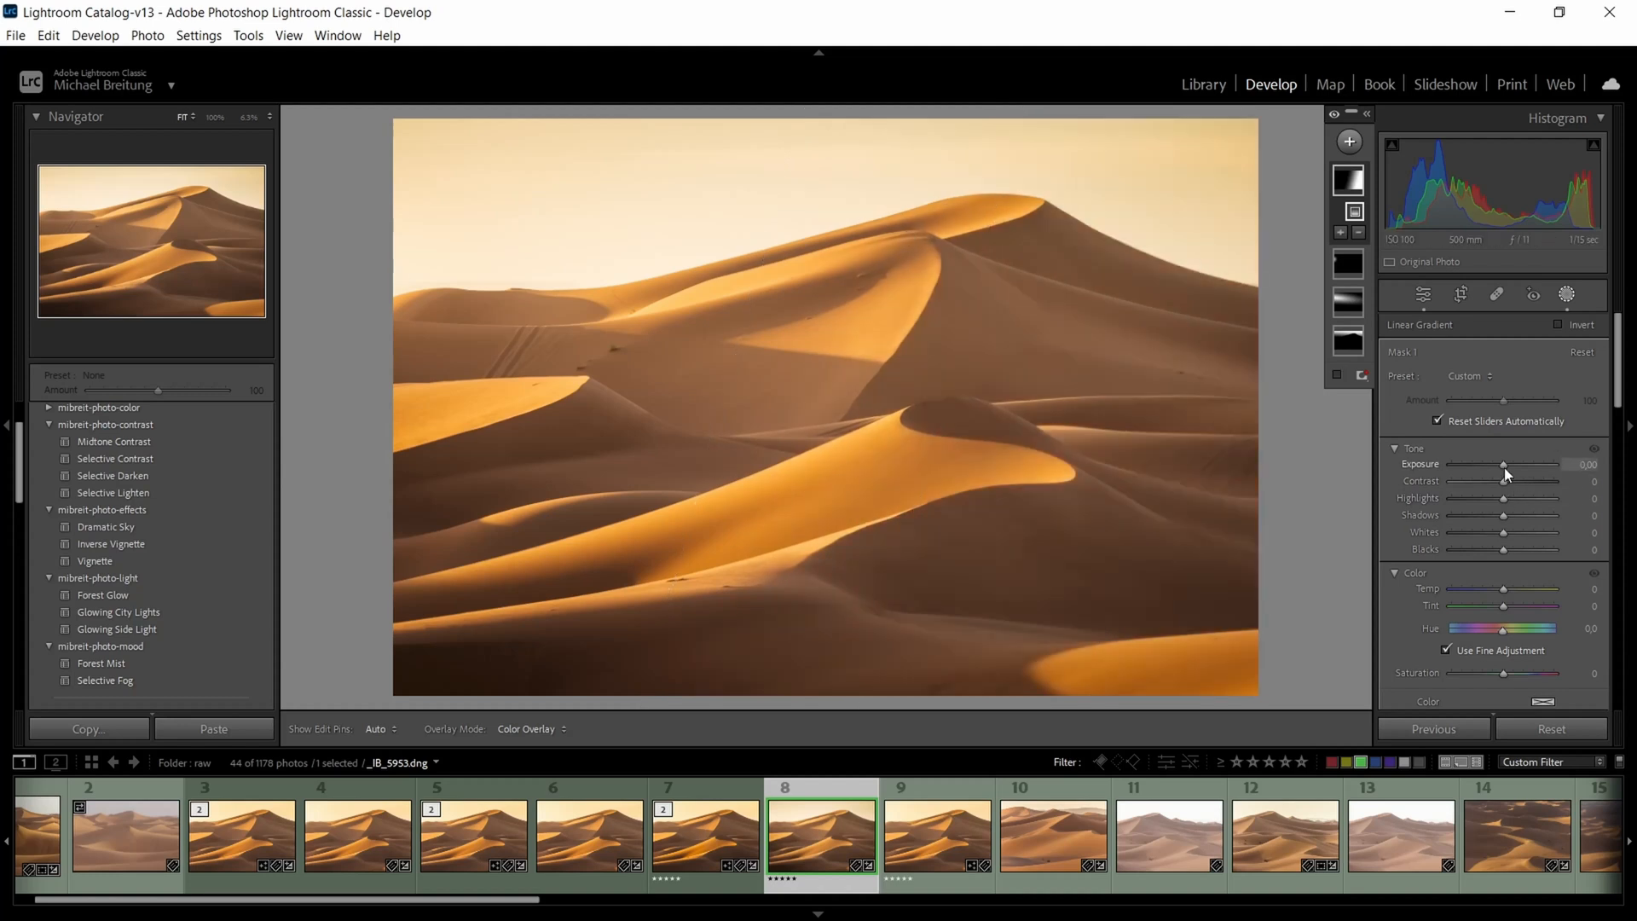
{"action": "left_click_drag", "start_coordinate": [1505, 464], "coordinate": [1493, 464]}
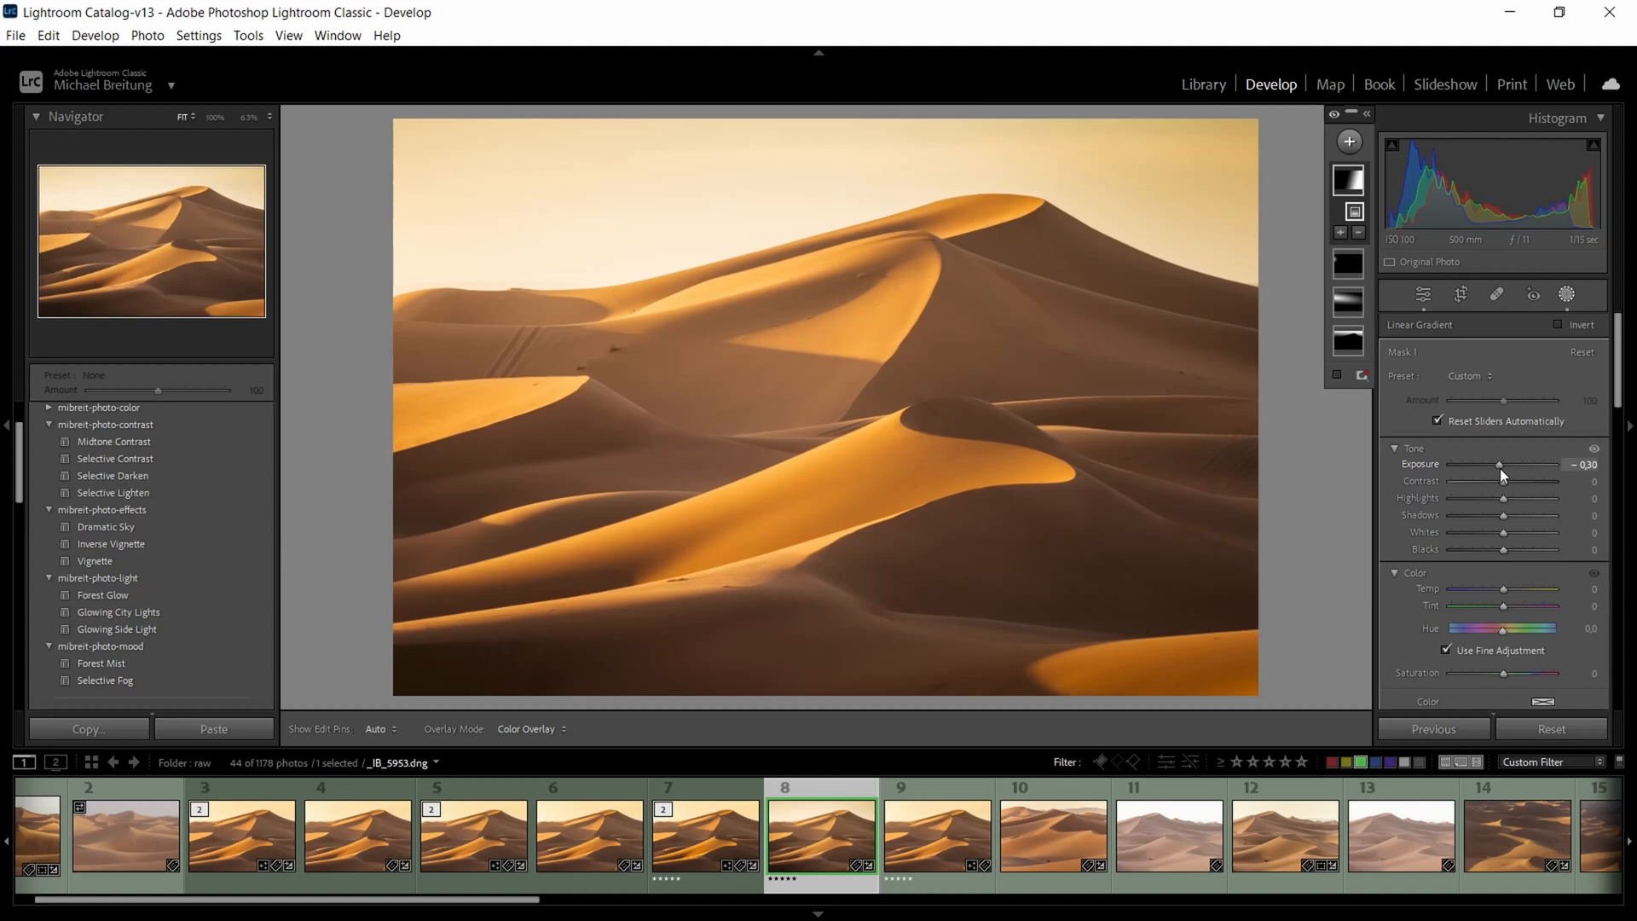
{"action": "left_click_drag", "start_coordinate": [1500, 464], "coordinate": [1496, 464]}
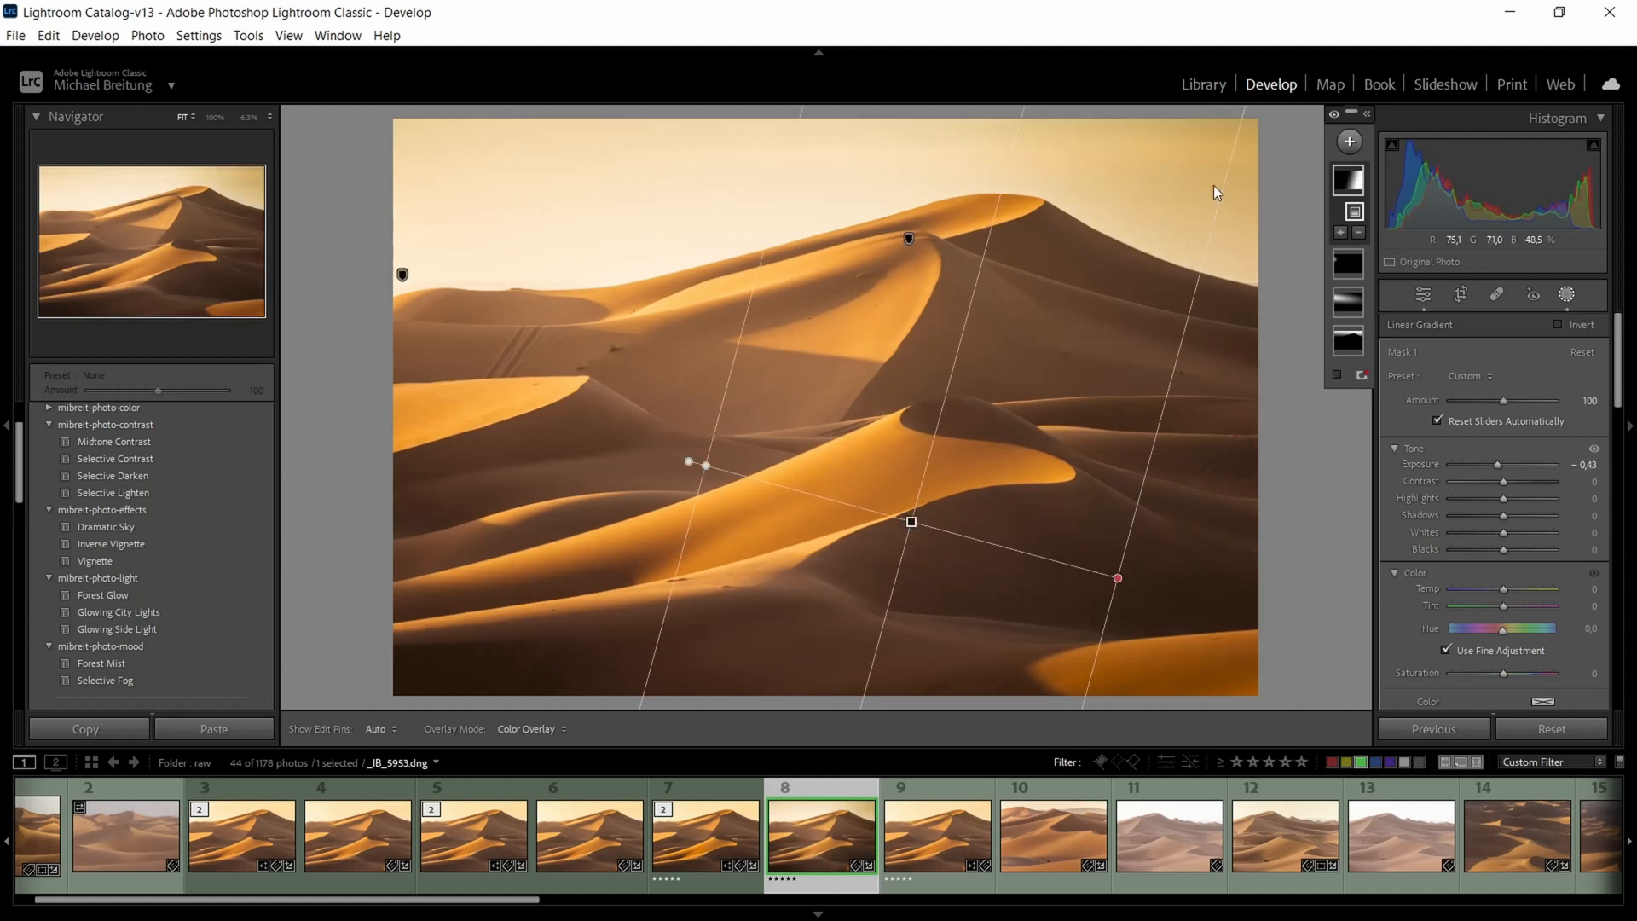
{"action": "left_click_drag", "start_coordinate": [1493, 464], "coordinate": [1501, 464]}
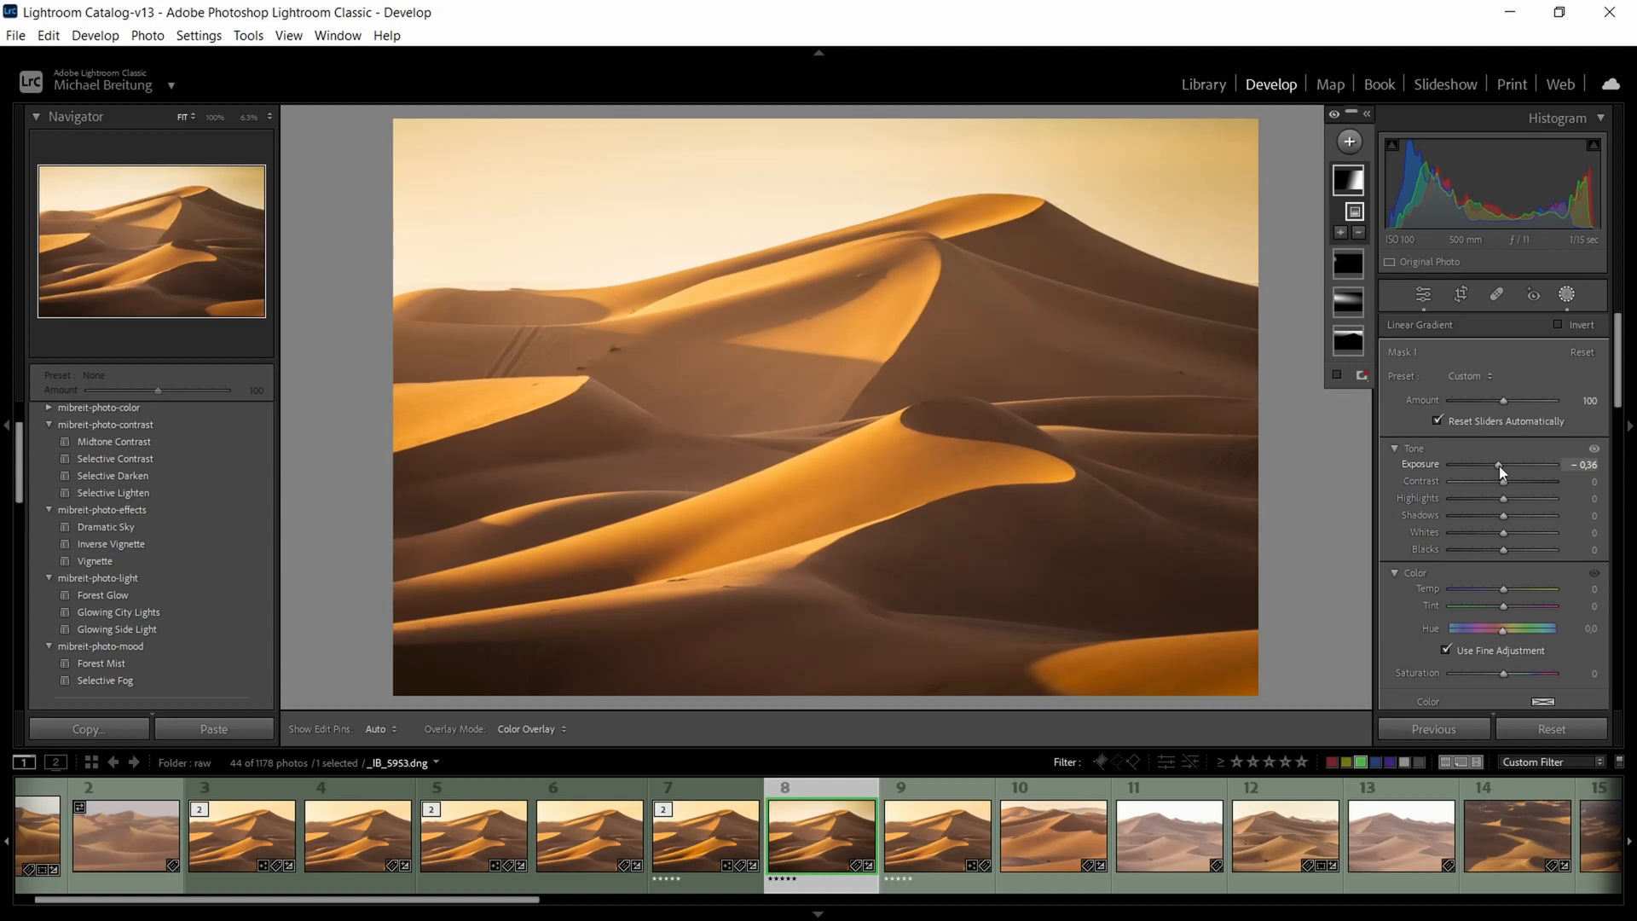
{"action": "left_click_drag", "start_coordinate": [1500, 464], "coordinate": [1504, 464]}
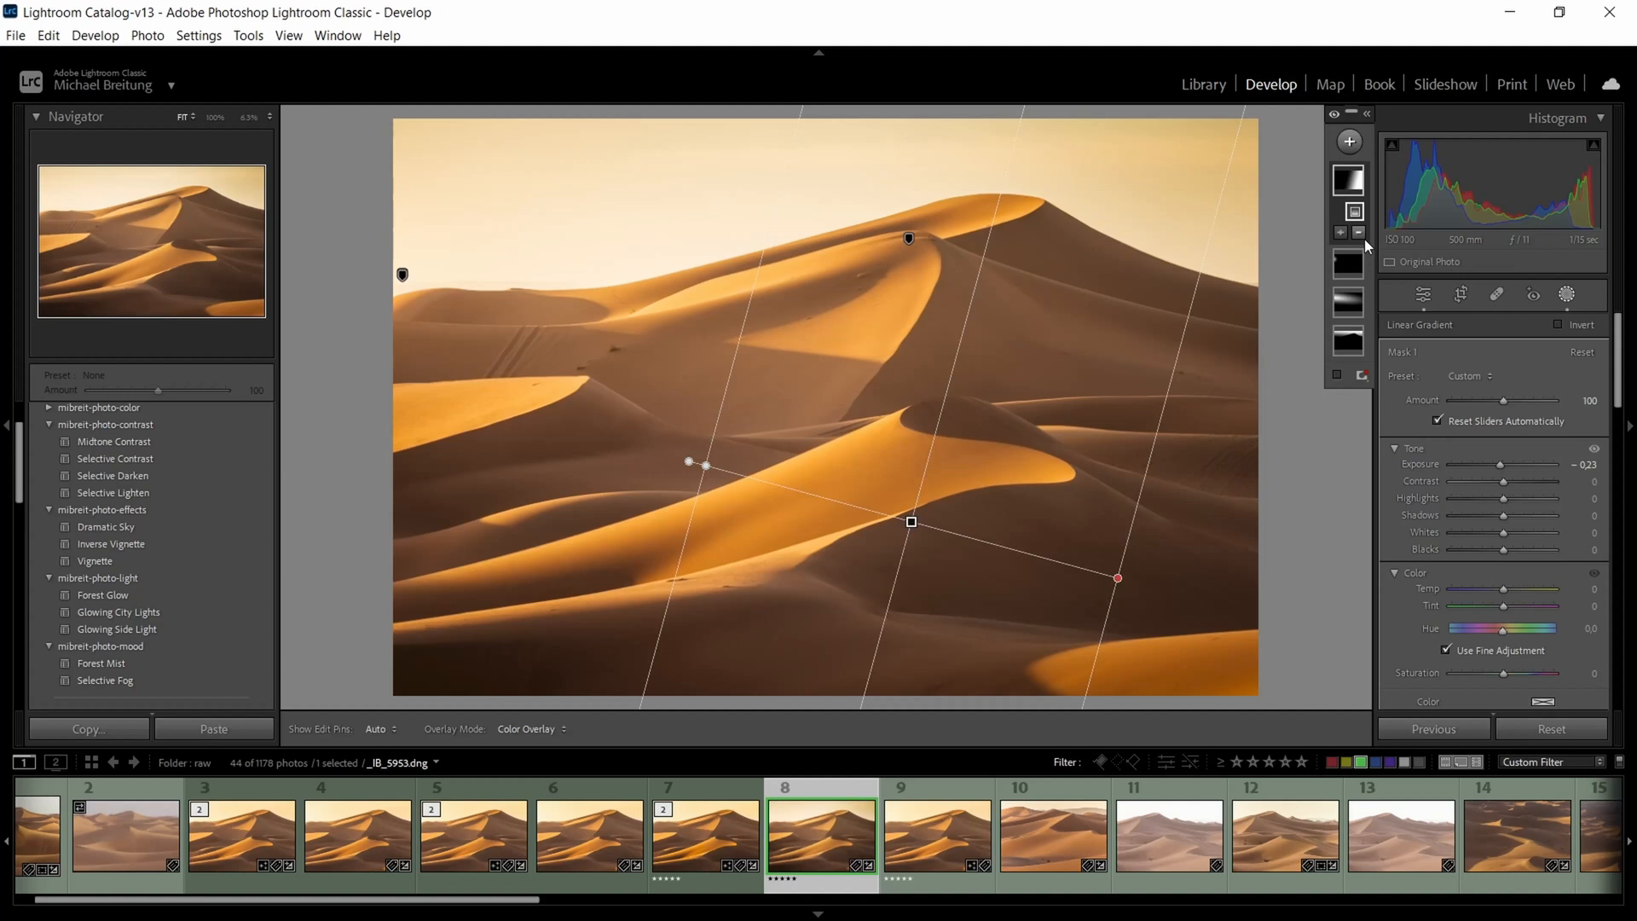
{"action": "left_click", "coordinate": [1359, 232]}
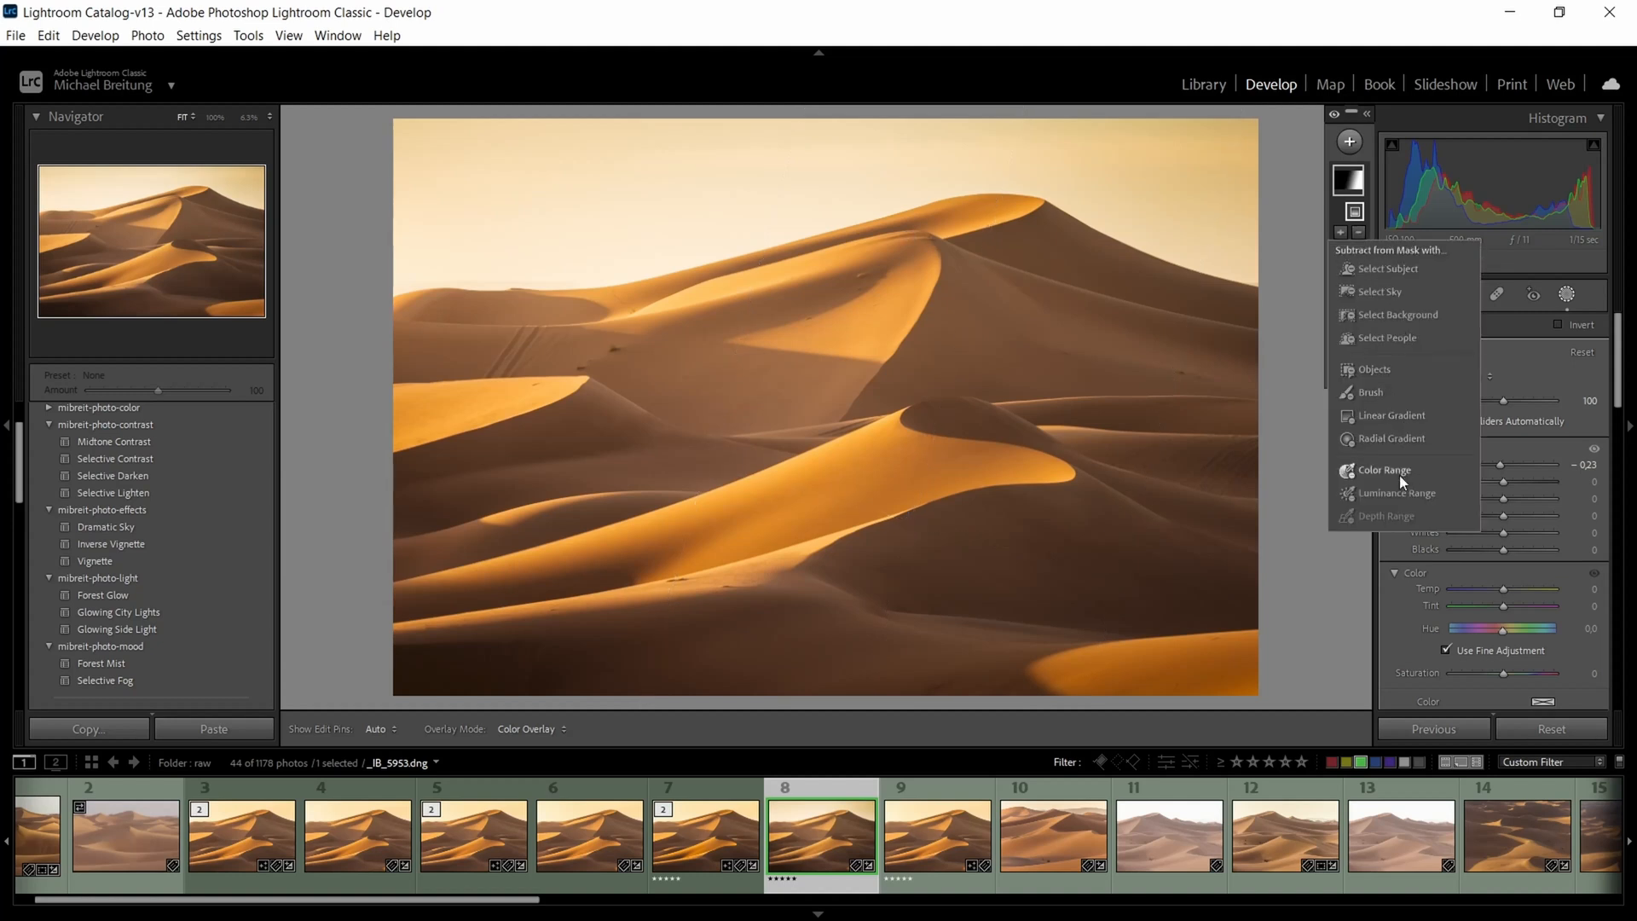
- Subtract Select Sky from Mask 1, then set exposure -0.36 and contrast +9
{"action": "left_click", "coordinate": [1377, 292]}
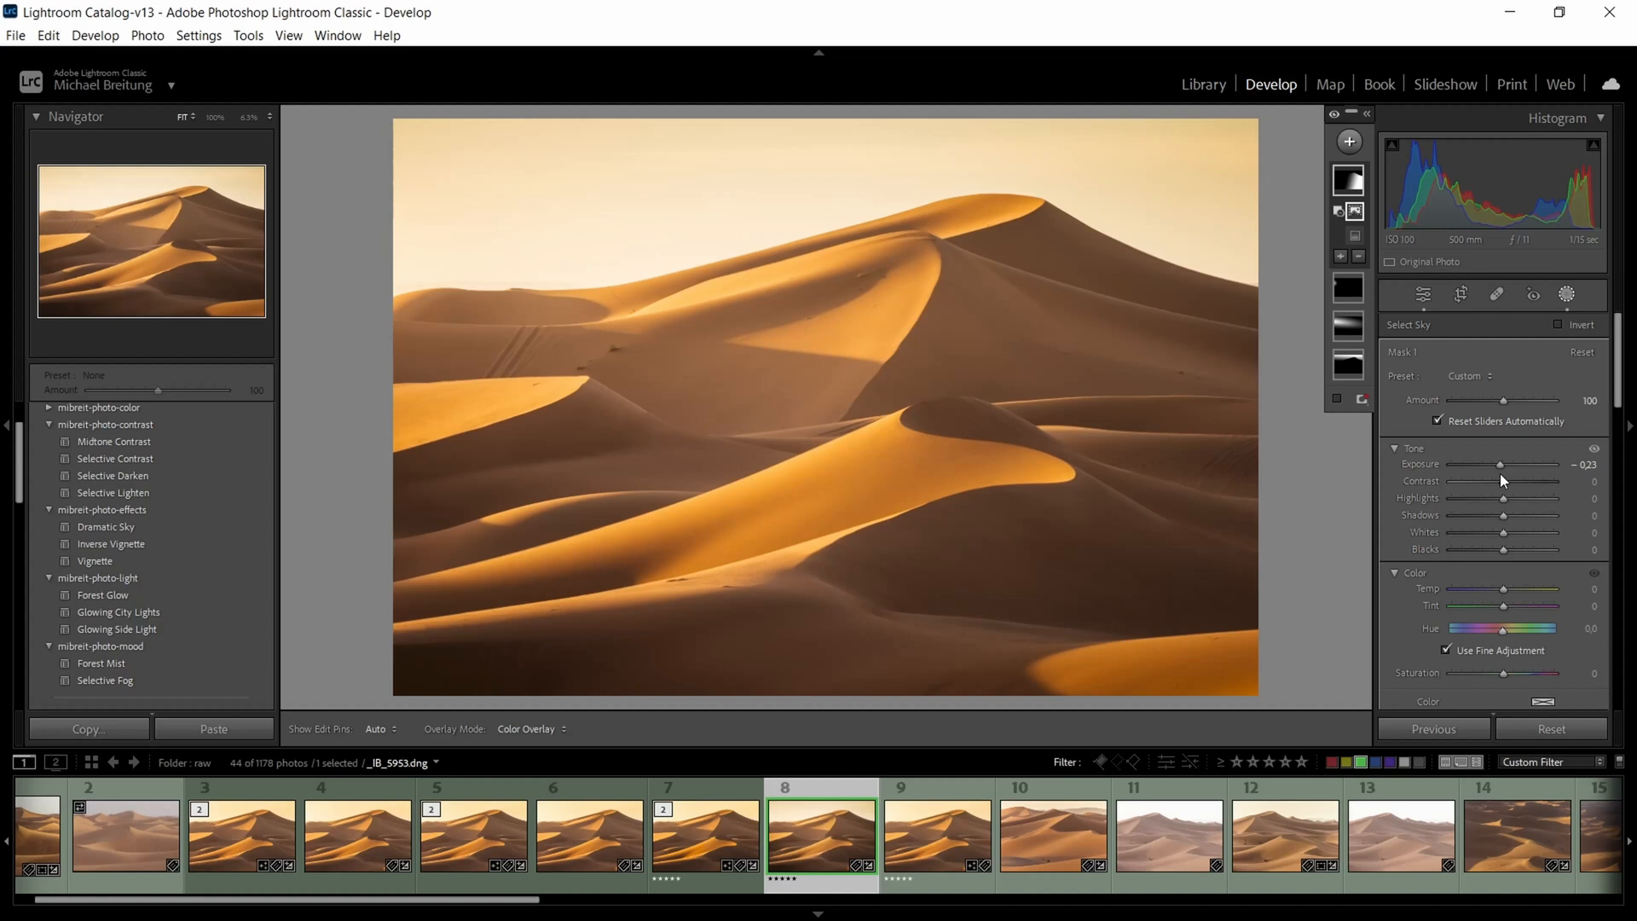
{"action": "left_click_drag", "start_coordinate": [1529, 464], "coordinate": [1472, 464]}
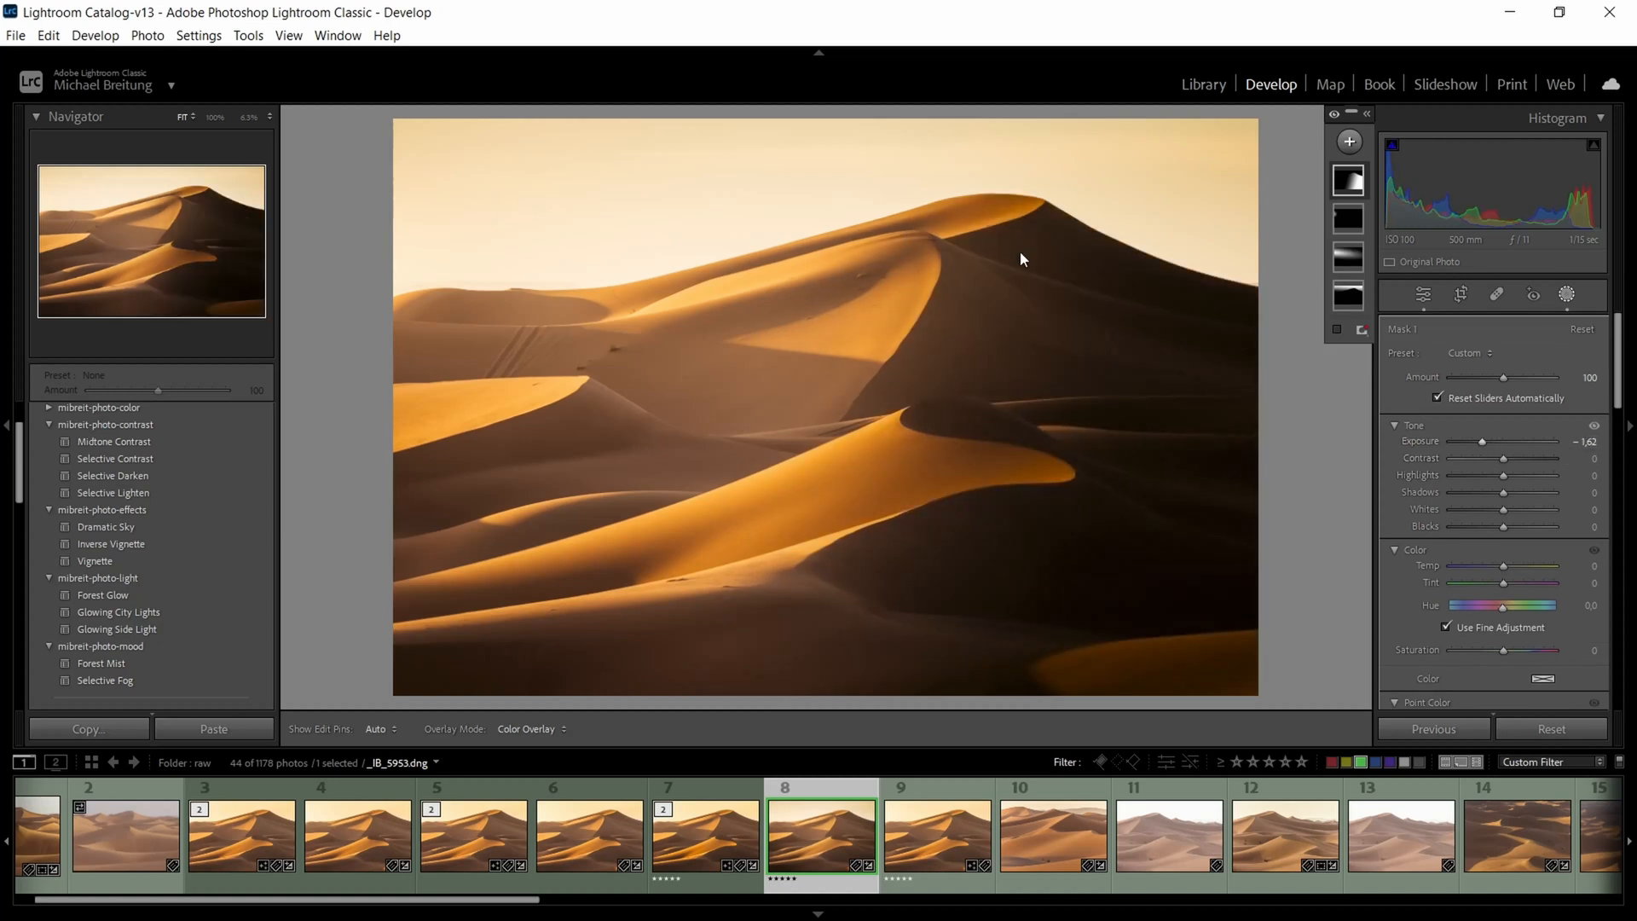
{"action": "left_click_drag", "start_coordinate": [1469, 440], "coordinate": [1487, 440]}
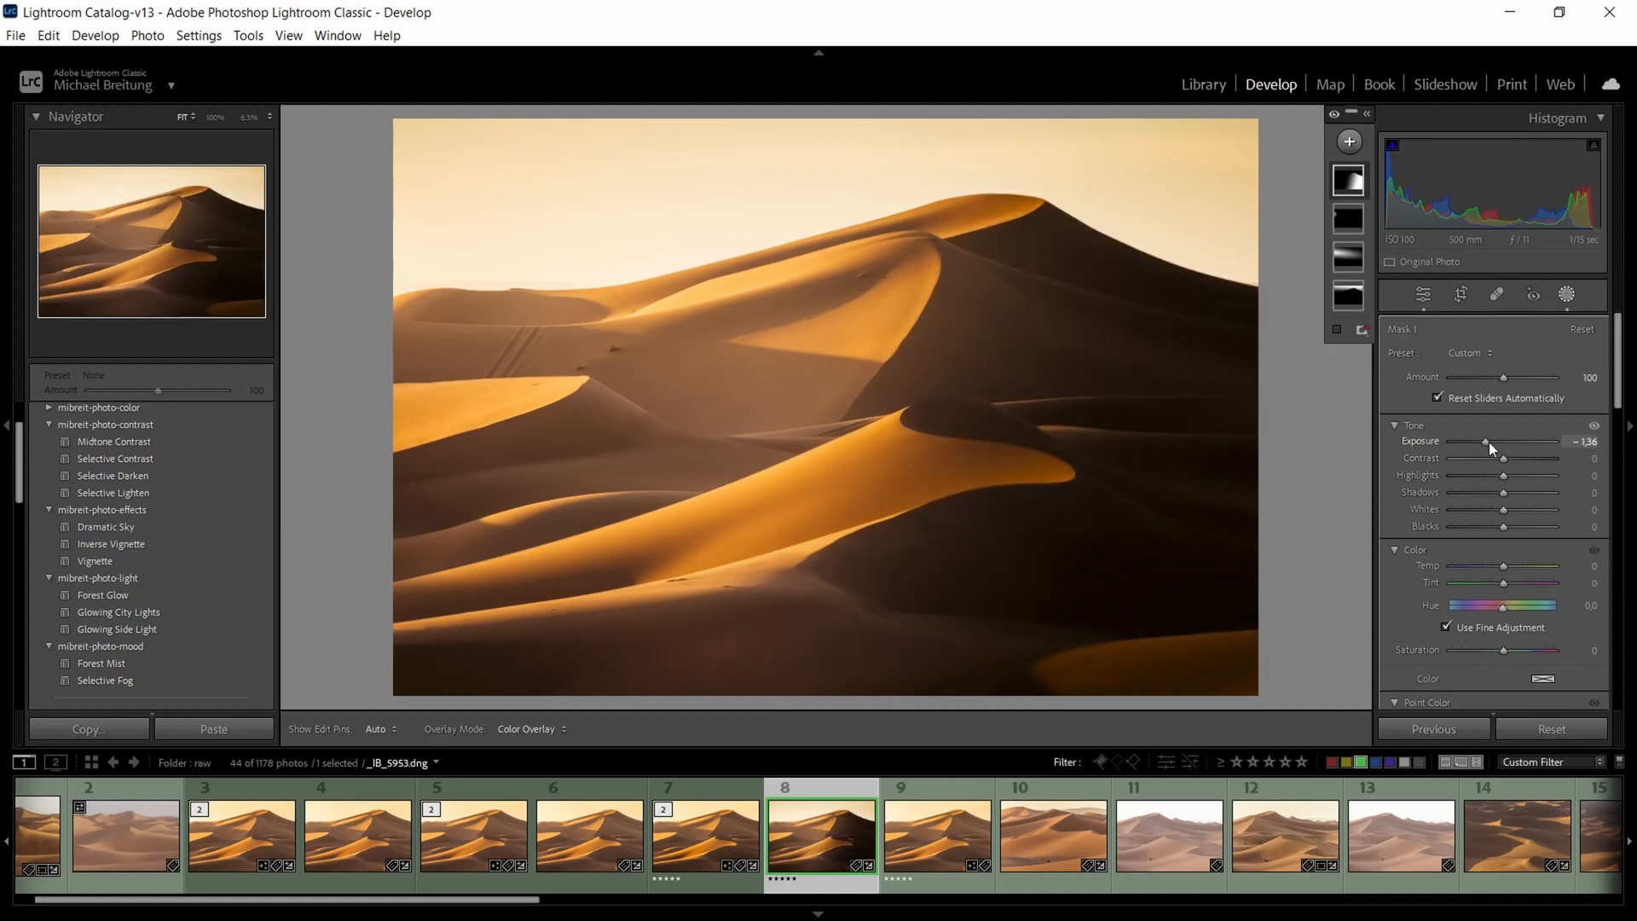
{"action": "left_click_drag", "start_coordinate": [1486, 440], "coordinate": [1524, 440]}
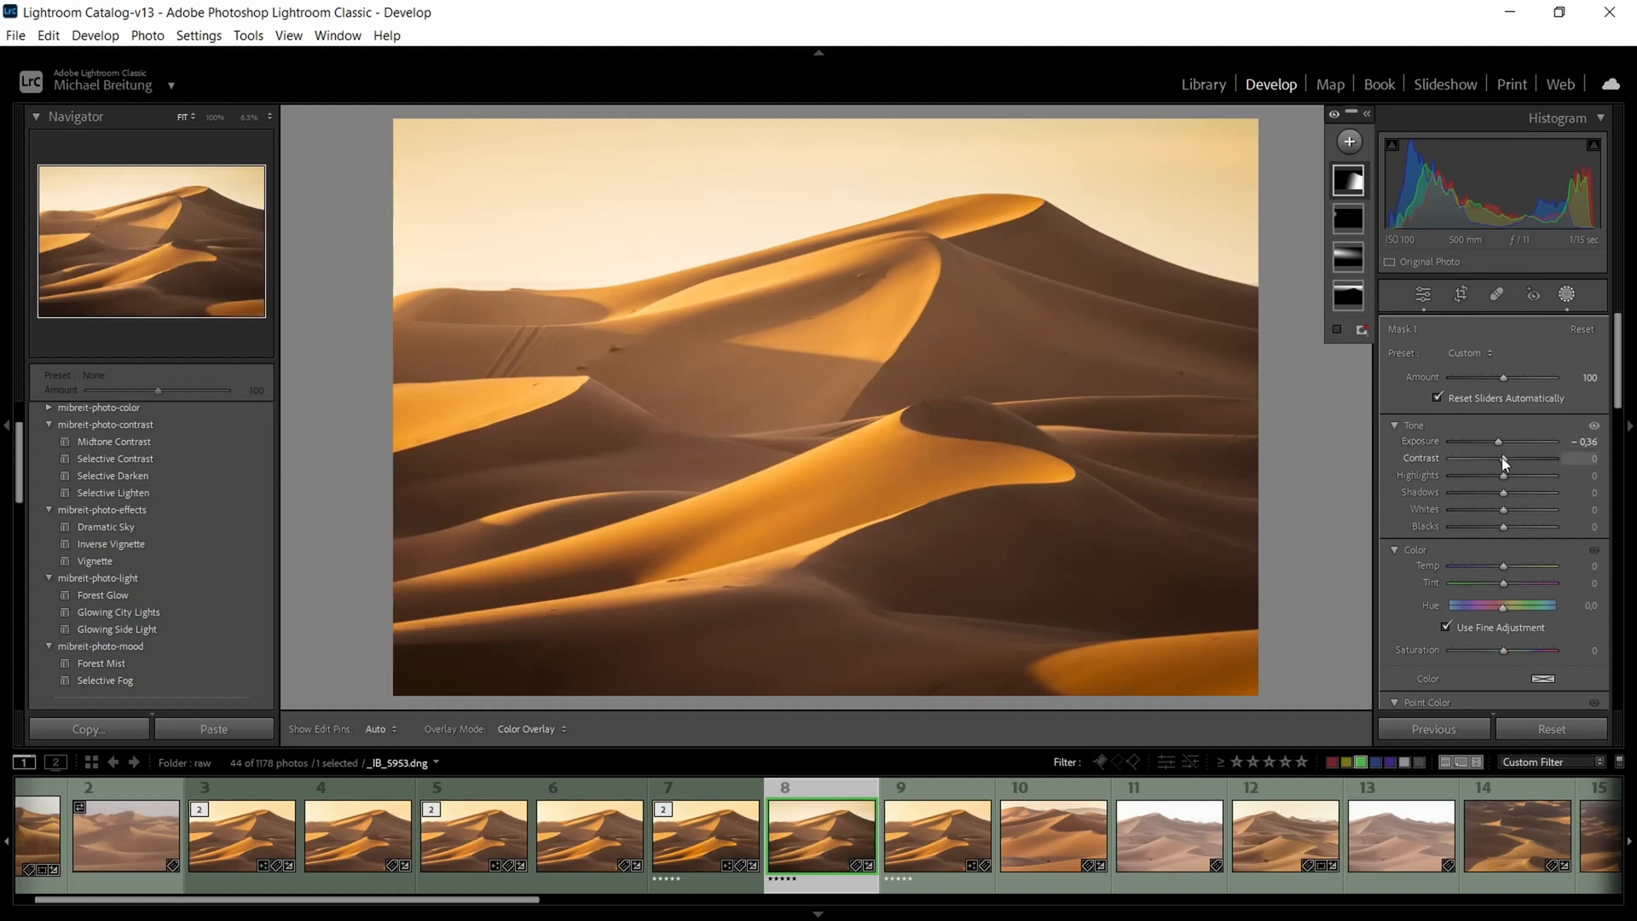
{"action": "left_click_drag", "start_coordinate": [1533, 459], "coordinate": [1538, 459]}
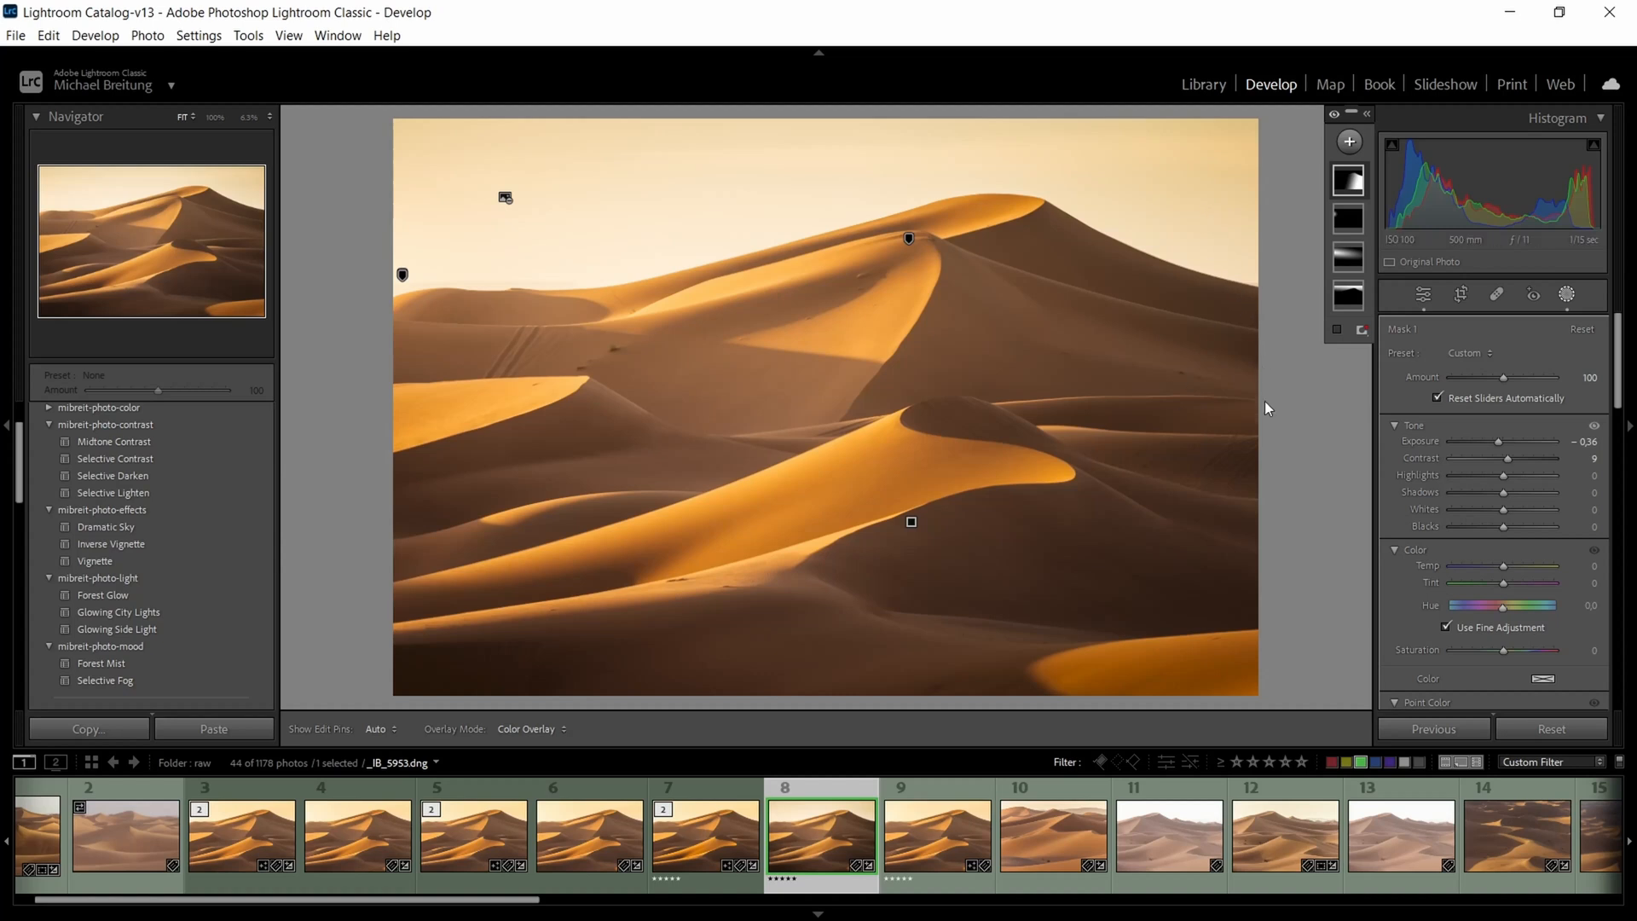
{"action": "mouse_move", "coordinate": [444, 648]}
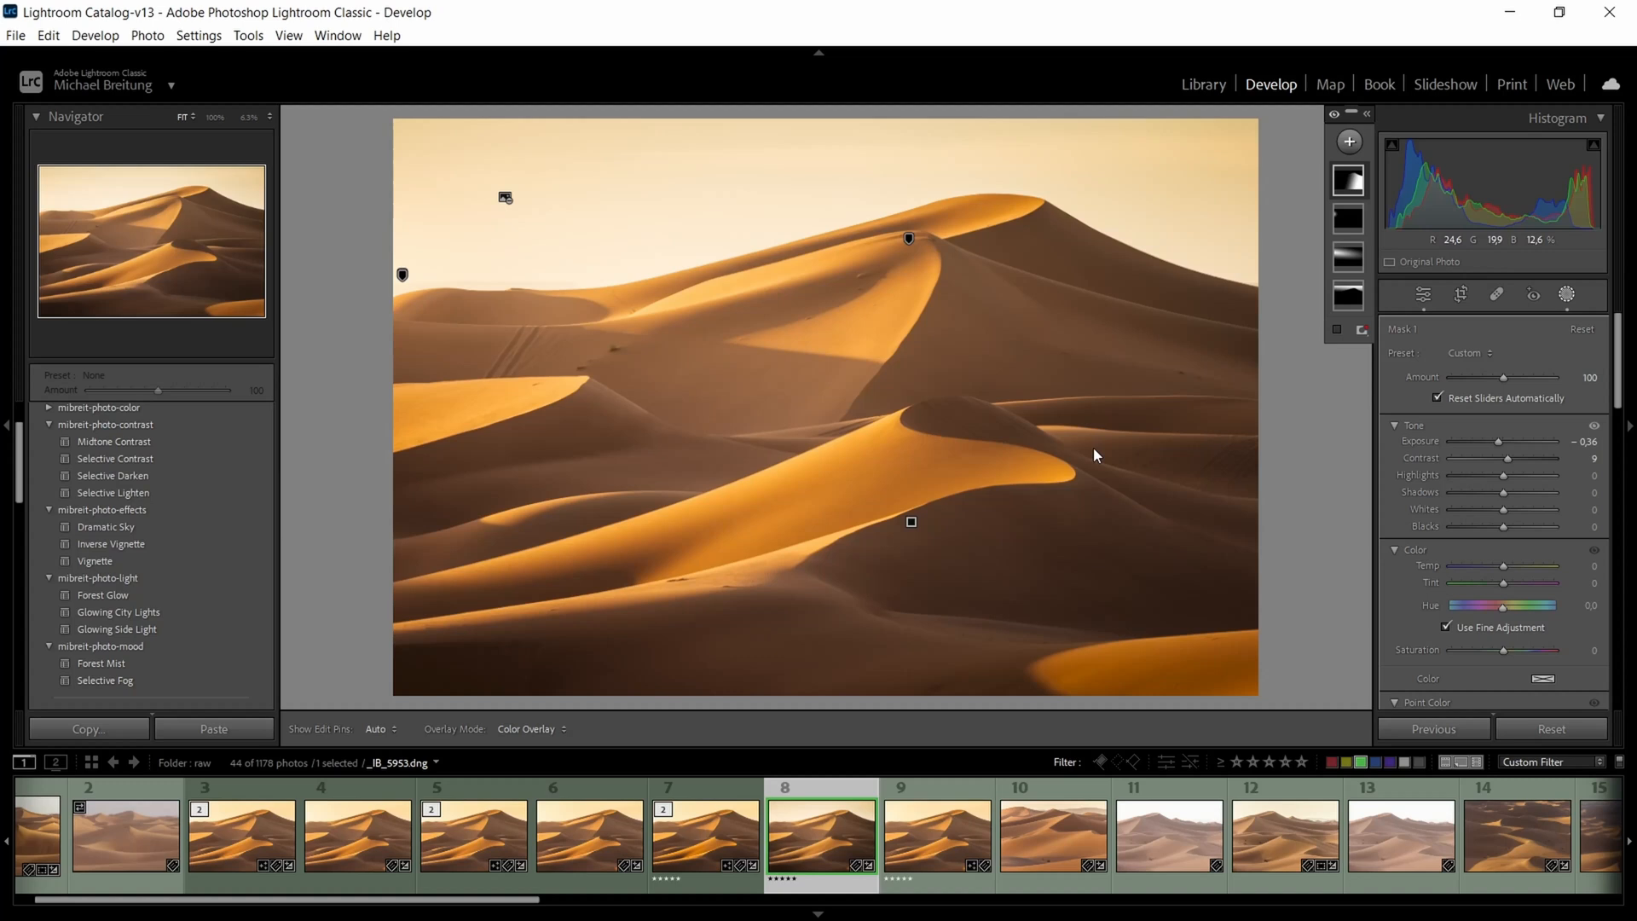
{"action": "mouse_move", "coordinate": [1110, 522]}
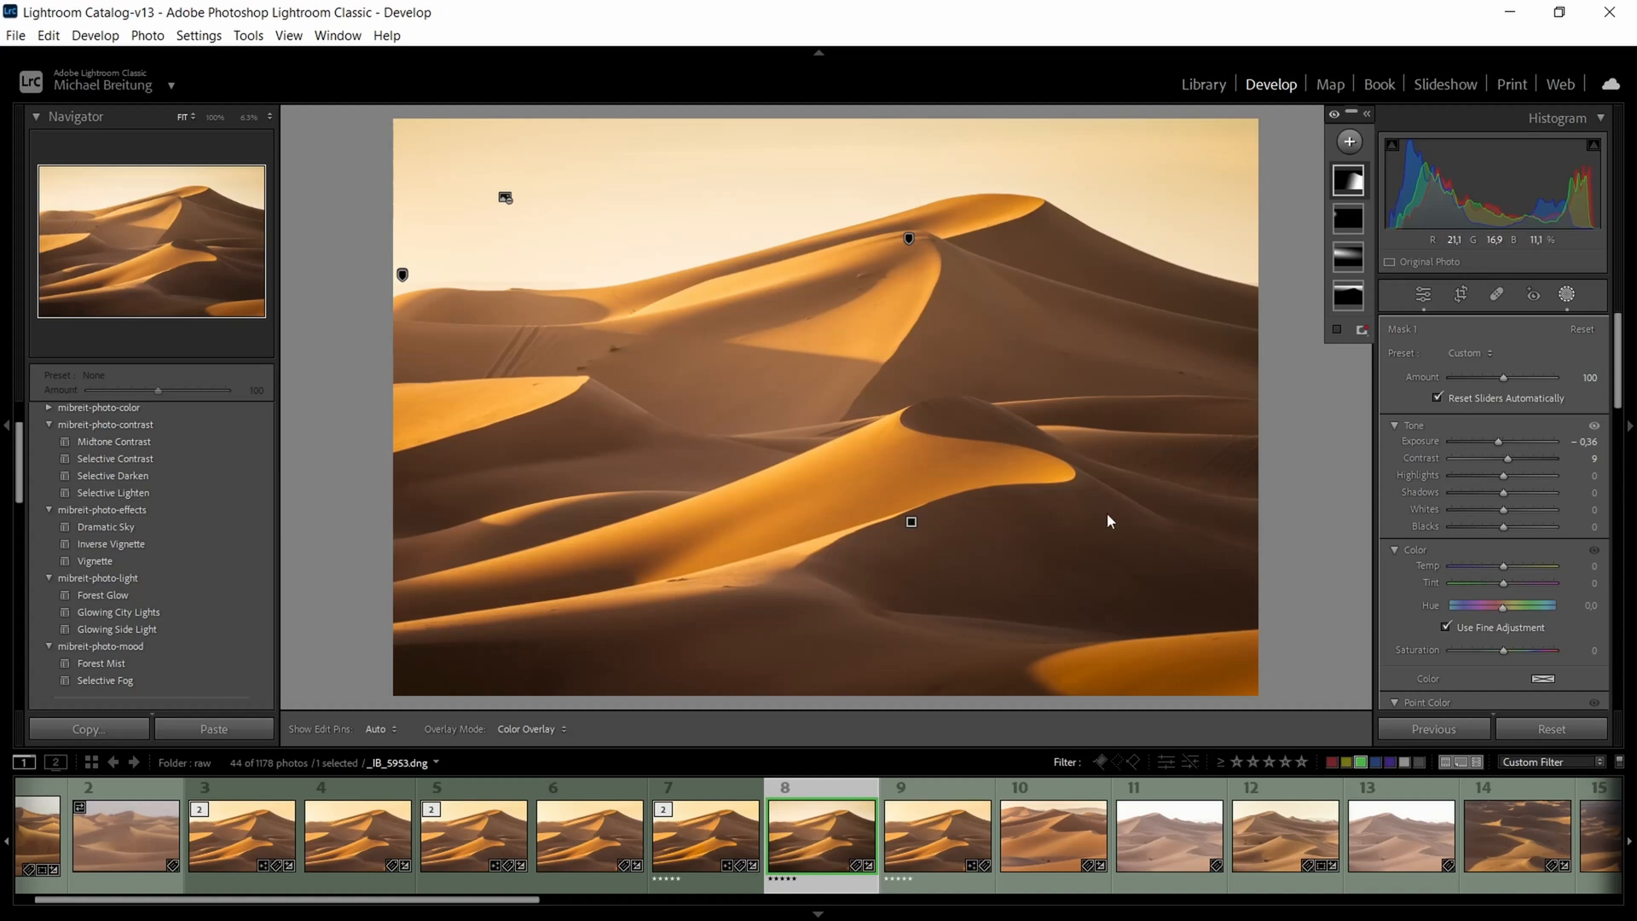
{"action": "mouse_move", "coordinate": [1008, 622]}
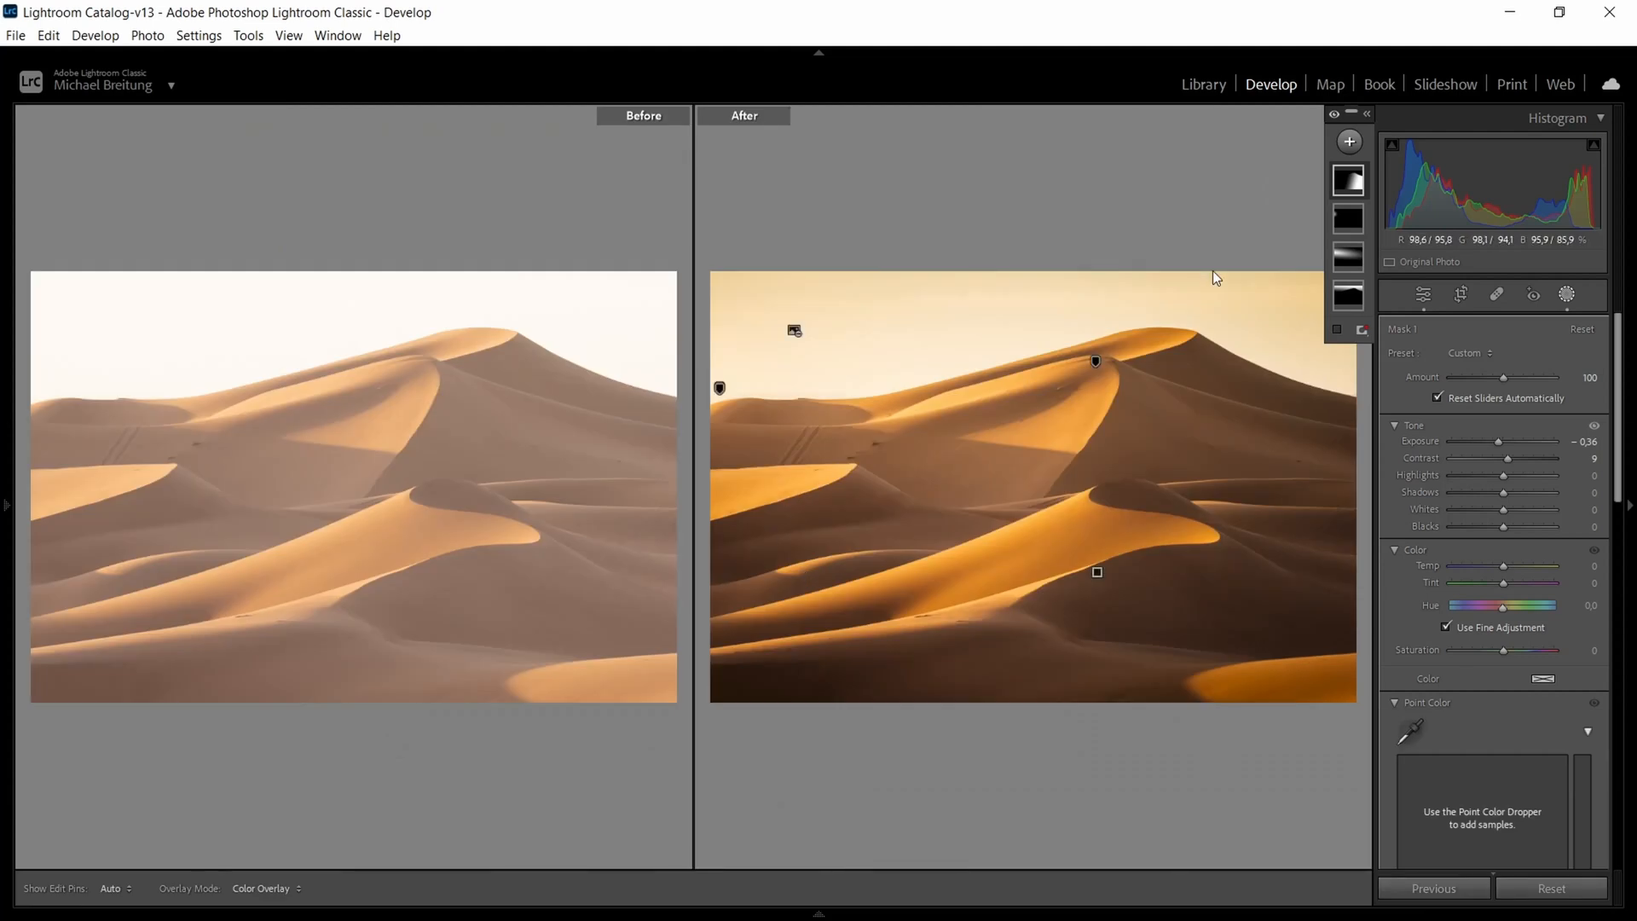
{"action": "mouse_move", "coordinate": [999, 407]}
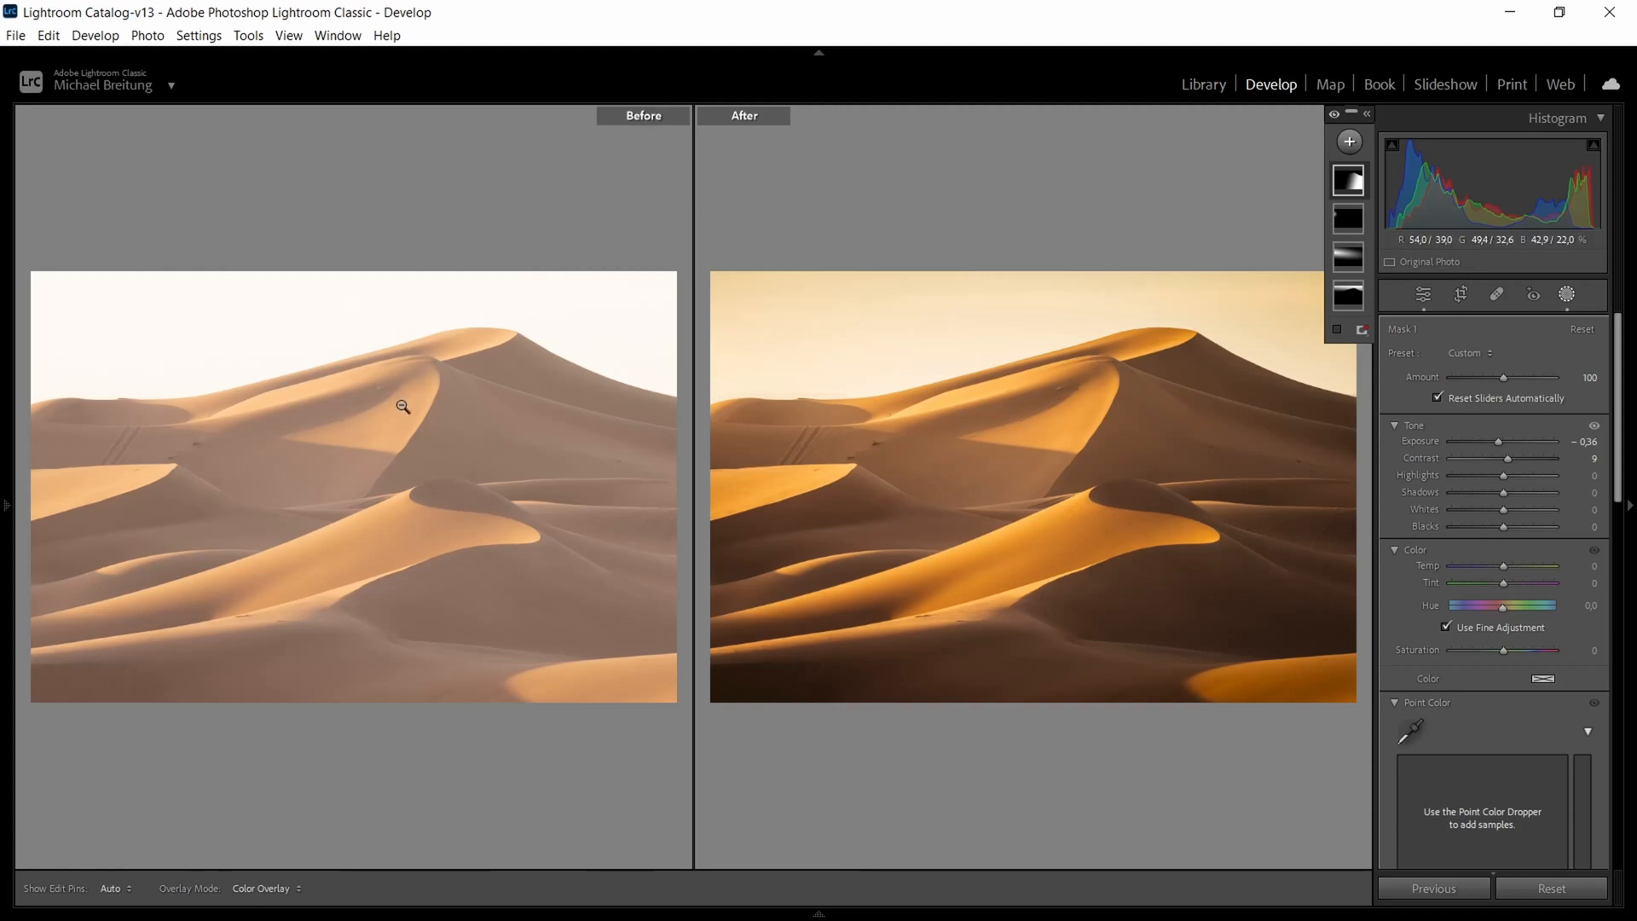
{"action": "mouse_move", "coordinate": [402, 406]}
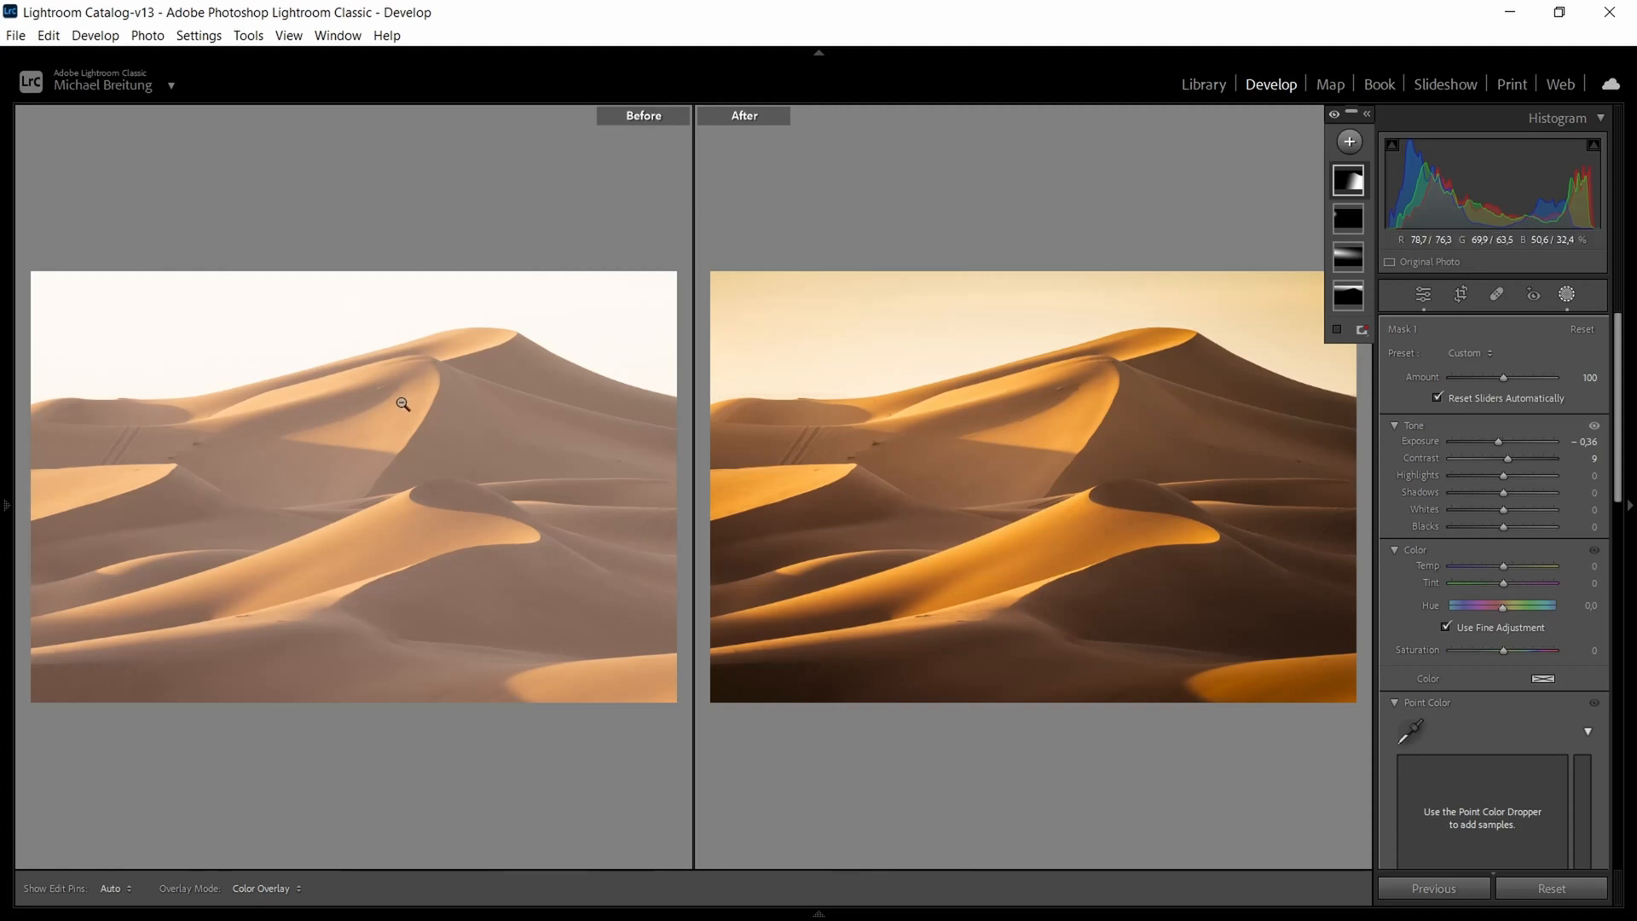
{"action": "mouse_move", "coordinate": [399, 440]}
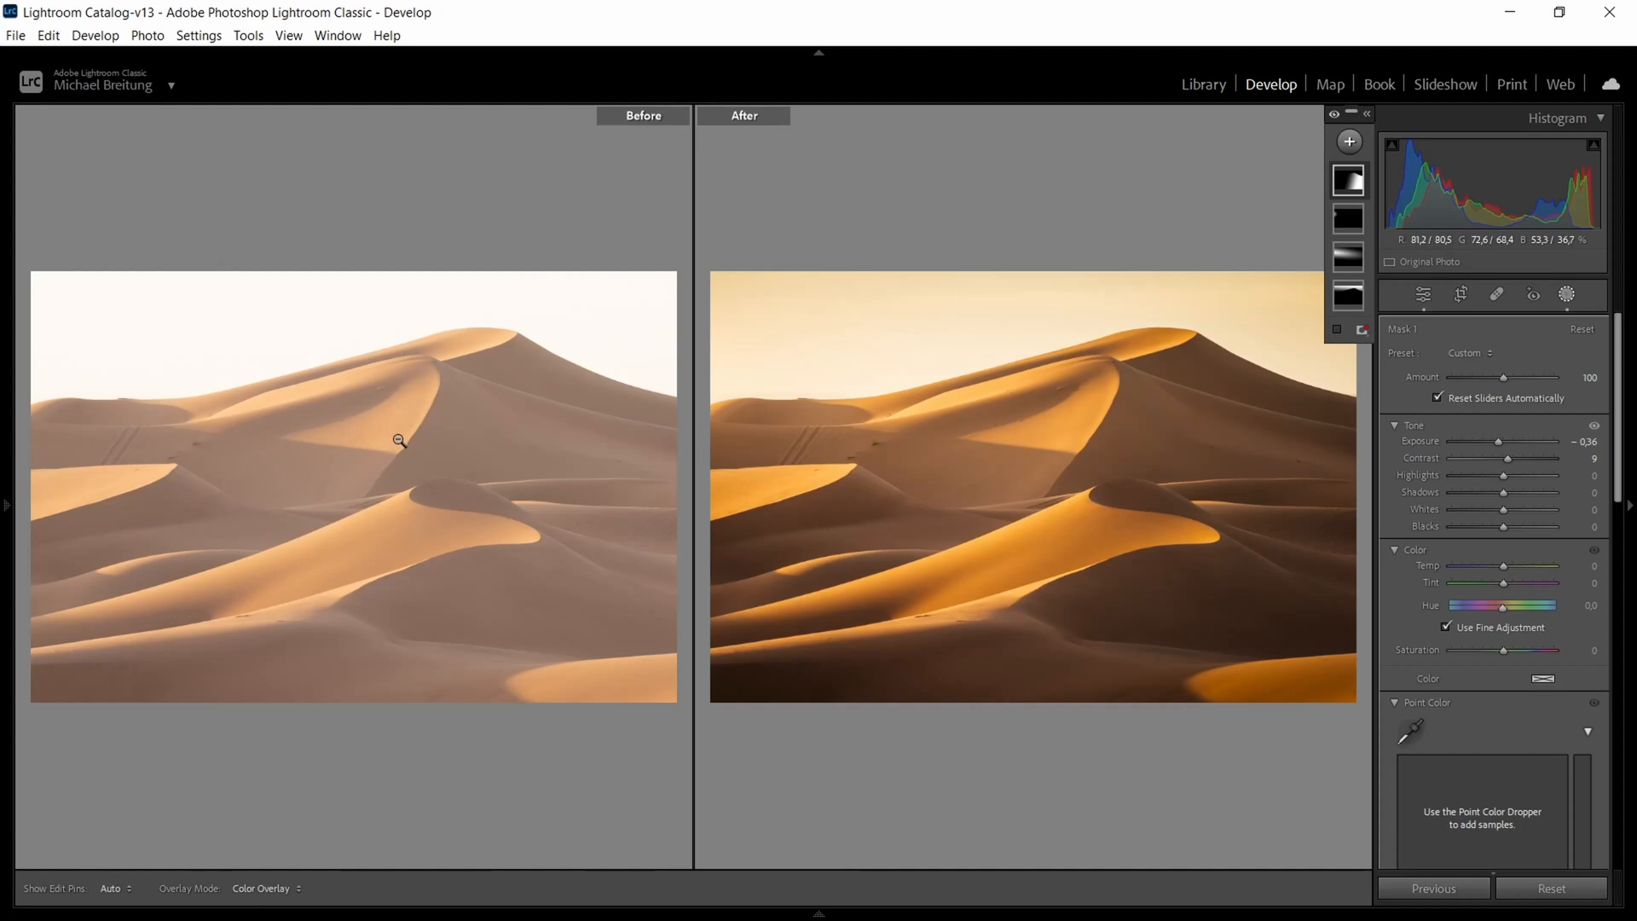
{"action": "mouse_move", "coordinate": [581, 316]}
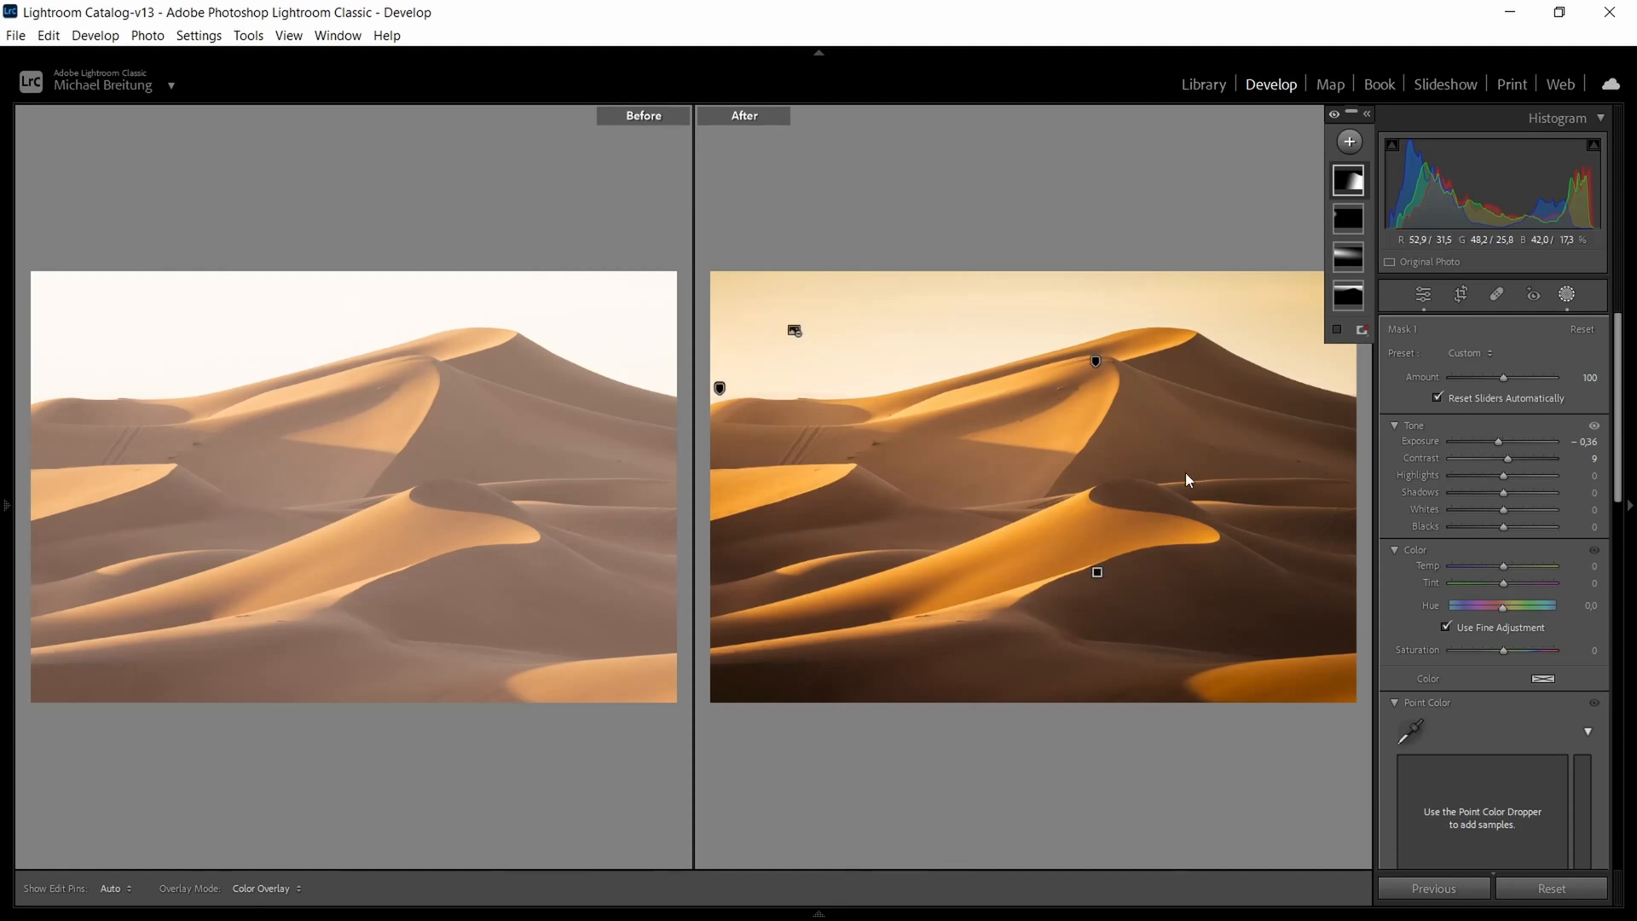
{"action": "mouse_move", "coordinate": [1156, 491]}
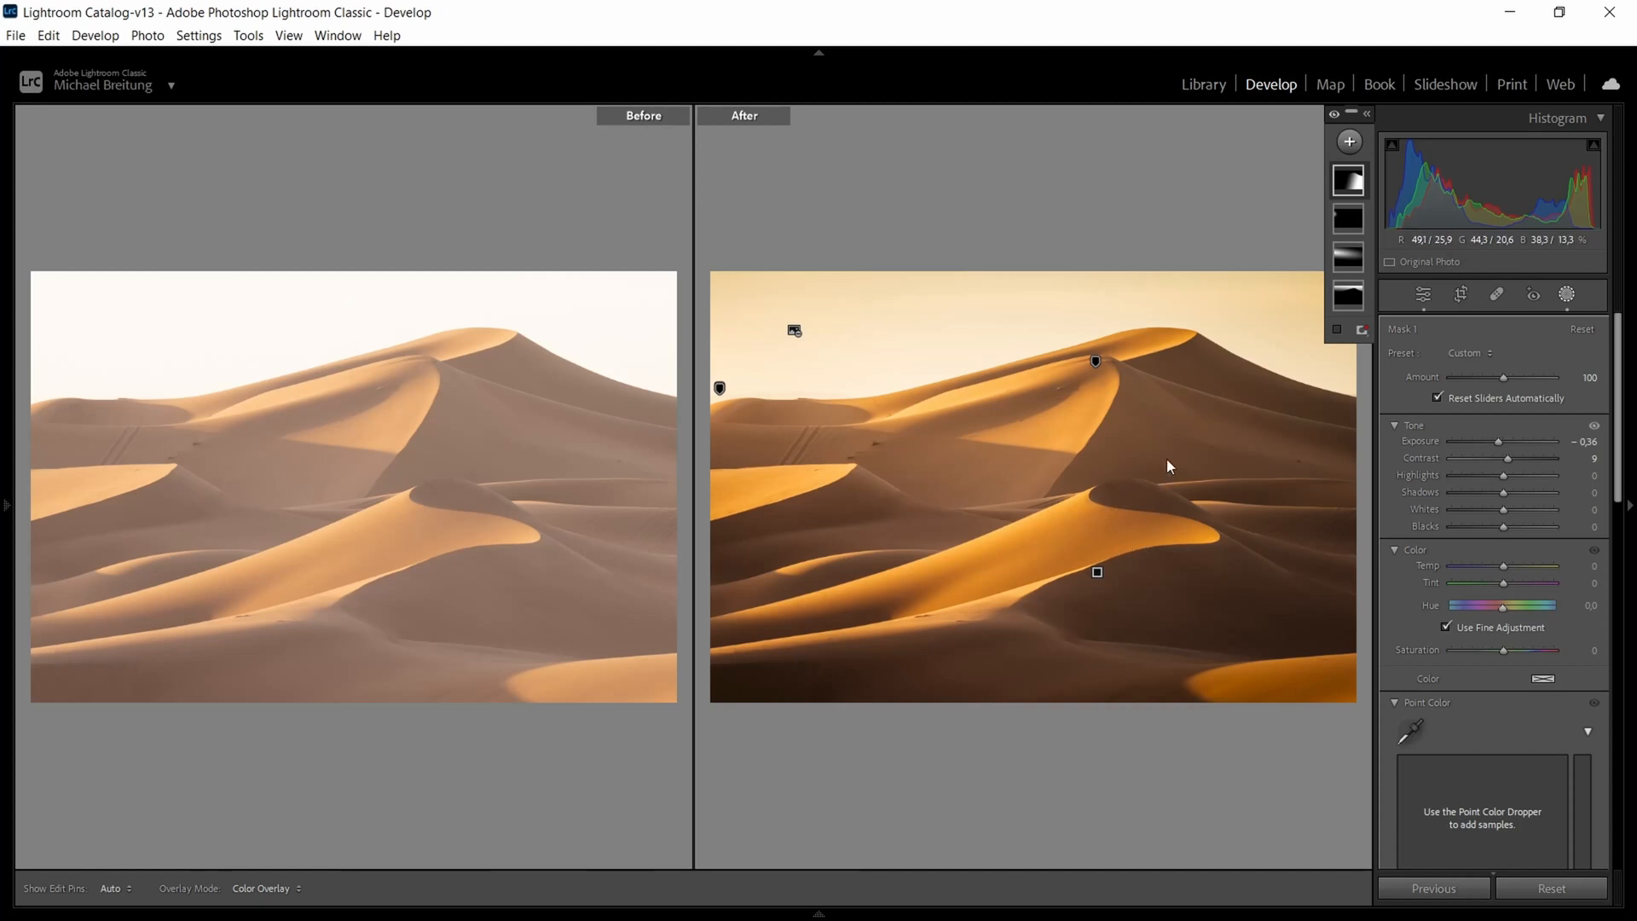
{"action": "mouse_move", "coordinate": [924, 575]}
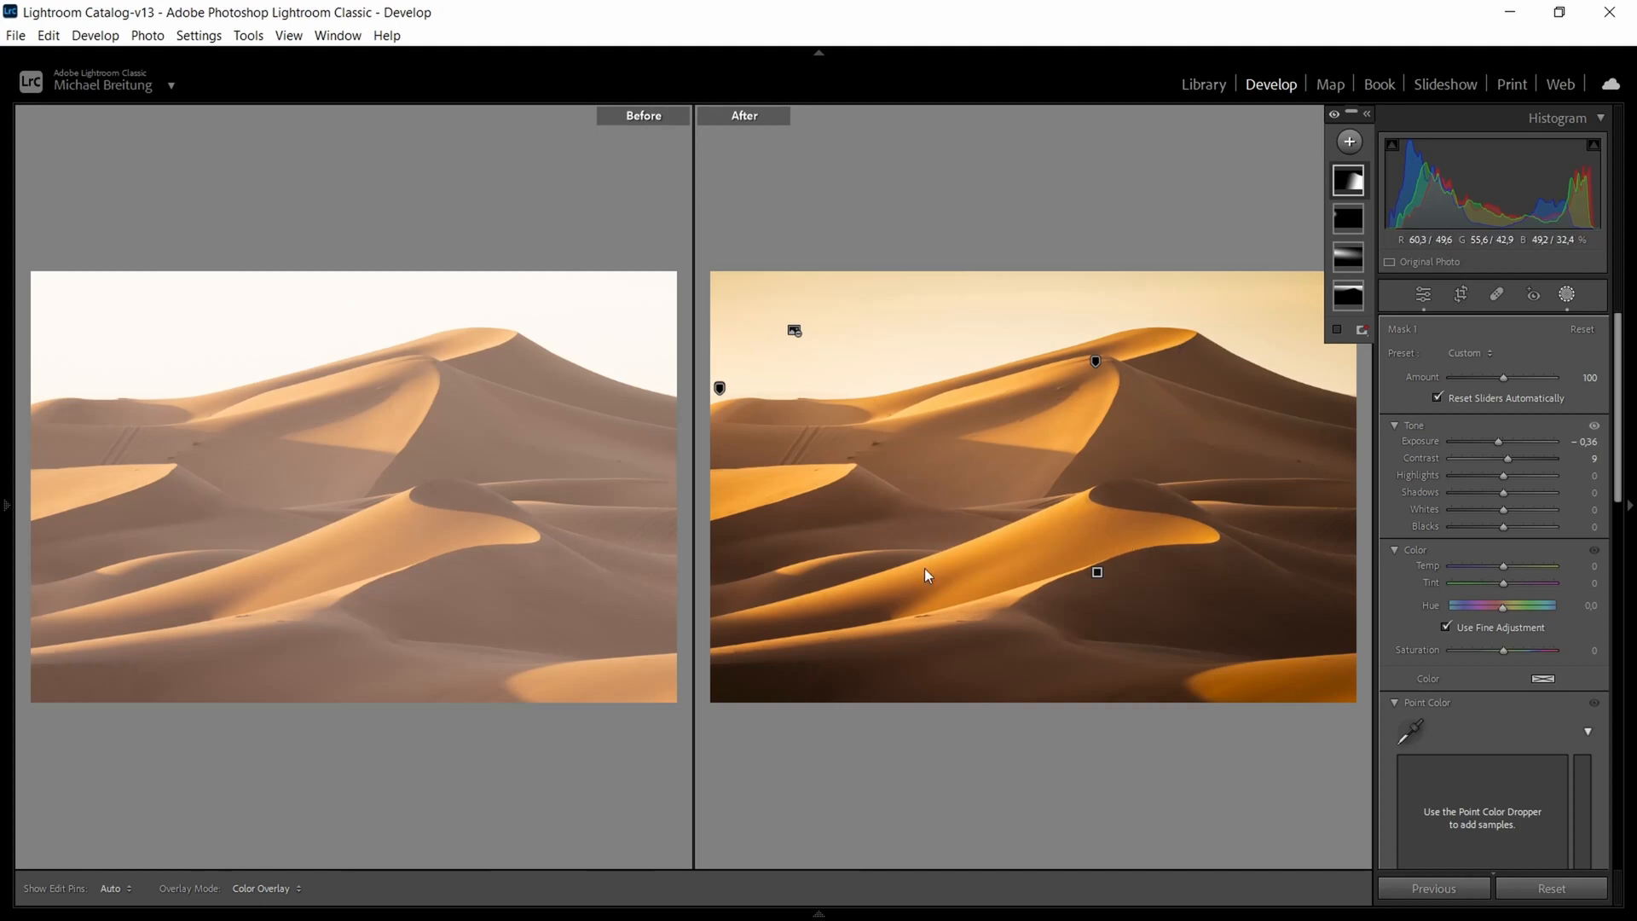